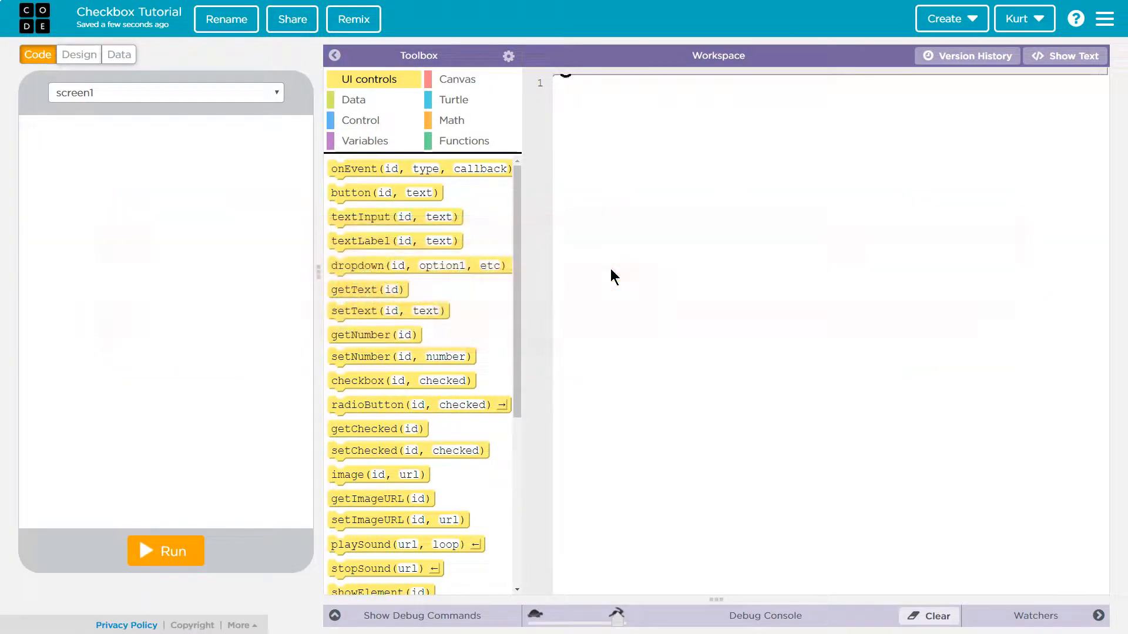
# - Switch the Checkbox Tutorial project to Design mode to lay out screen1
pyautogui.click(599, 258)
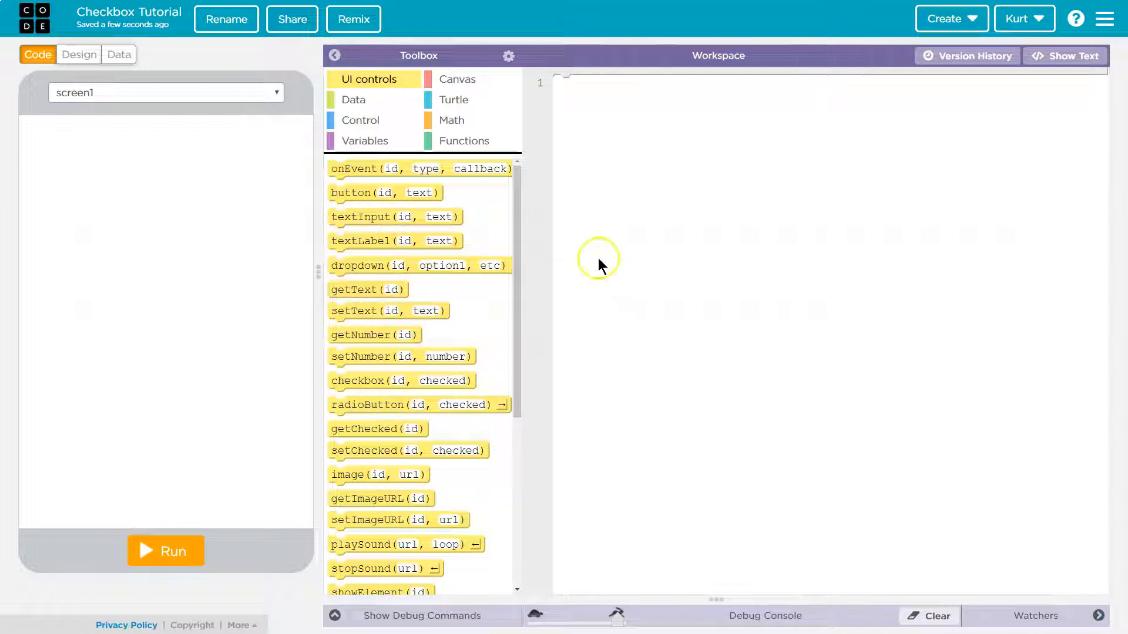
pyautogui.moveTo(78, 57)
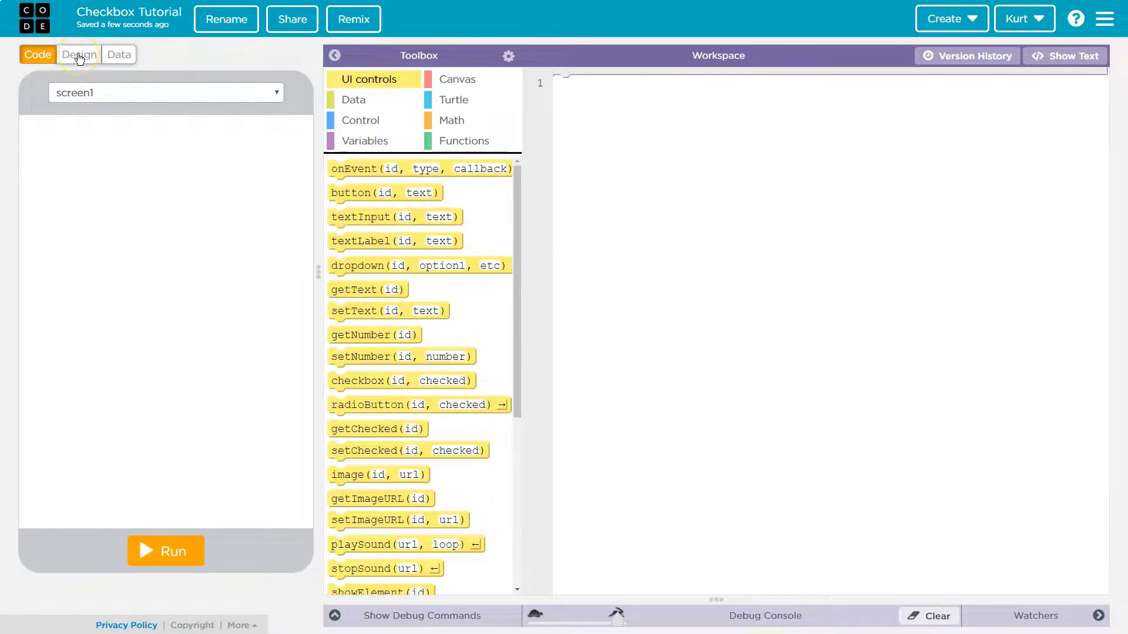
pyautogui.click(79, 55)
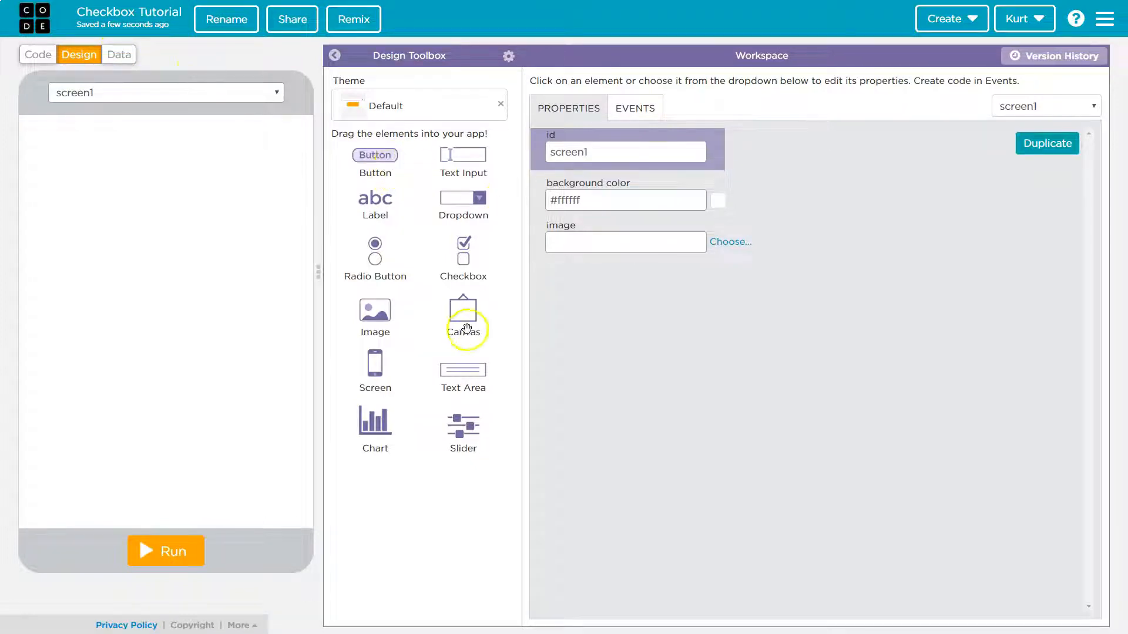
pyautogui.moveTo(375, 248)
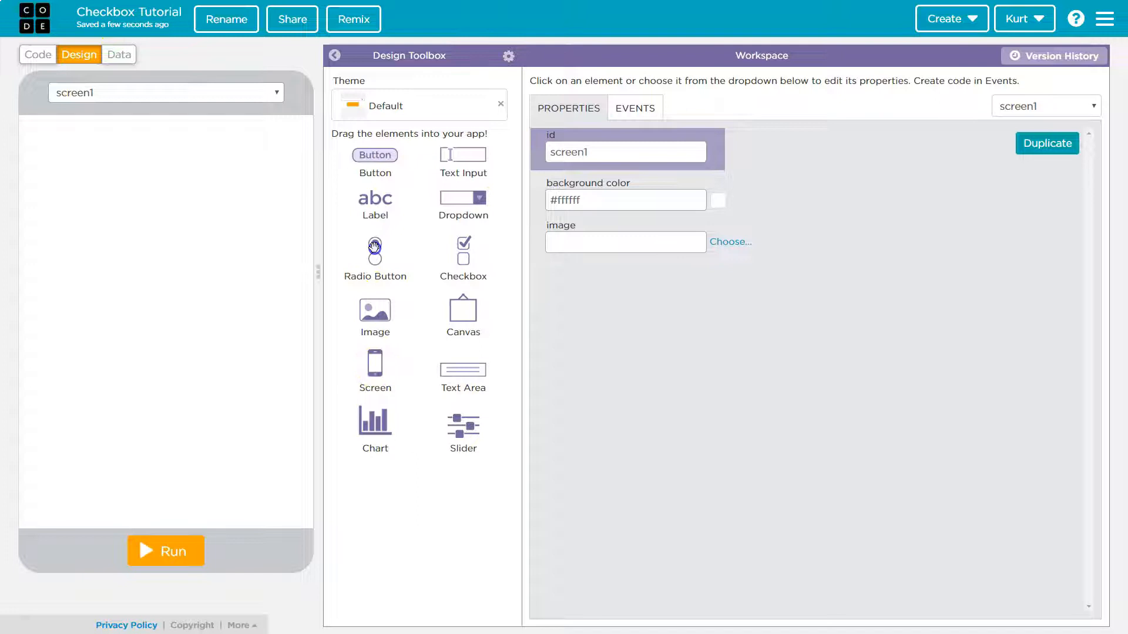
# - Place two checkboxes on screen1 and give the first label the id dogLabel
pyautogui.moveTo(375, 248); pyautogui.dragTo(109, 213)
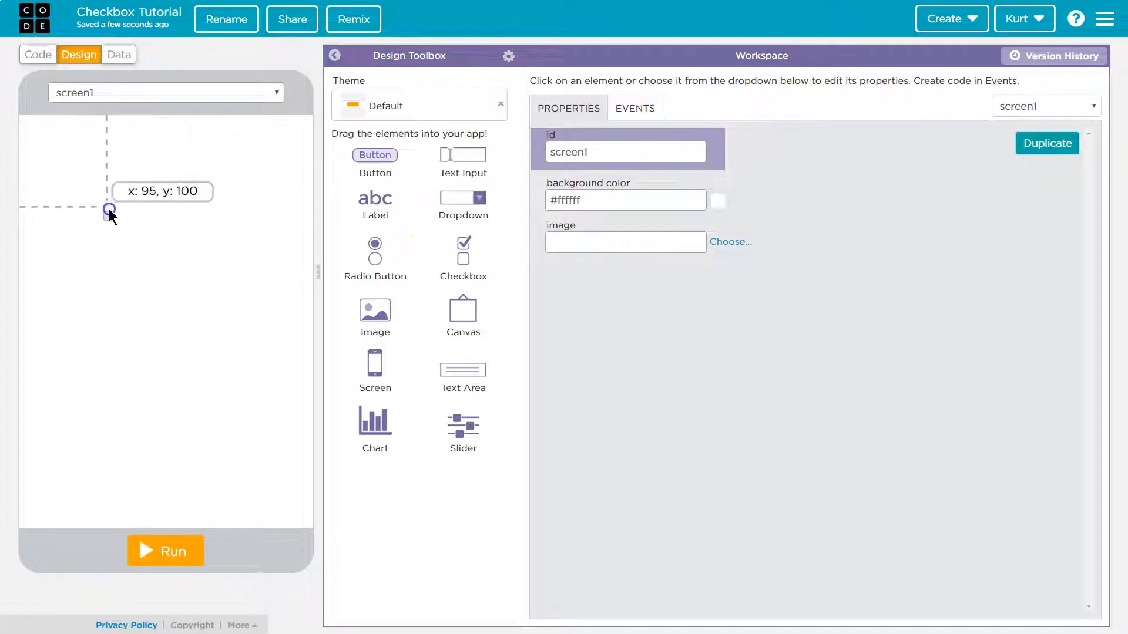
pyautogui.moveTo(464, 242); pyautogui.dragTo(108, 212)
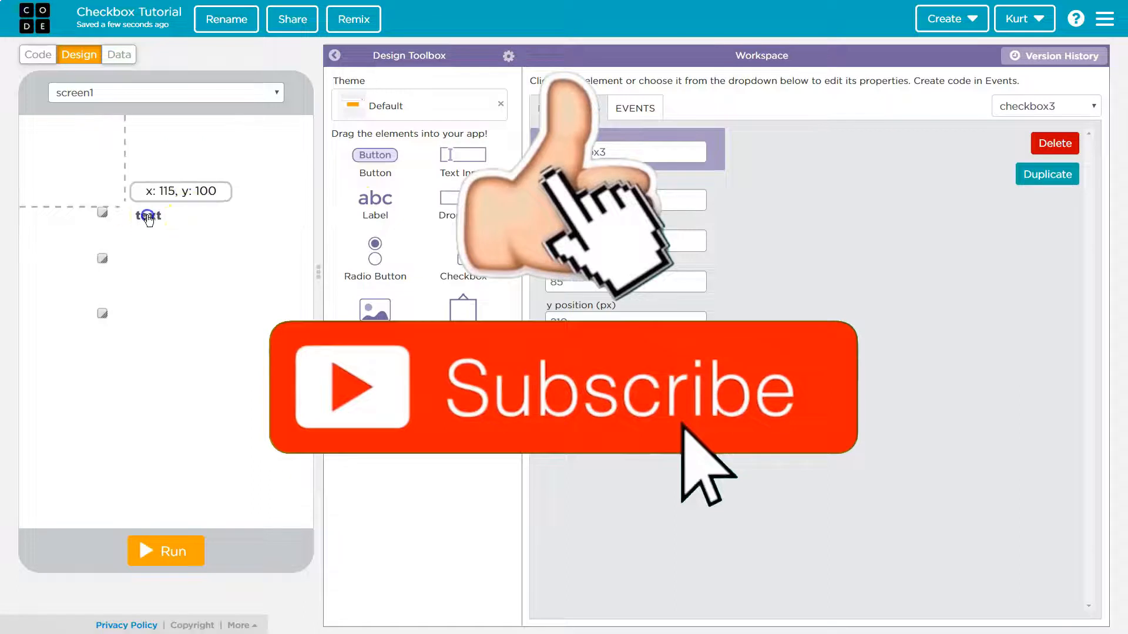
pyautogui.click(147, 215)
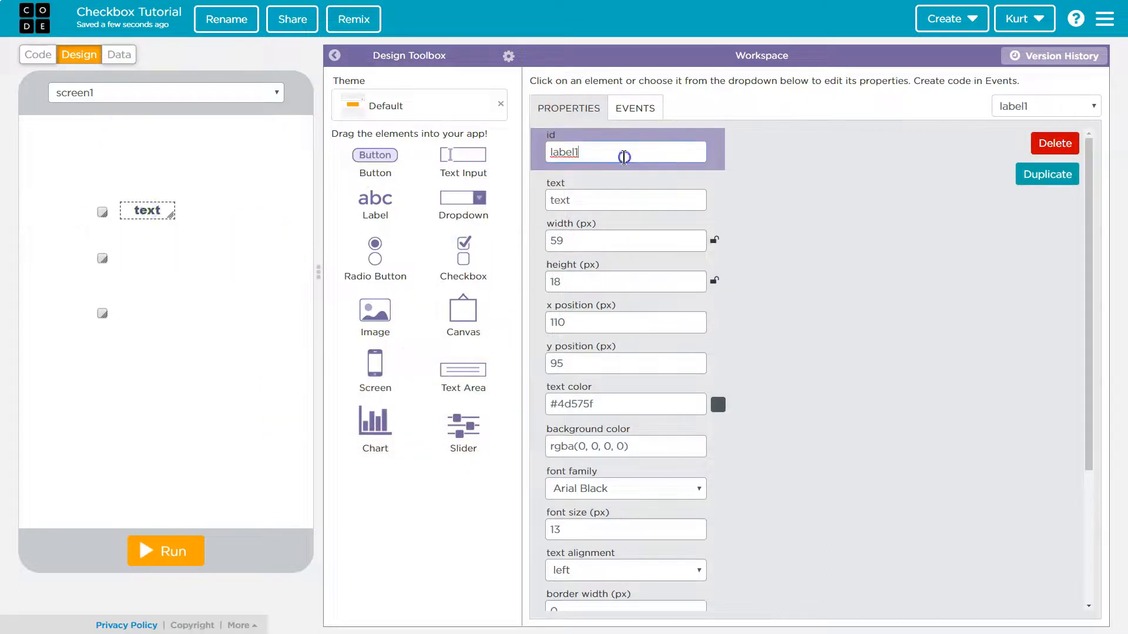
pyautogui.write('dogL')
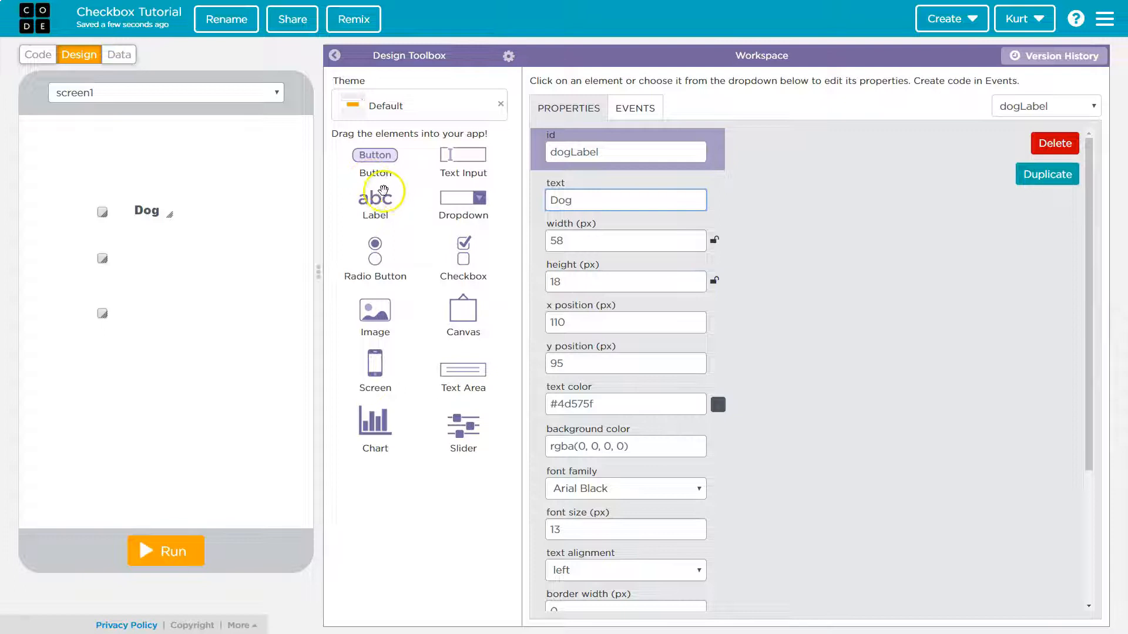
# - Add a label beside the middle checkbox with id otherLabel and text Other
pyautogui.moveTo(375, 198); pyautogui.dragTo(147, 259)
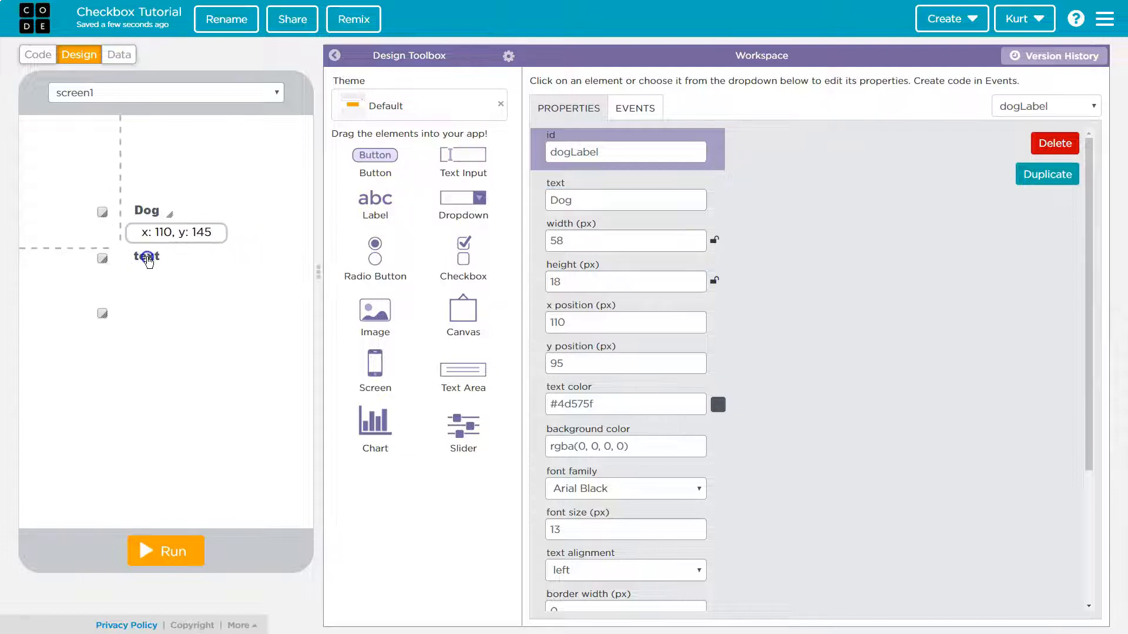
pyautogui.click(147, 256)
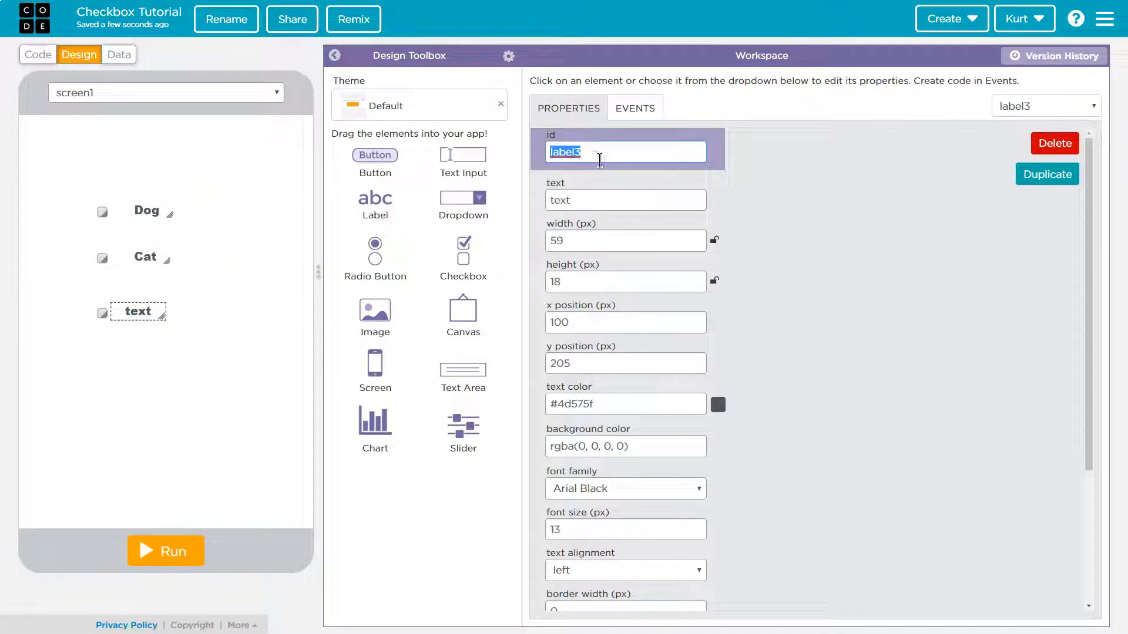
pyautogui.write('otherLabel')
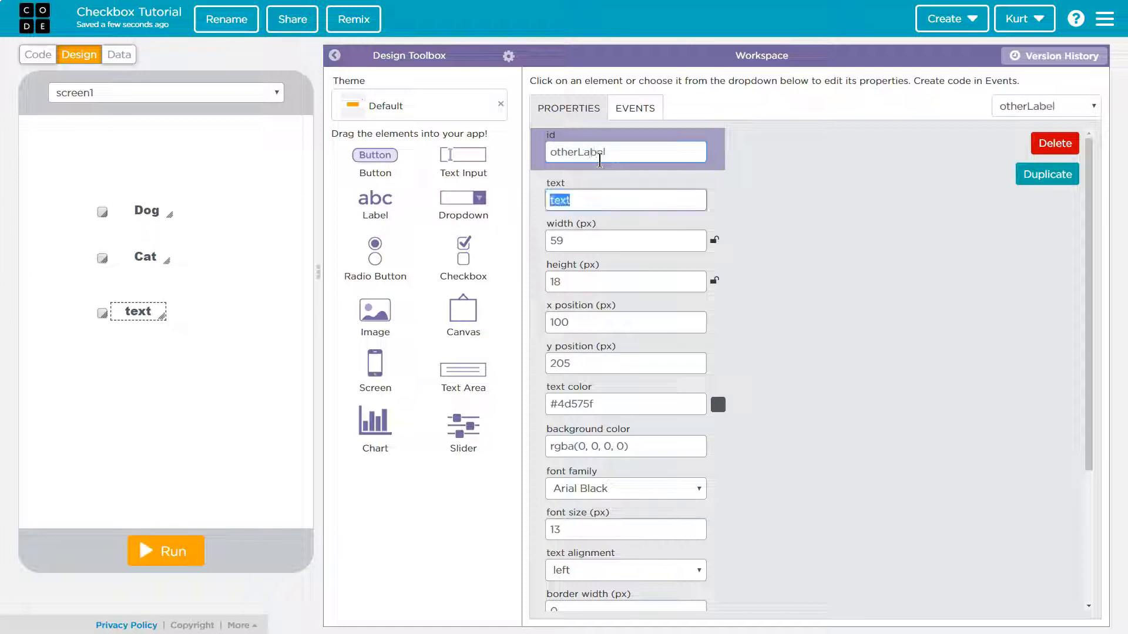
pyautogui.write('Other')
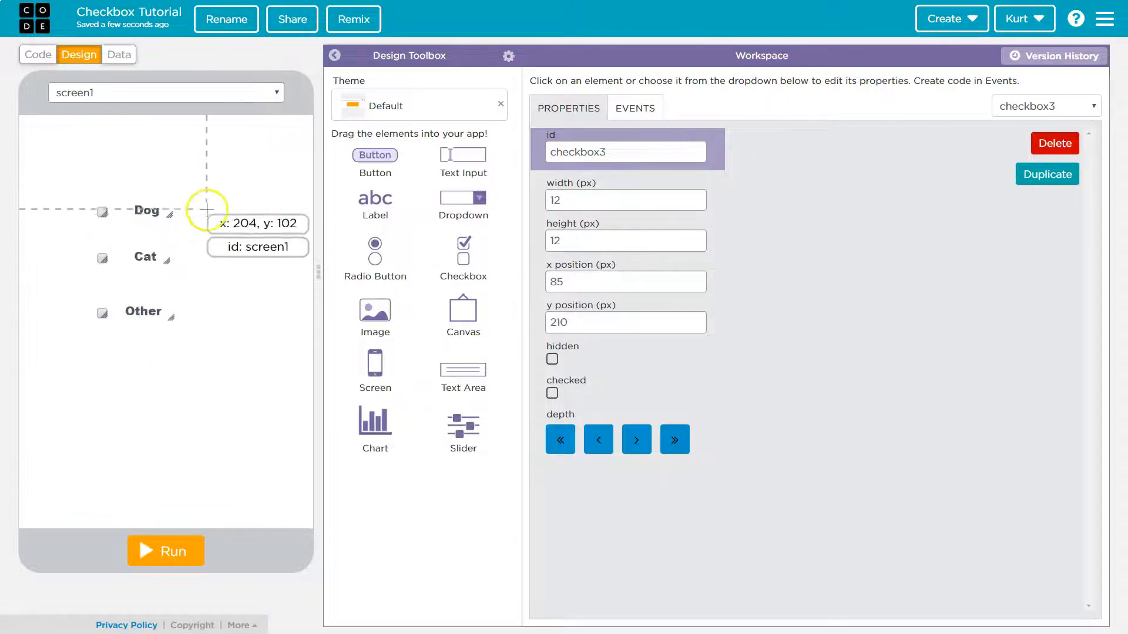
pyautogui.moveTo(308, 185)
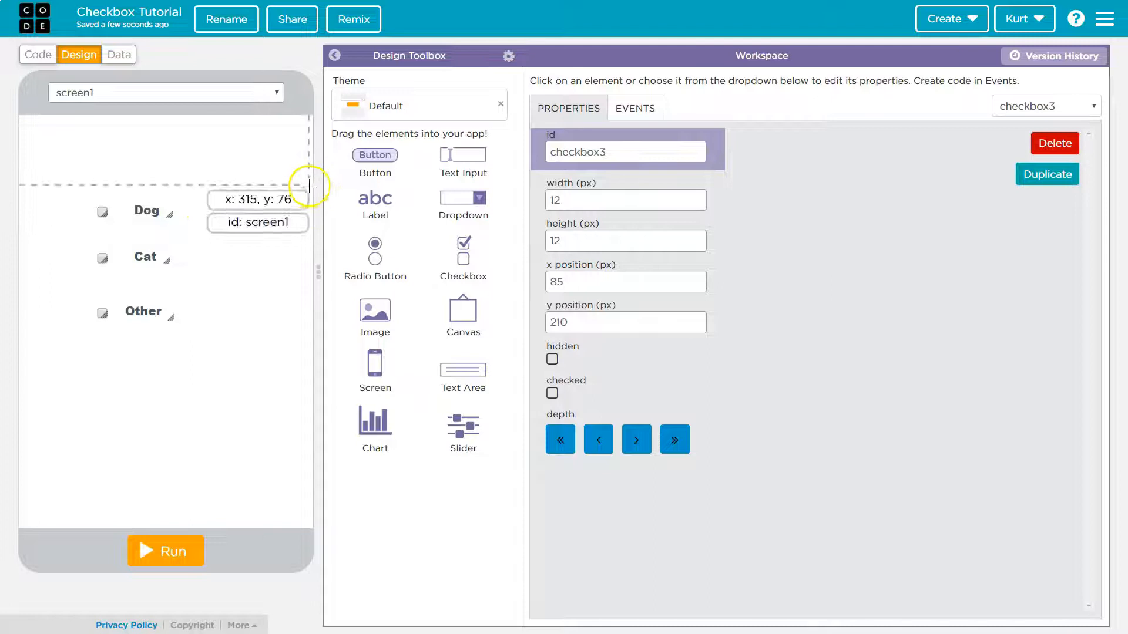
# - Place a button below the Other option with id submitBtn and text Submit
pyautogui.moveTo(375, 155); pyautogui.dragTo(79, 567)
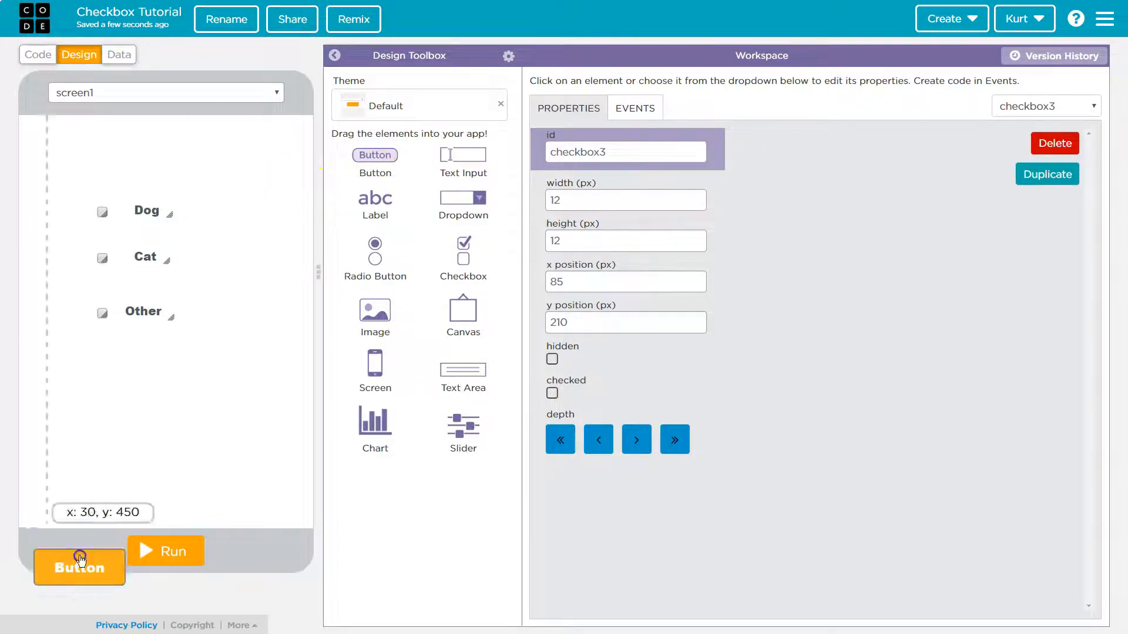
pyautogui.moveTo(79, 567); pyautogui.dragTo(137, 419)
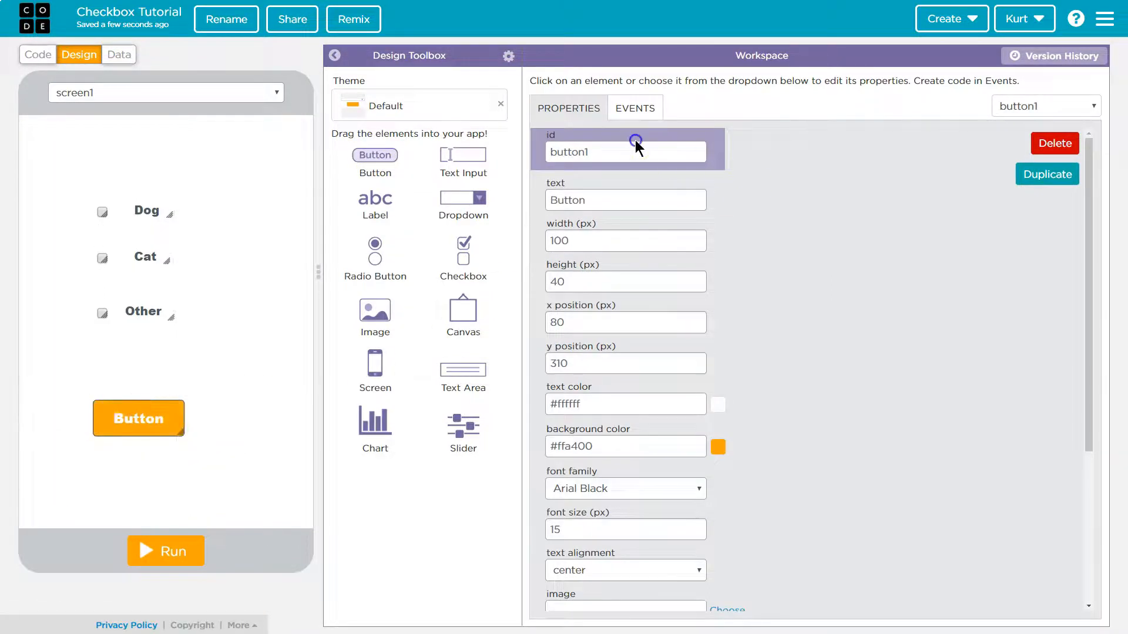
pyautogui.write('submitB')
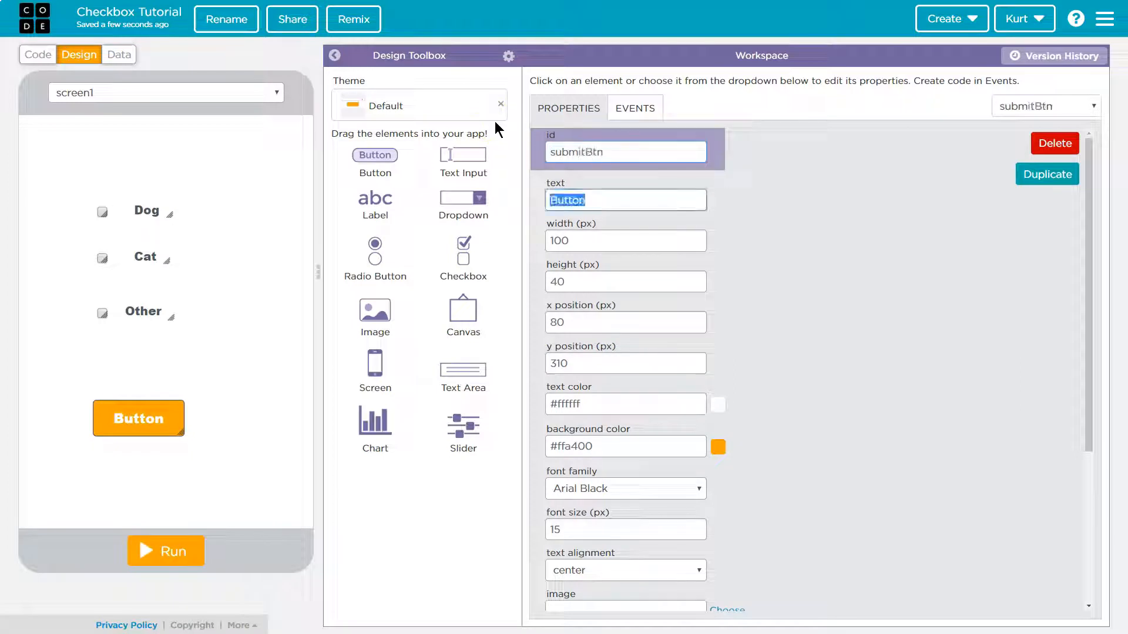
pyautogui.write('Submit')
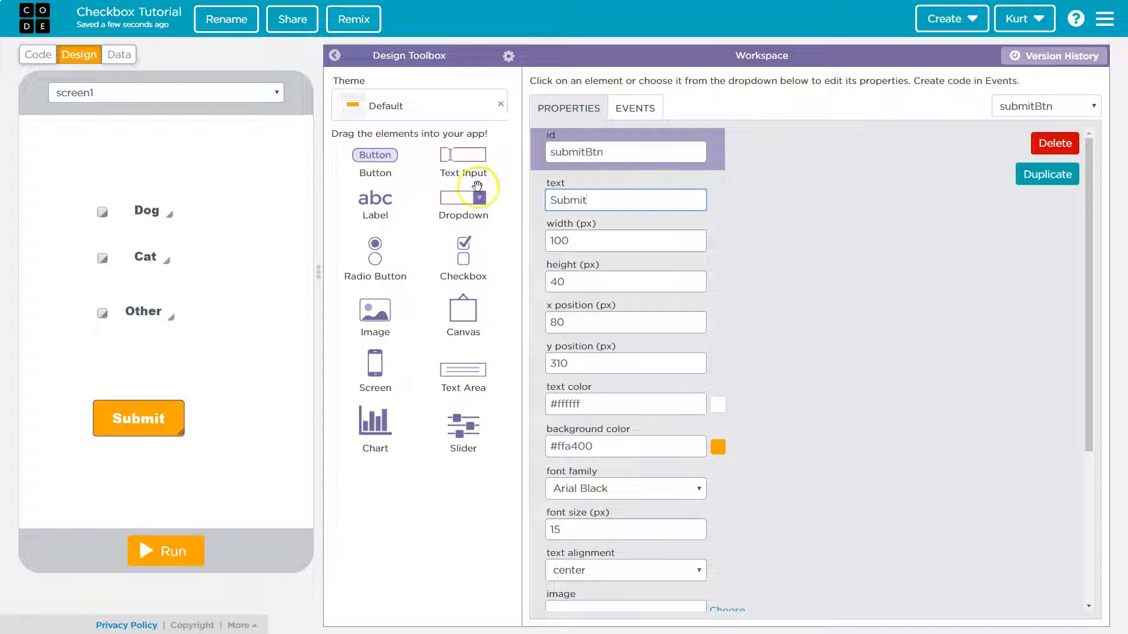
pyautogui.moveTo(481, 352)
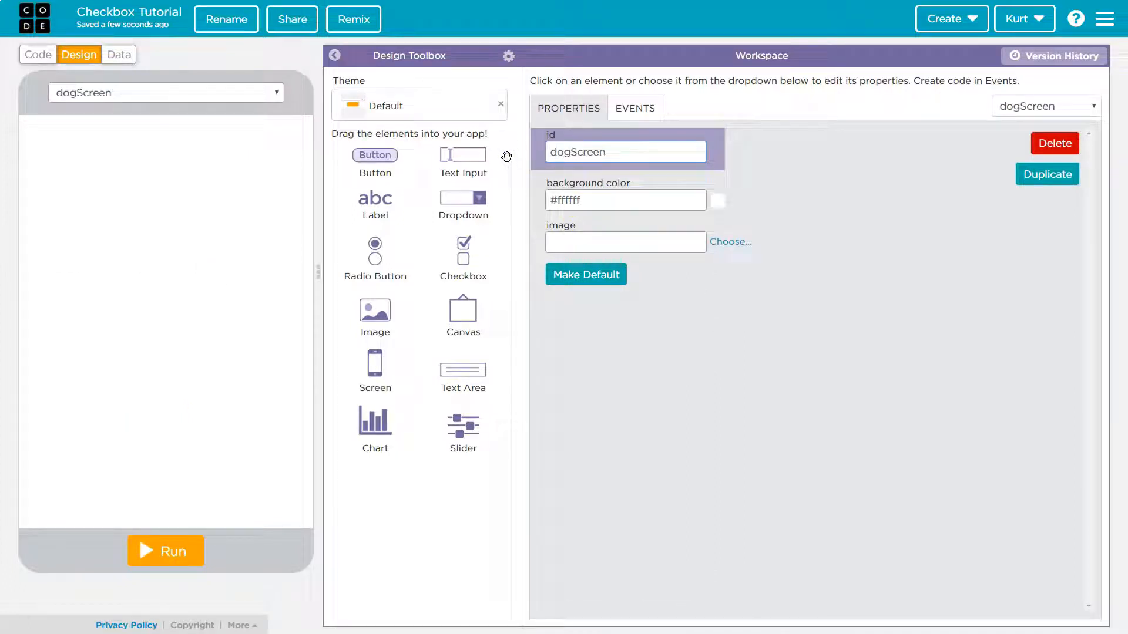
pyautogui.moveTo(365, 310)
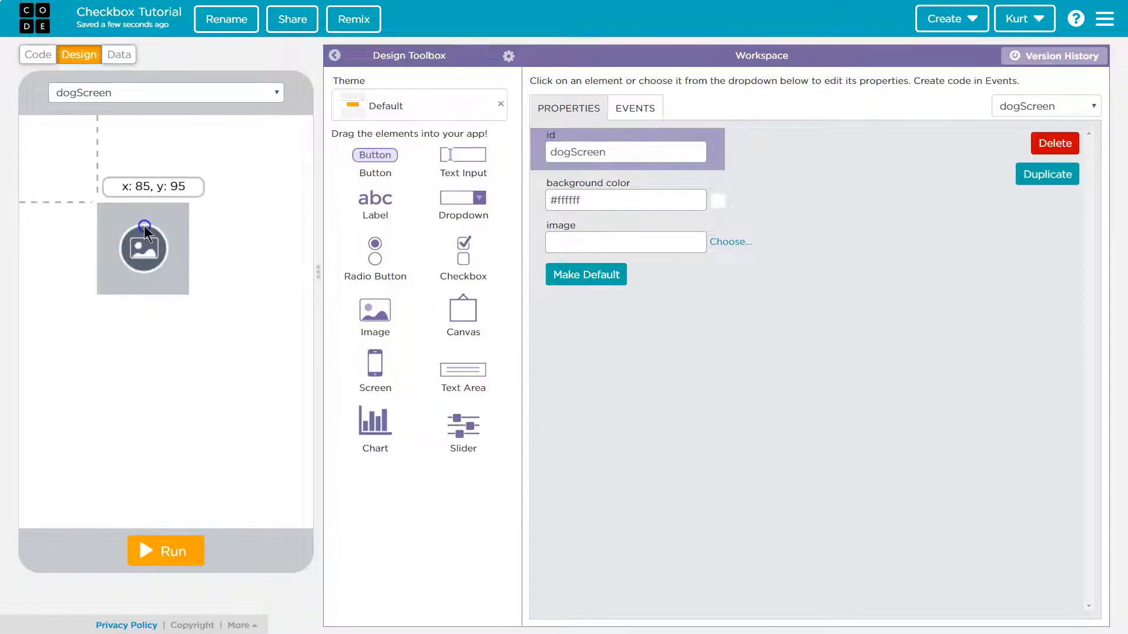
# - Give dogScreen's image the smile-o icon and resize it larger
pyautogui.click(730, 242)
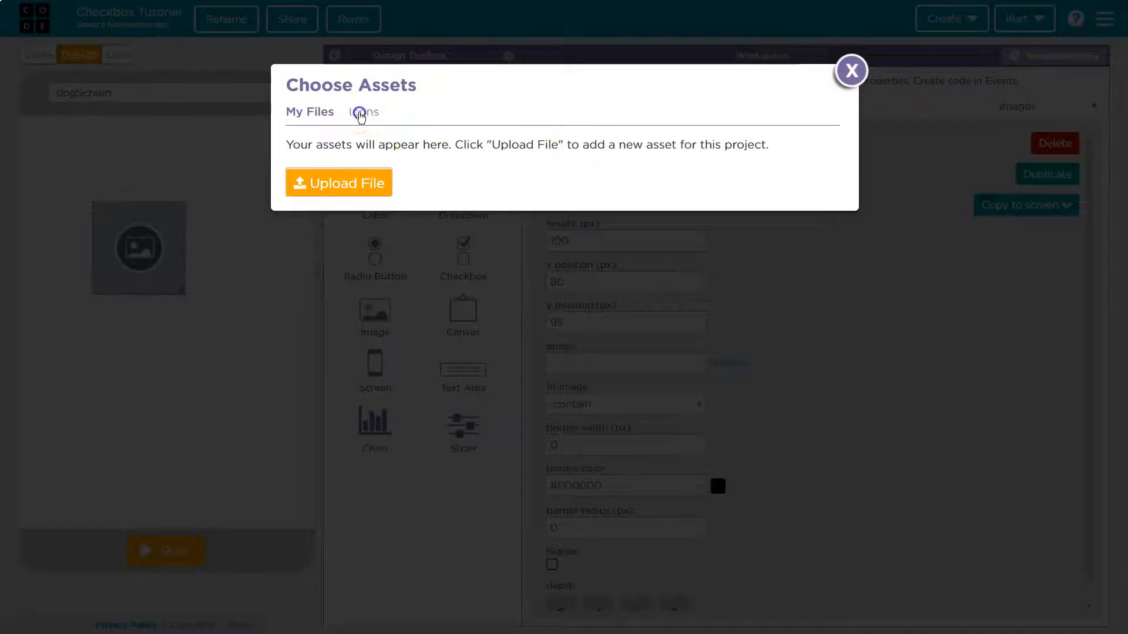
pyautogui.write('do')
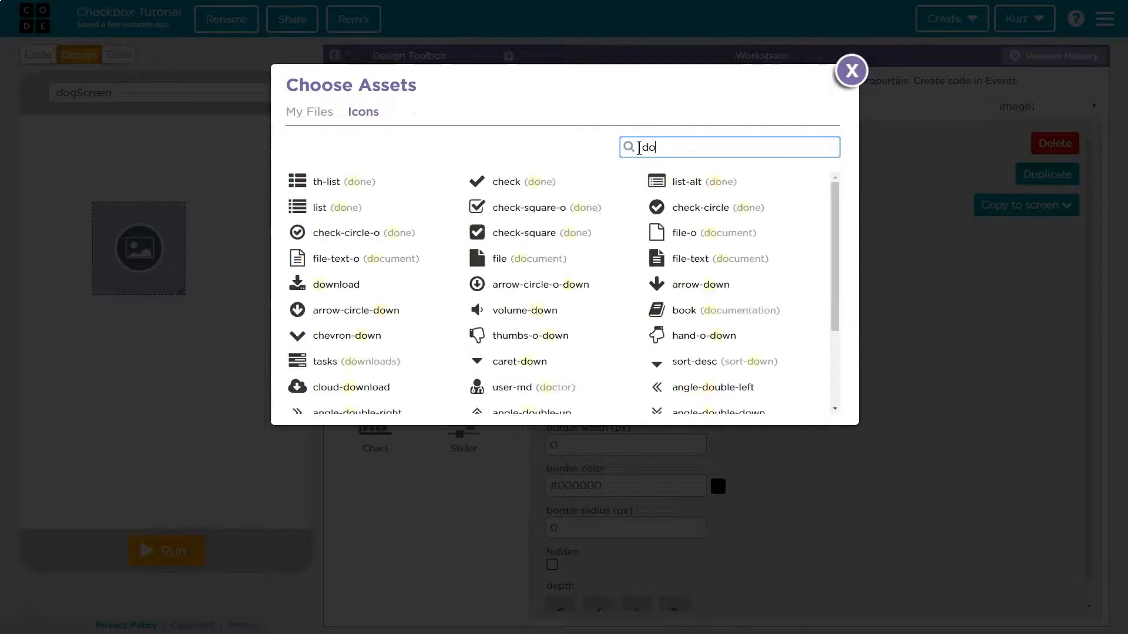
pyautogui.write('bon')
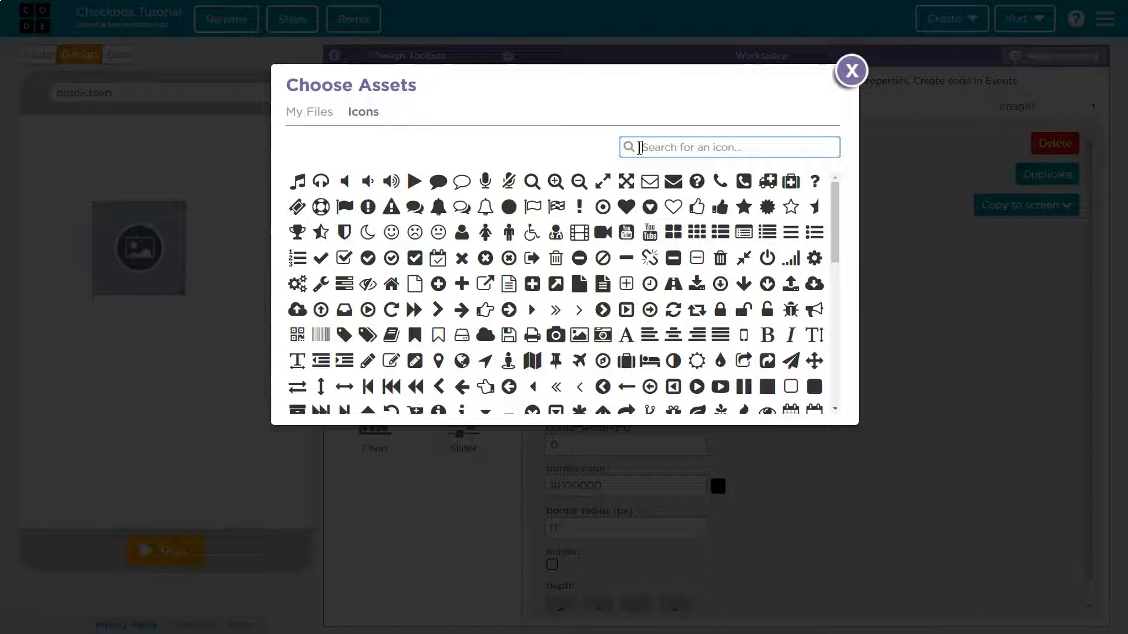
pyautogui.write('happ')
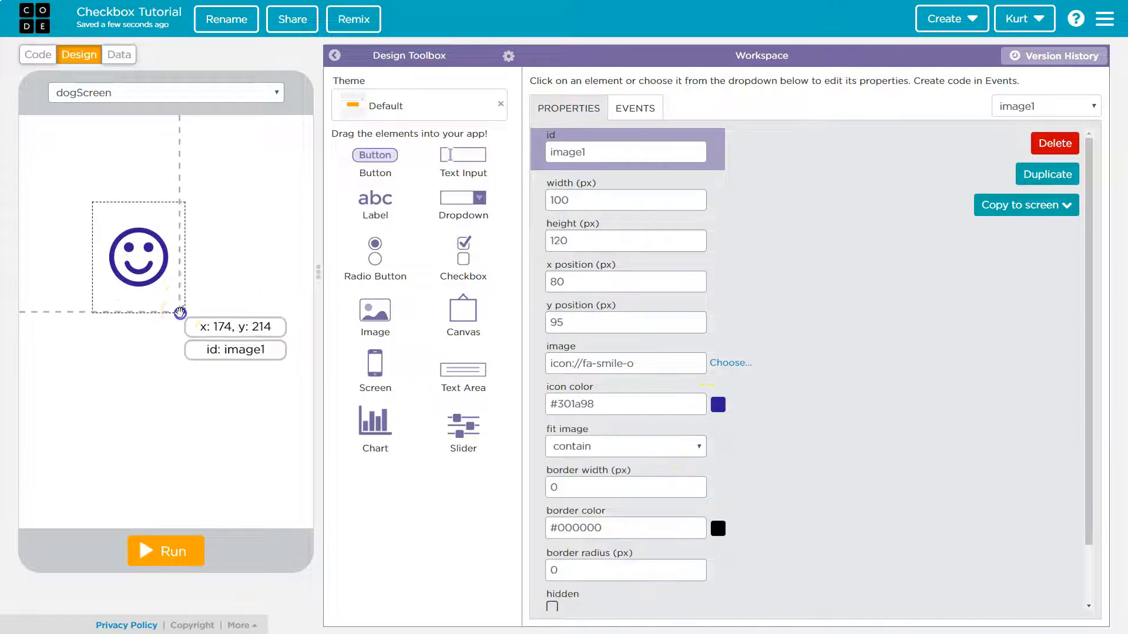
pyautogui.moveTo(188, 316); pyautogui.dragTo(247, 390)
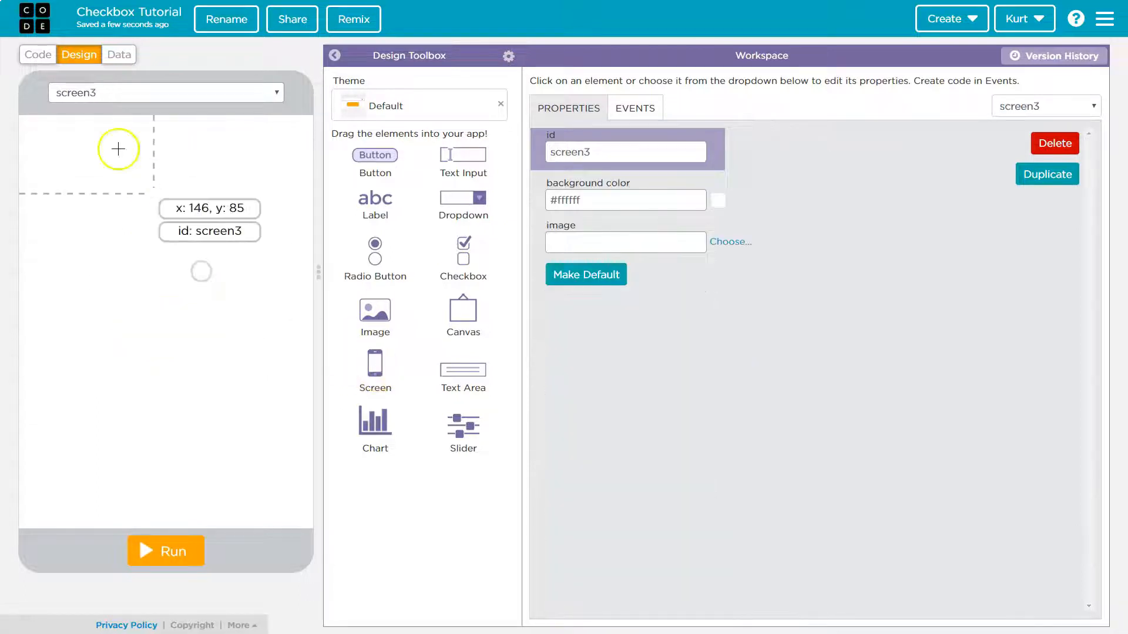
# - Name the screen catScreen and add a thumbs-down icon image coloured #591717
pyautogui.write('catScr')
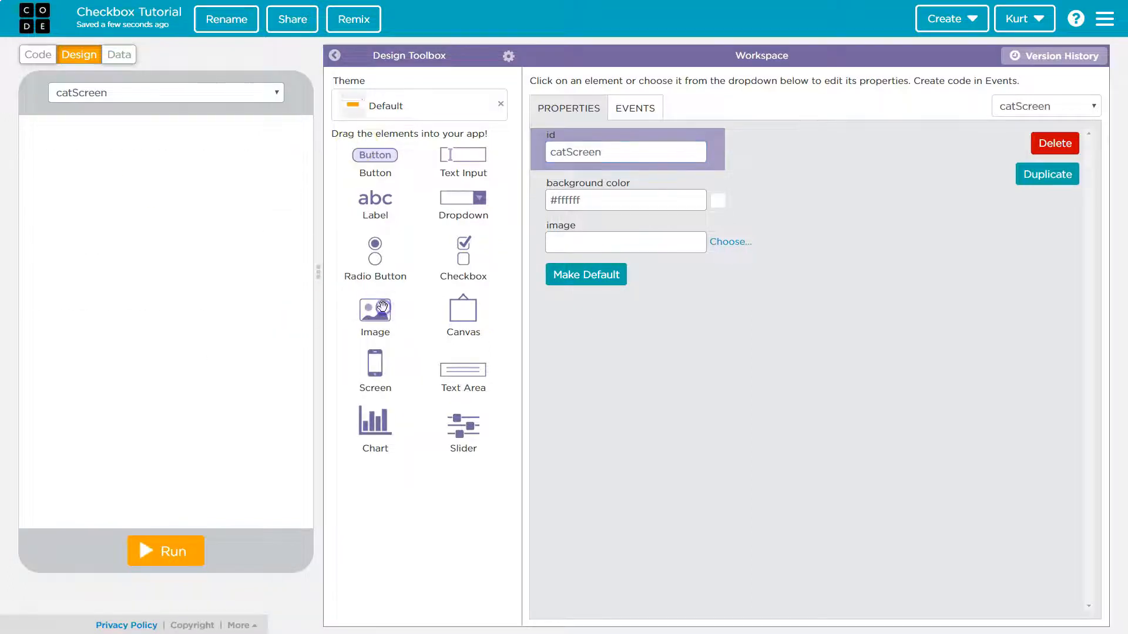
pyautogui.click(730, 242)
pyautogui.write('thu')
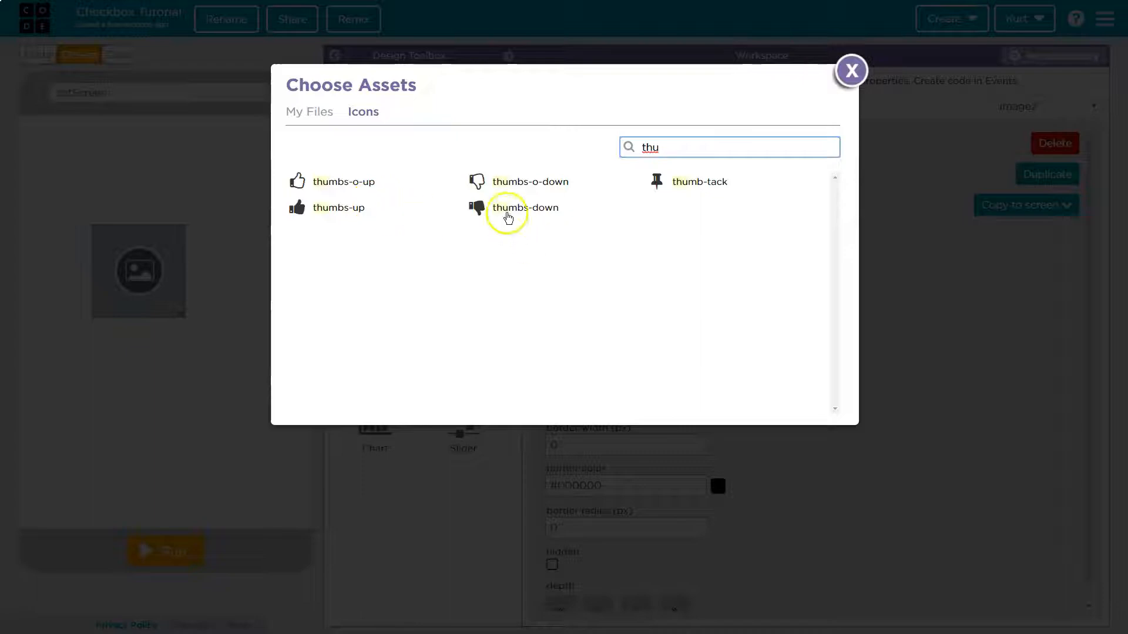
pyautogui.click(507, 207)
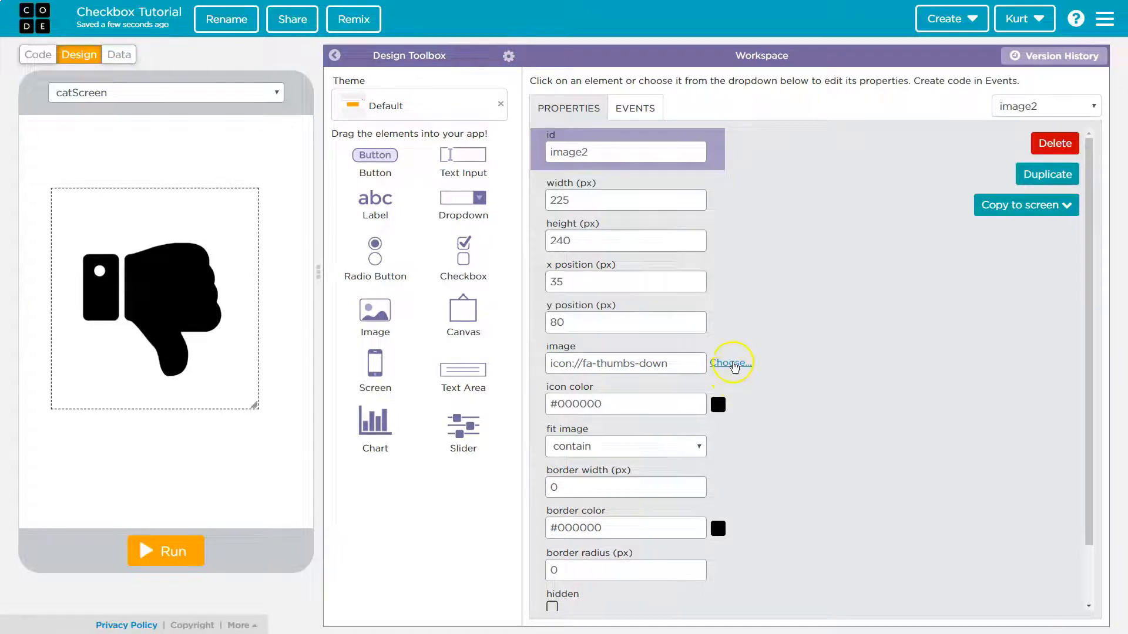
pyautogui.click(718, 404)
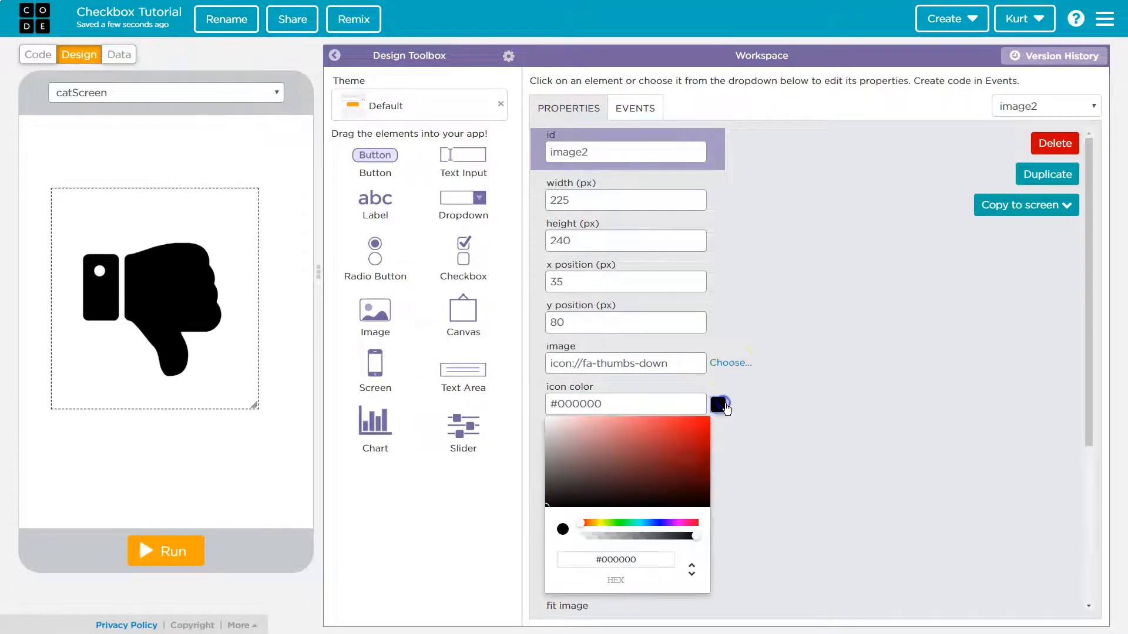
pyautogui.click(666, 476)
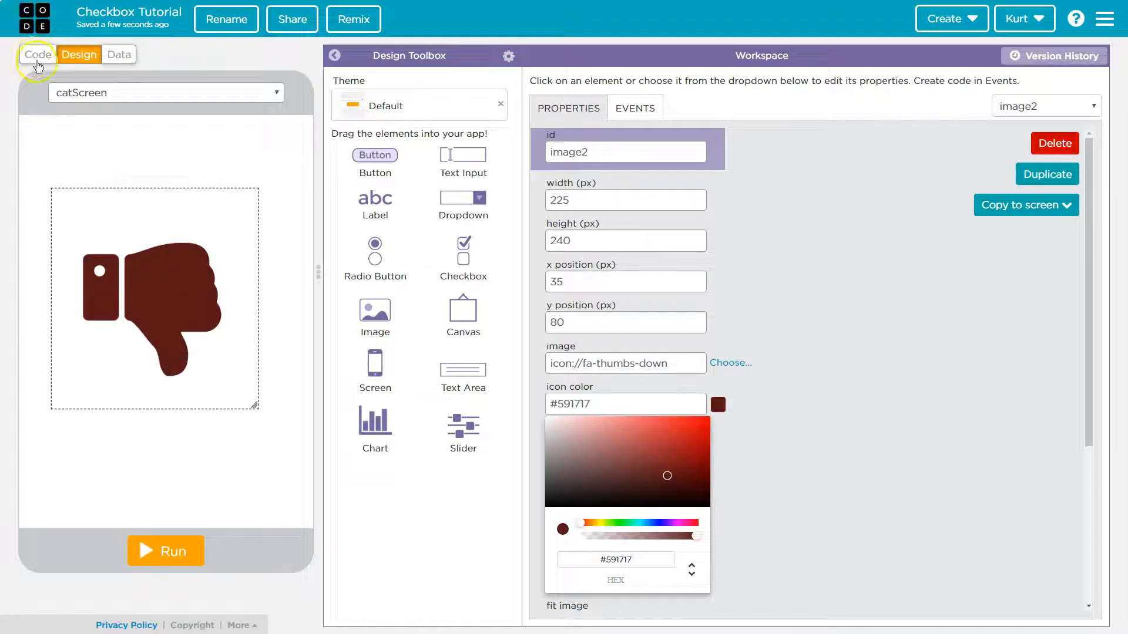
# - Enter Code mode previewing screen1 and check the Cat checkbox's id
pyautogui.click(33, 55)
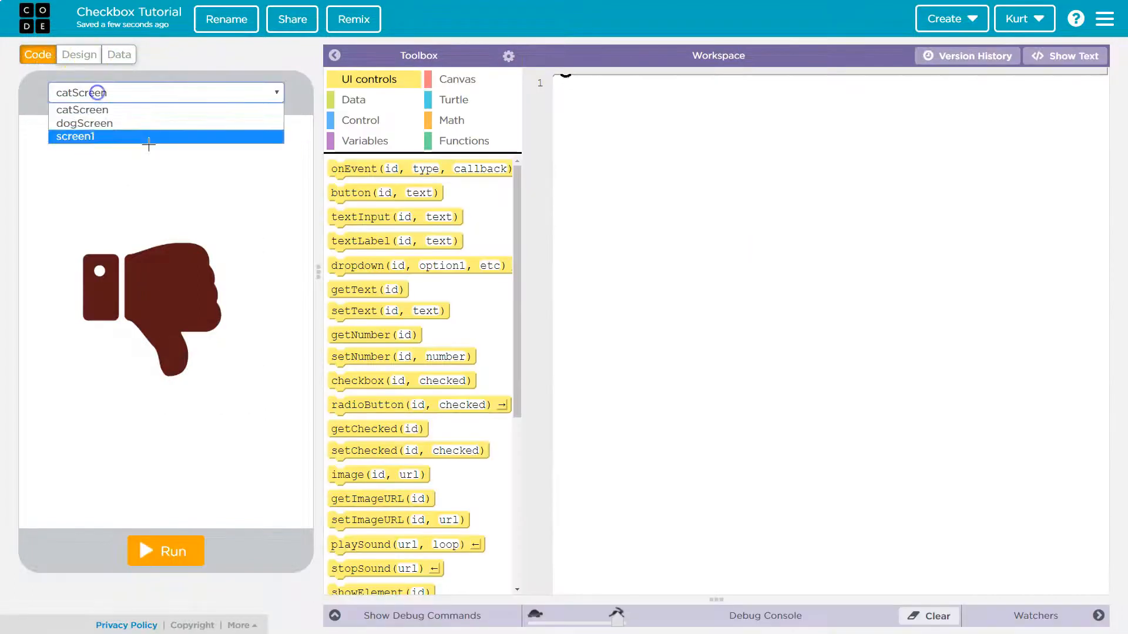
pyautogui.click(73, 137)
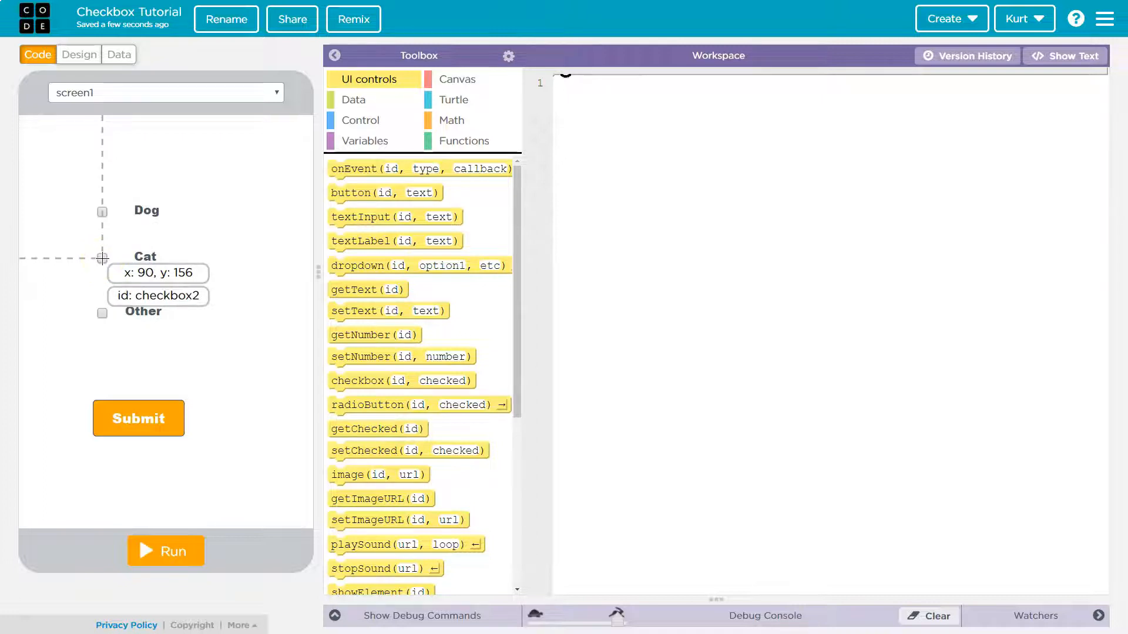
pyautogui.moveTo(102, 257); pyautogui.dragTo(104, 260)
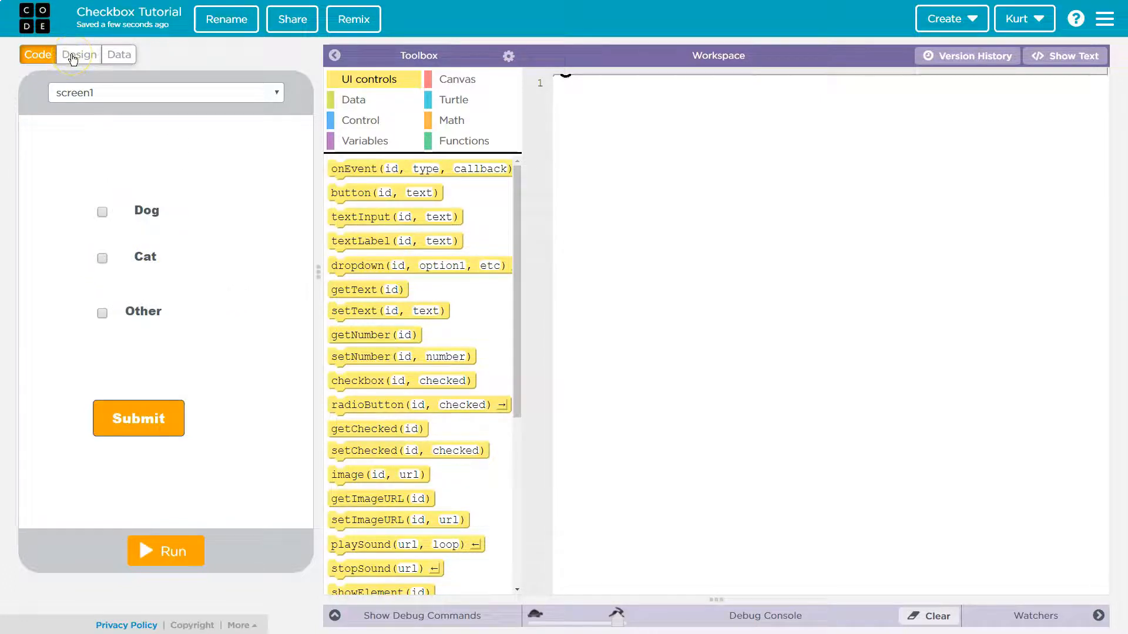
pyautogui.click(72, 54)
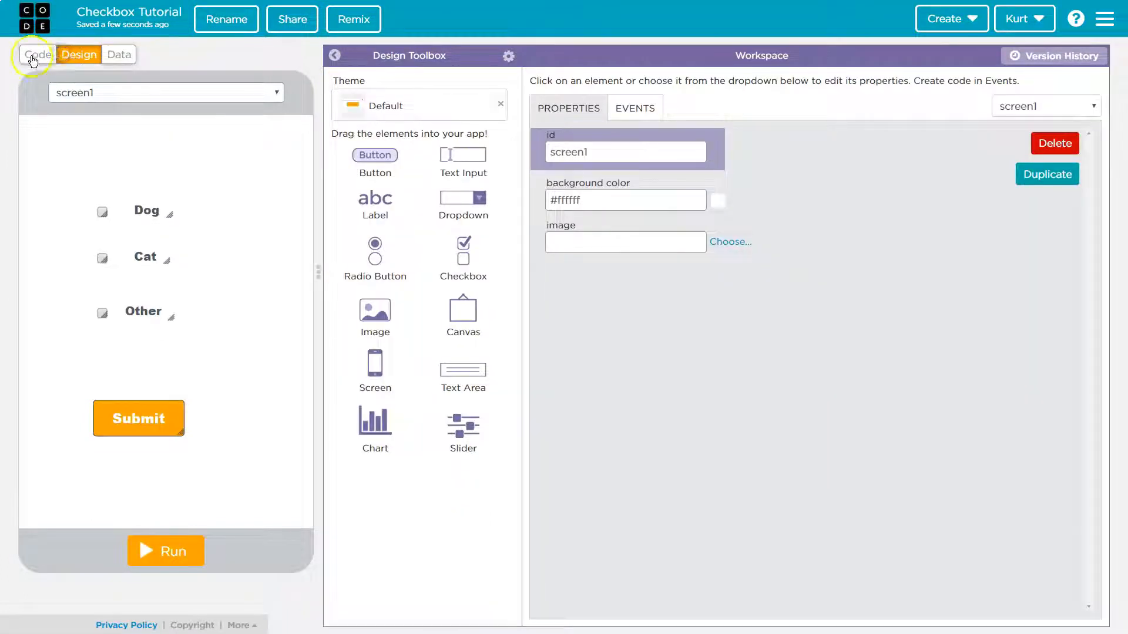
pyautogui.click(33, 55)
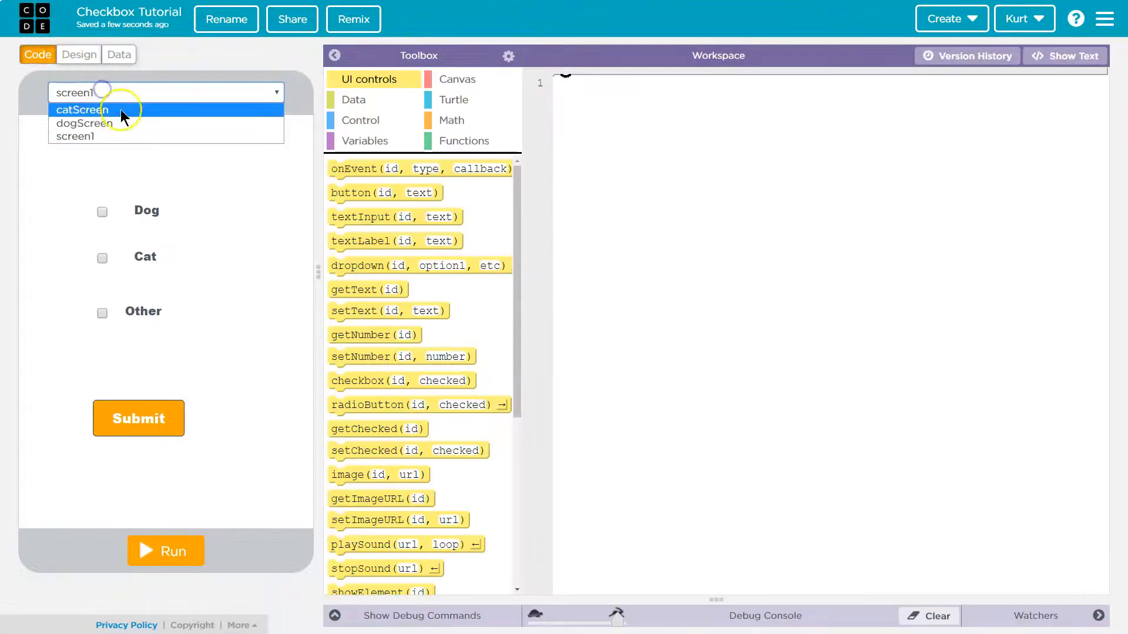
# - Place a Hello label at the top of dogScreen with id labeldogScreen
pyautogui.click(81, 110)
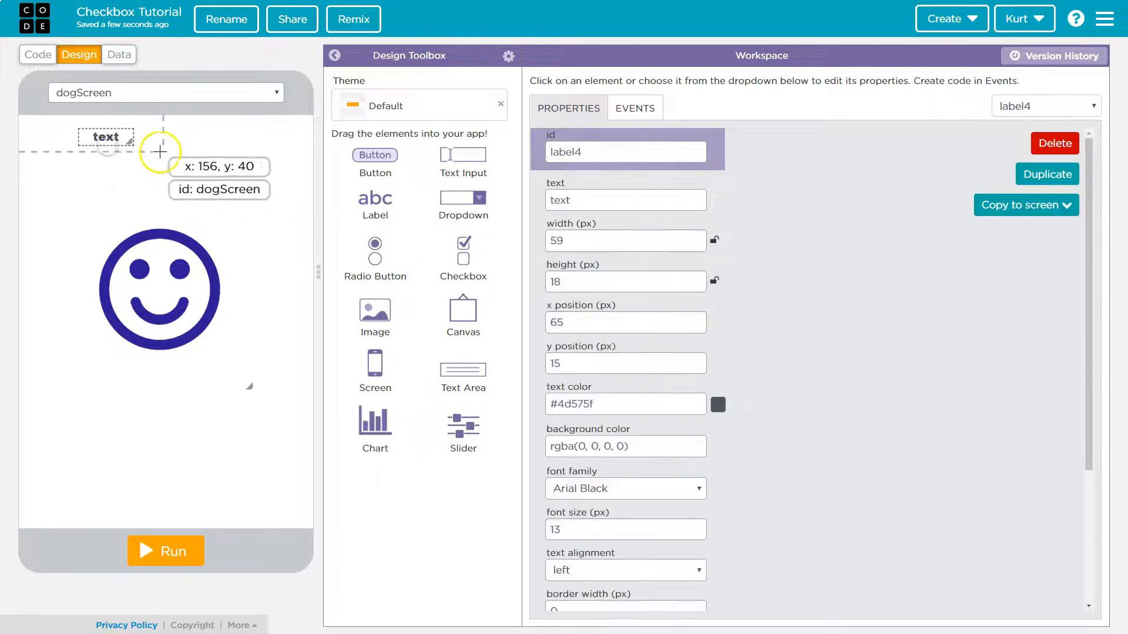
pyautogui.moveTo(160, 152); pyautogui.dragTo(128, 141)
pyautogui.write('dogScreen')
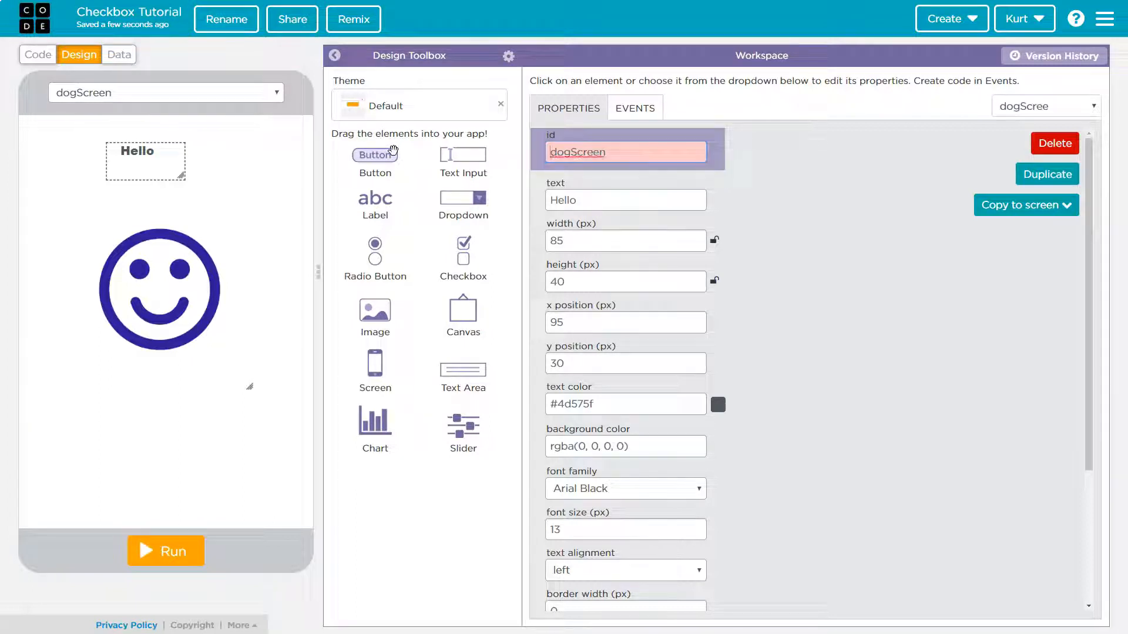
pyautogui.write('labeldogScreen')
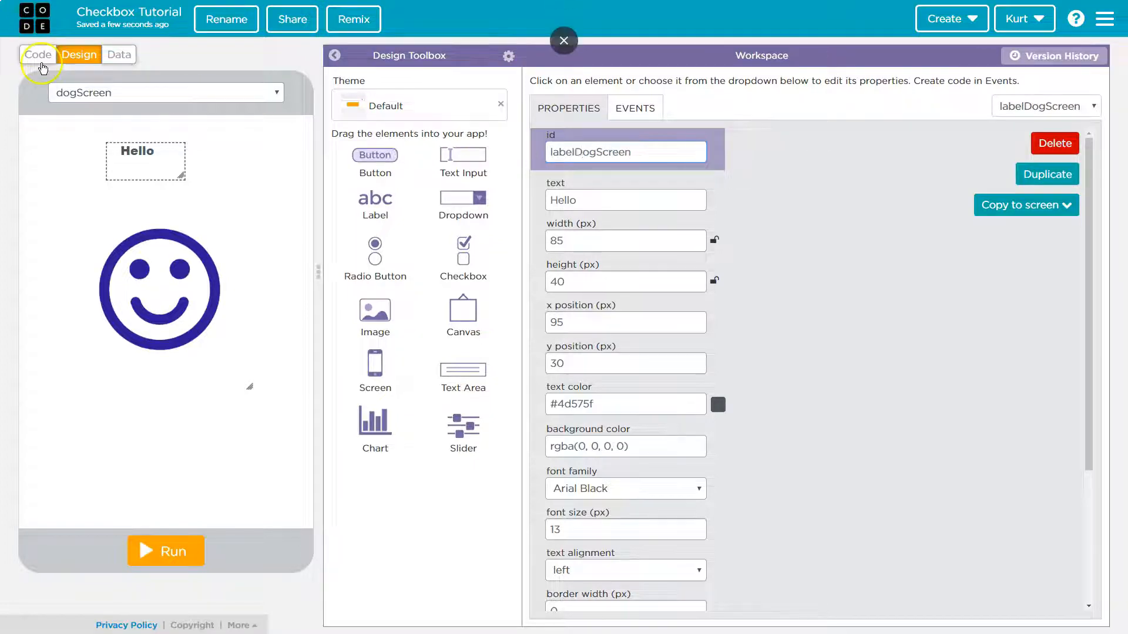
pyautogui.click(39, 54)
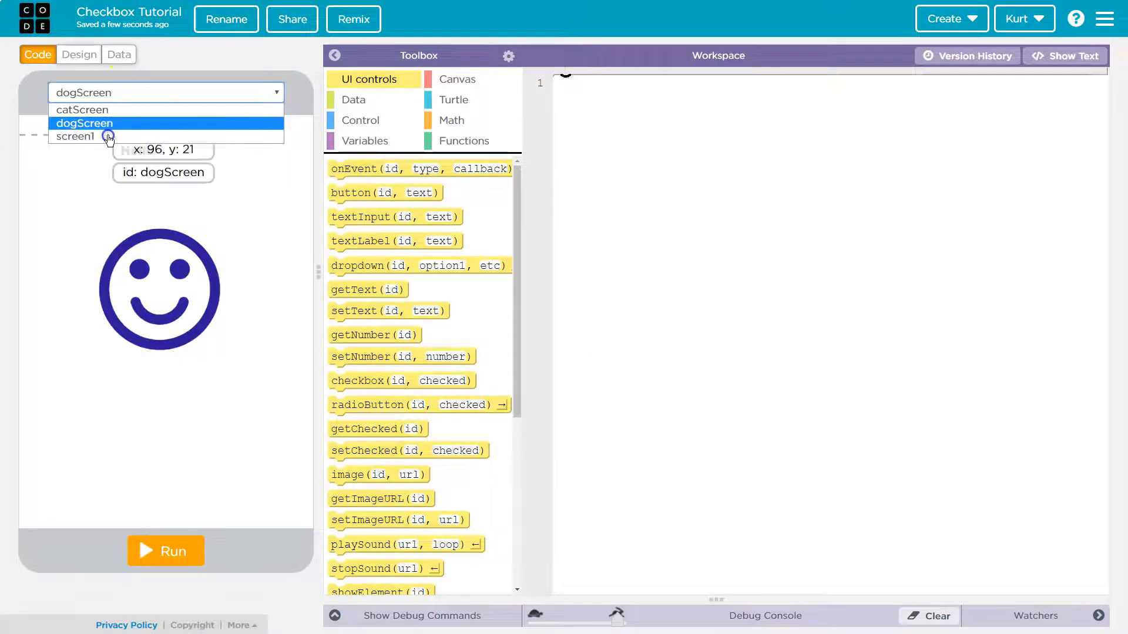
# - Preview screen1 and add an onEvent click handler for submitBtn
pyautogui.click(74, 137)
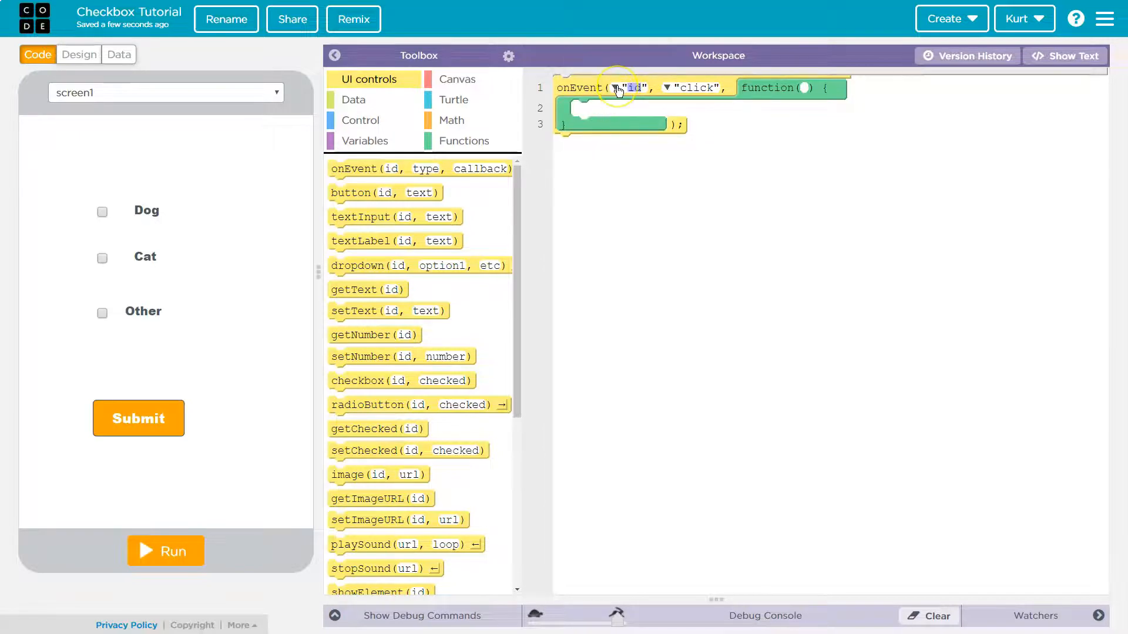
pyautogui.click(616, 88)
pyautogui.write('submitBtn')
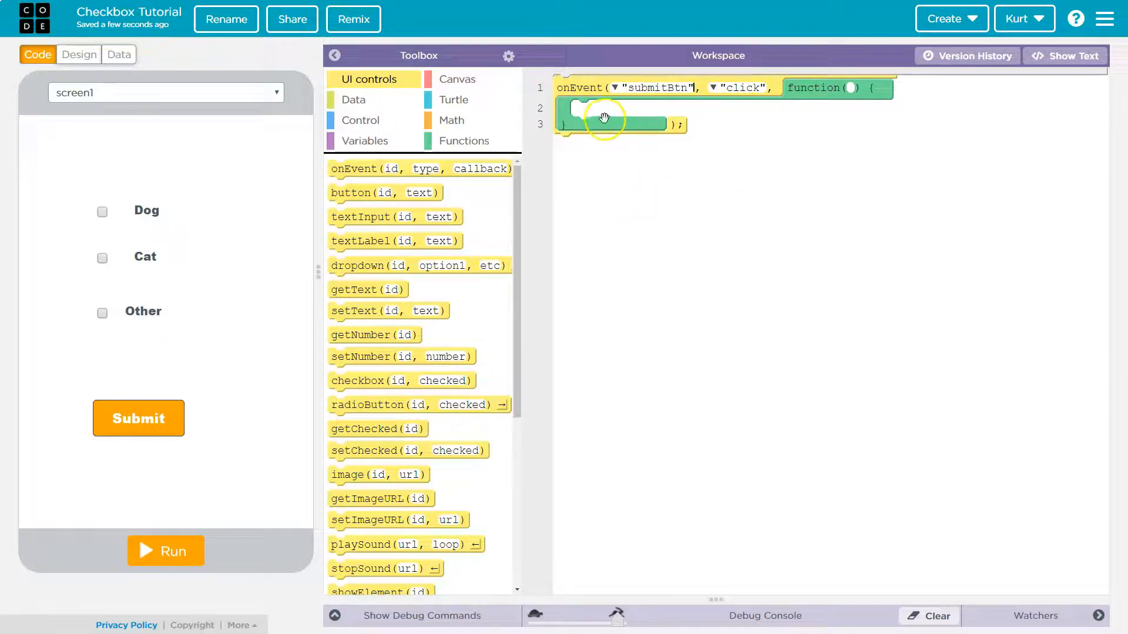
pyautogui.moveTo(591, 153)
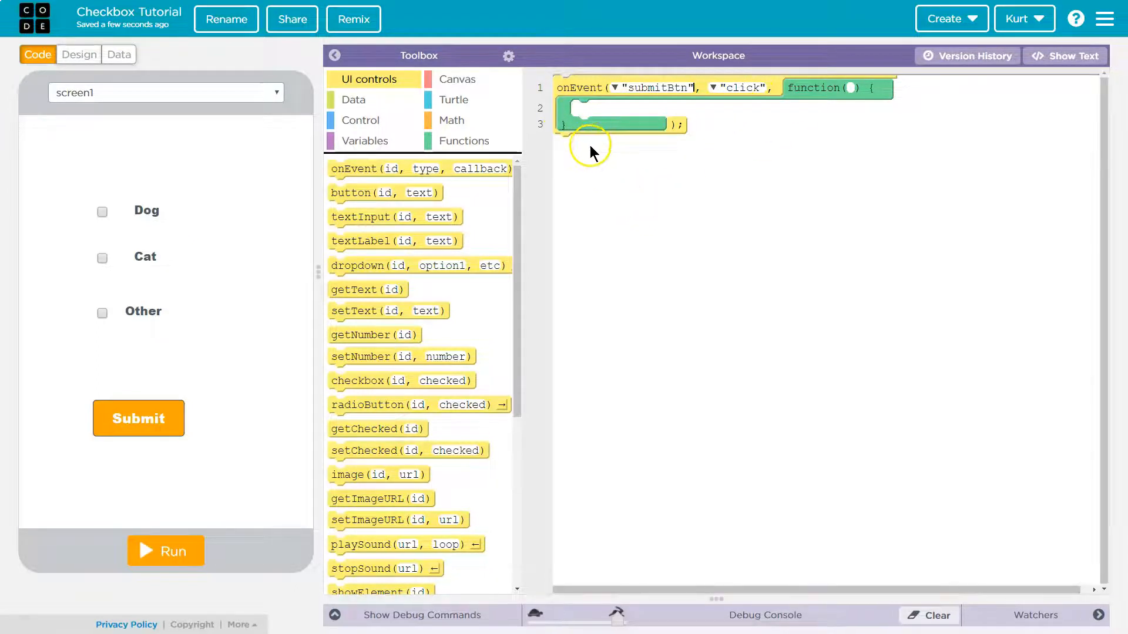
pyautogui.scroll(-3)
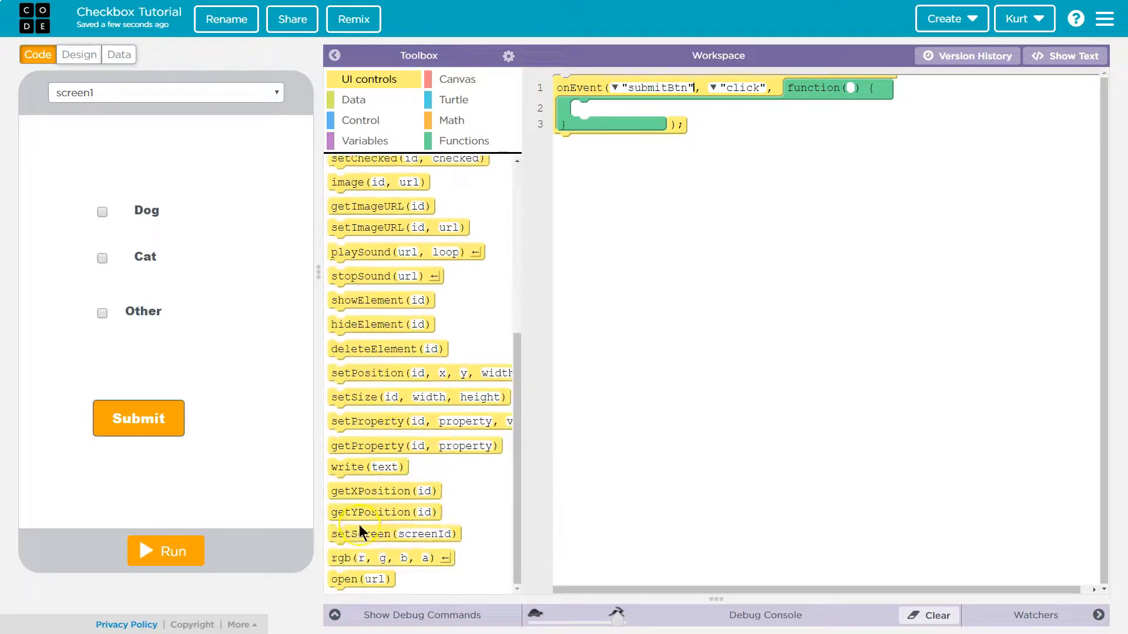
# - Add setProperty("dogLabel", "text") inside the handler, with var x declared above it
pyautogui.click(659, 109)
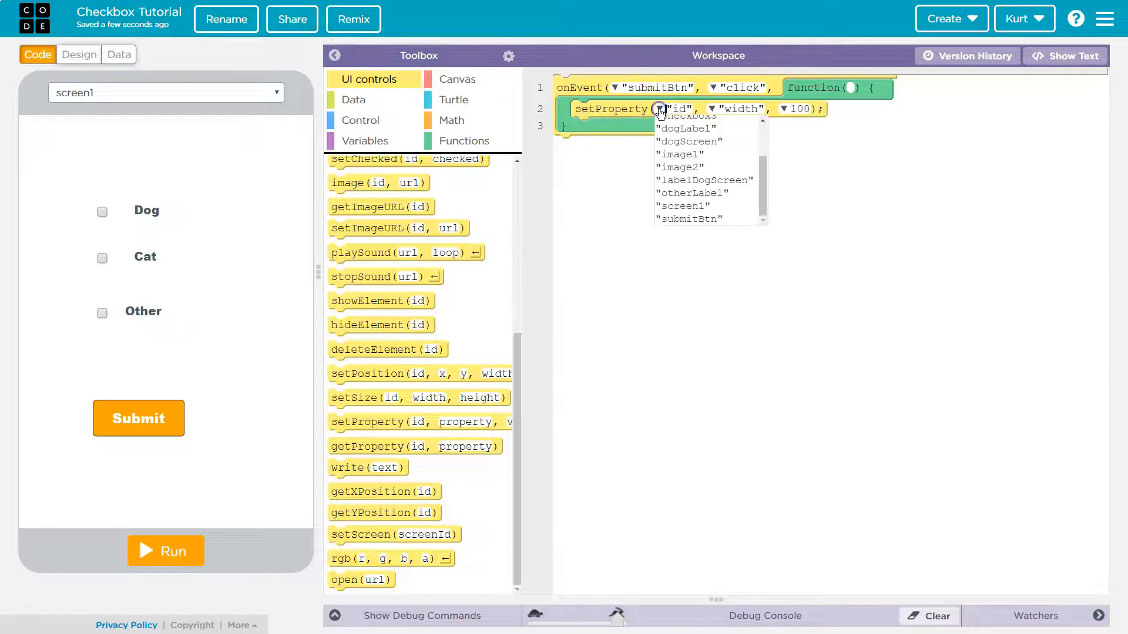
pyautogui.click(685, 128)
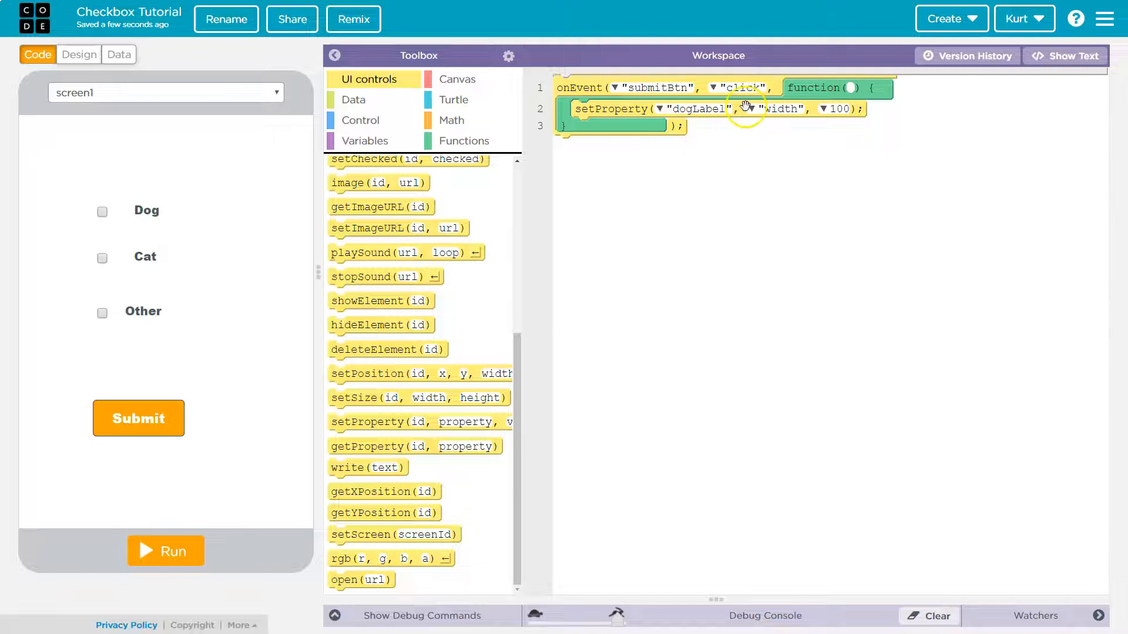
pyautogui.click(782, 109)
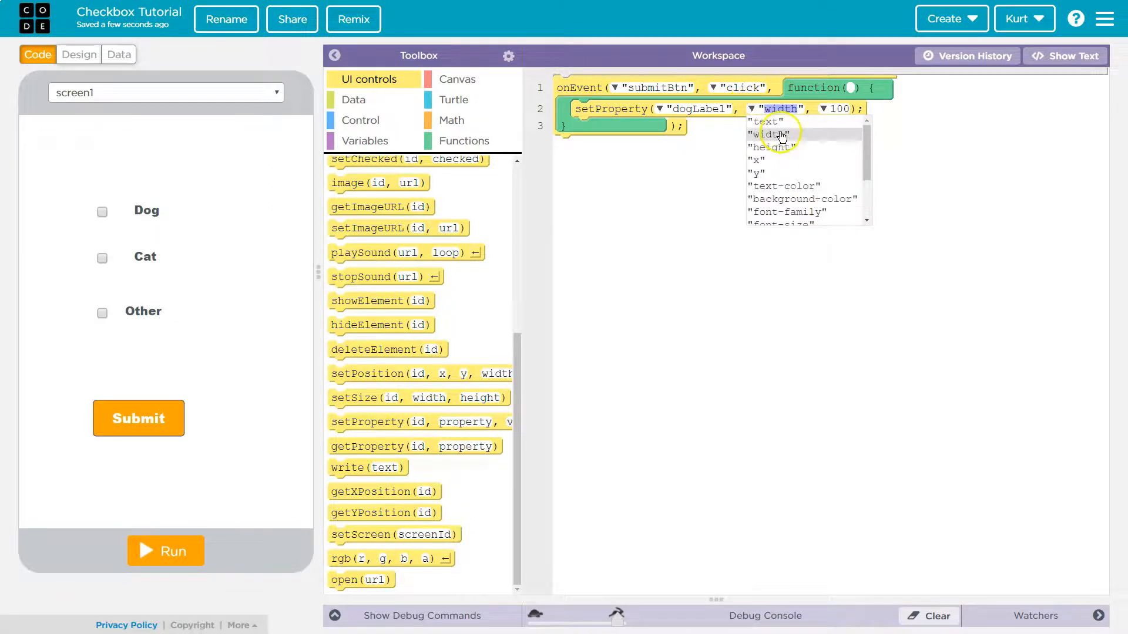
pyautogui.click(765, 121)
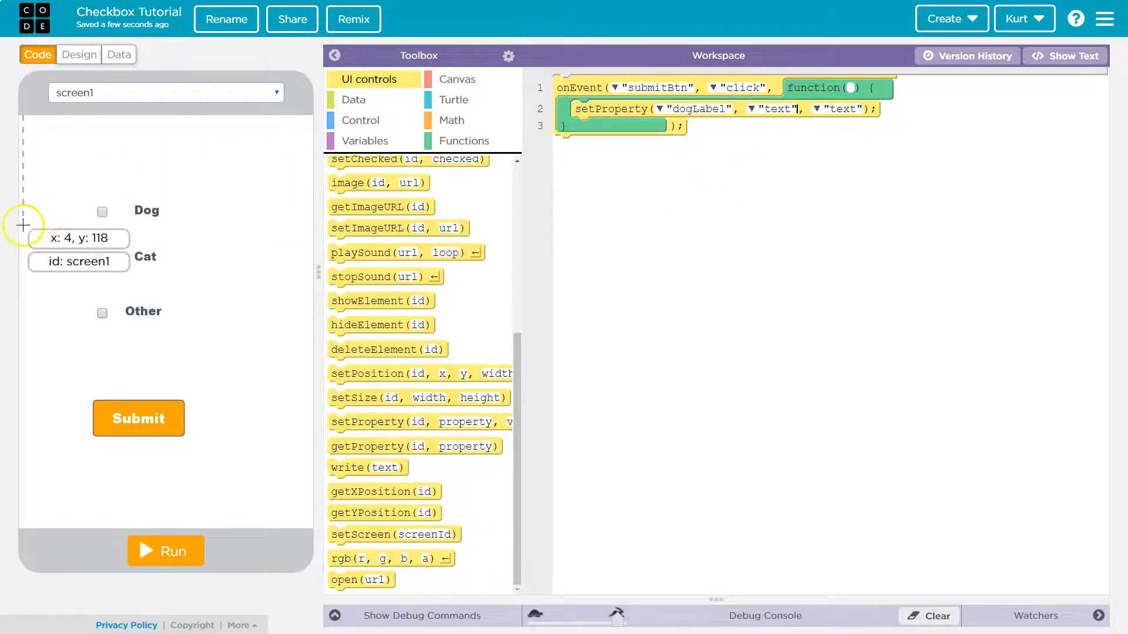
pyautogui.moveTo(98, 217)
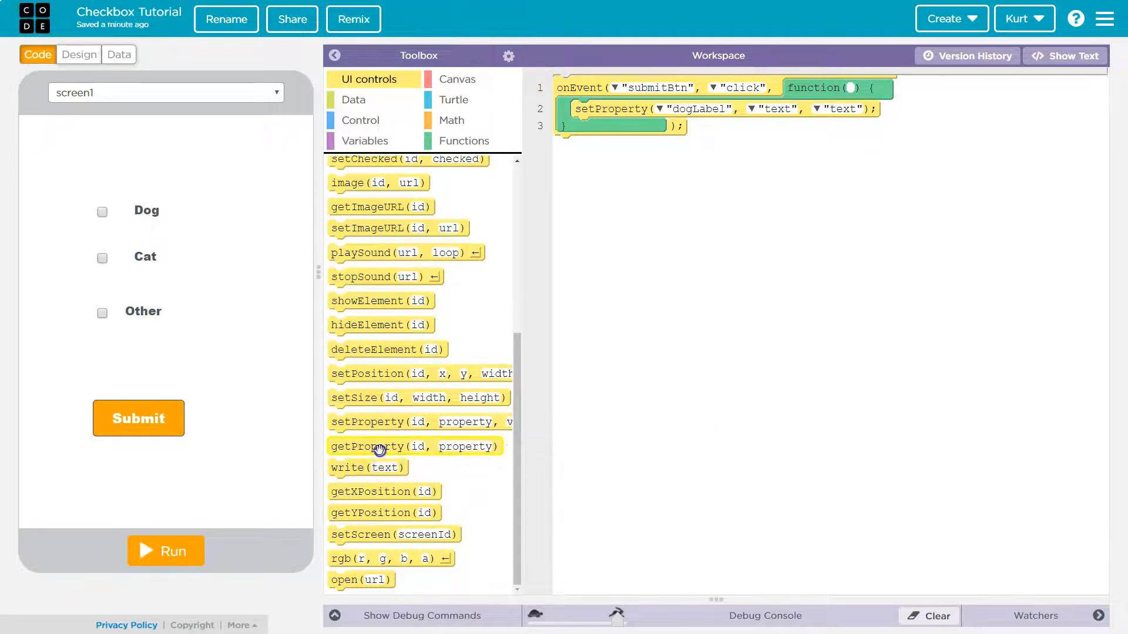
pyautogui.click(365, 141)
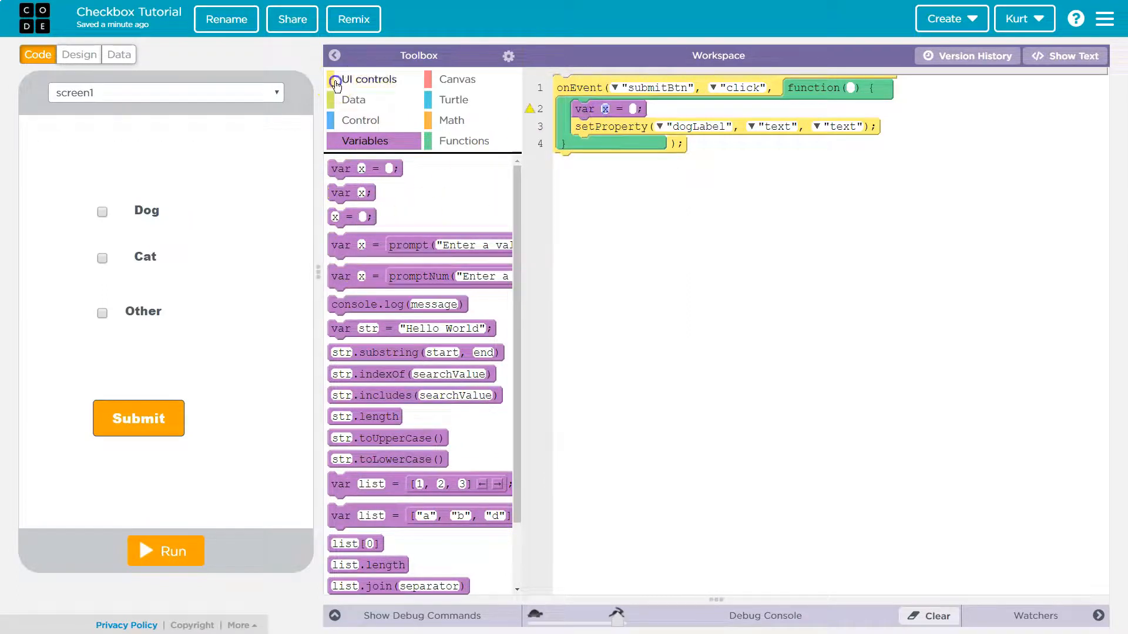
pyautogui.click(371, 78)
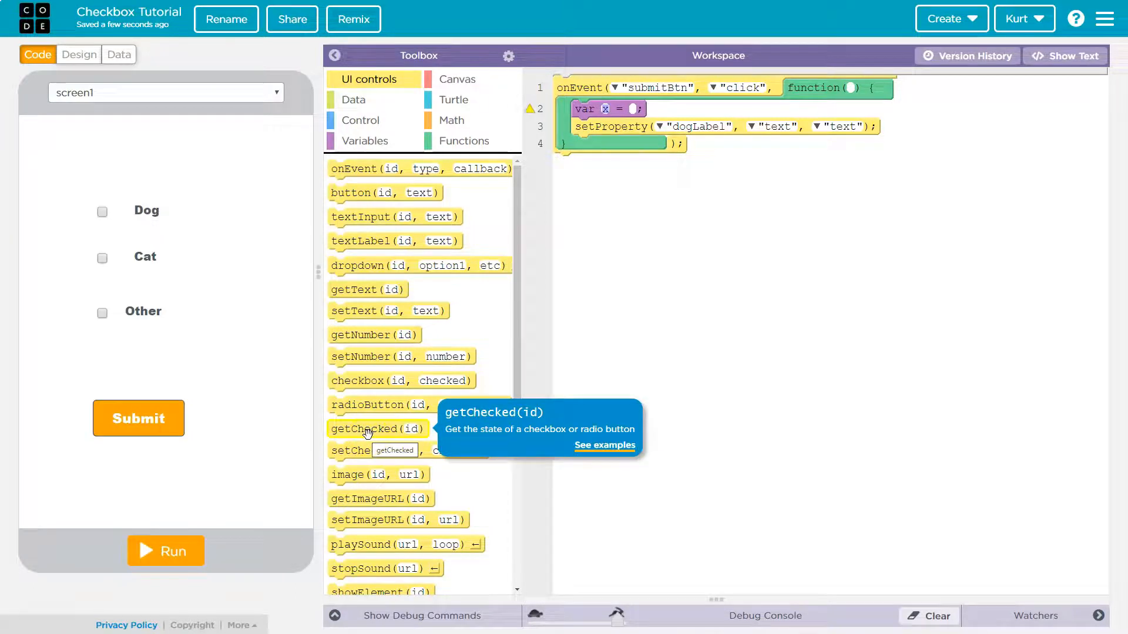
# - Set the variable to getChecked("checkbox2") and rename it two
pyautogui.moveTo(377, 428); pyautogui.dragTo(675, 112)
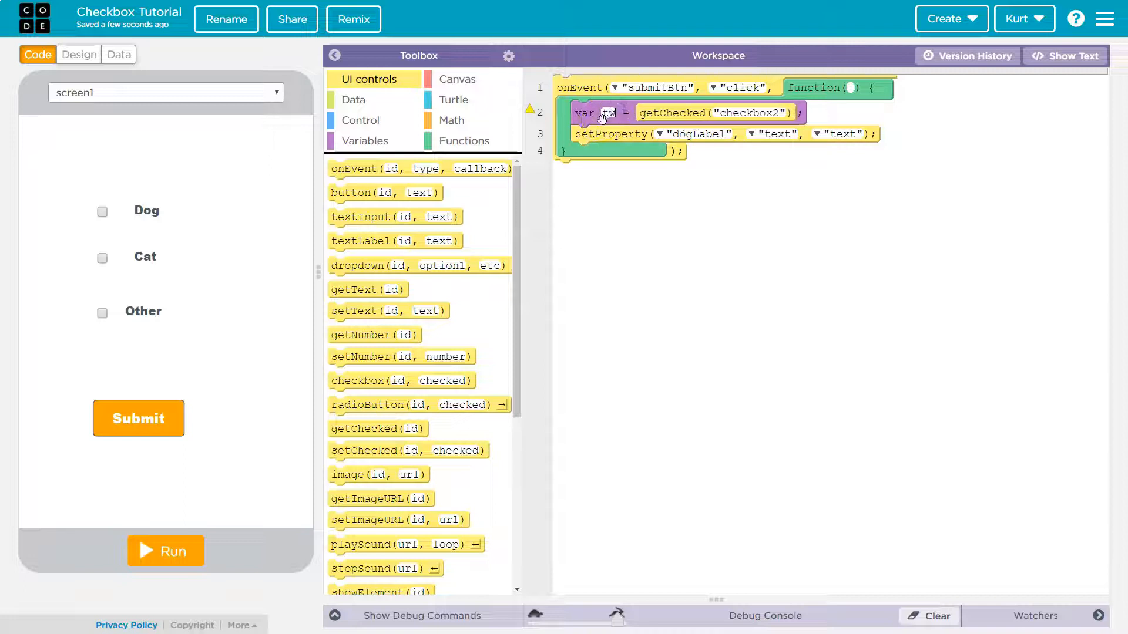
pyautogui.write('two')
pyautogui.click(699, 134)
pyautogui.write('cat')
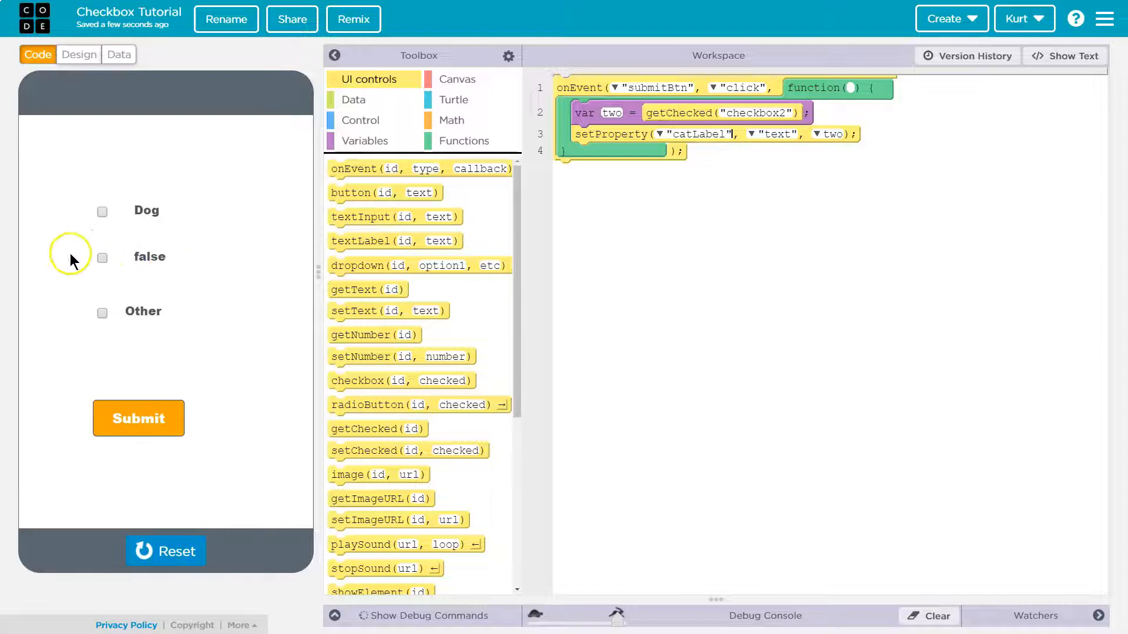
pyautogui.moveTo(128, 202)
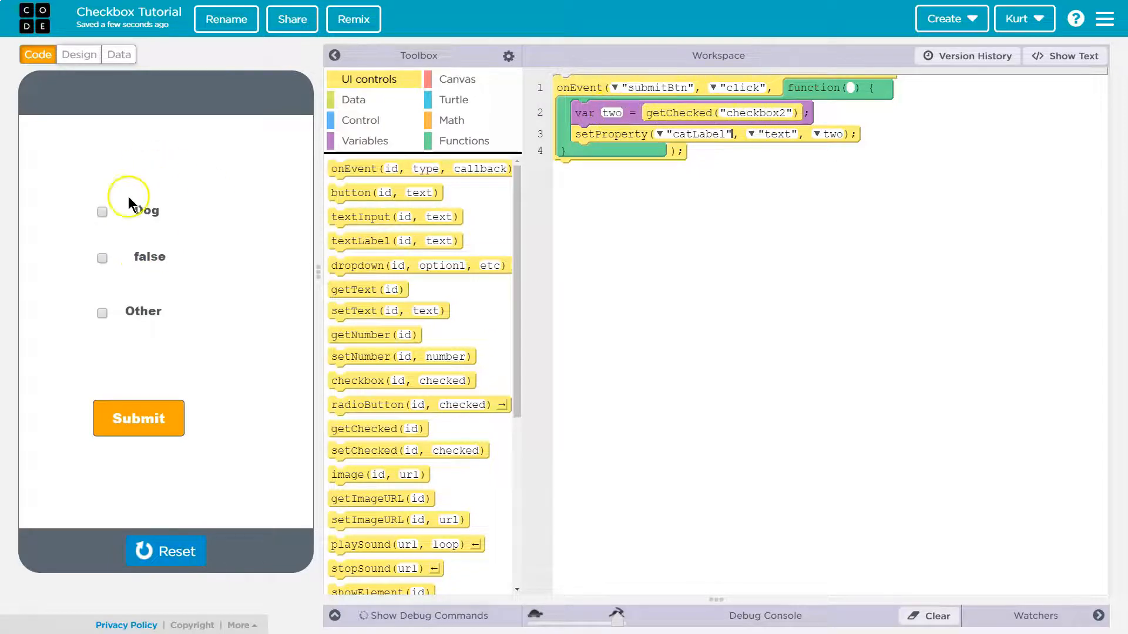
# - Tick Cat in the running app, then use the cat variable as catLabel's text value
pyautogui.click(132, 418)
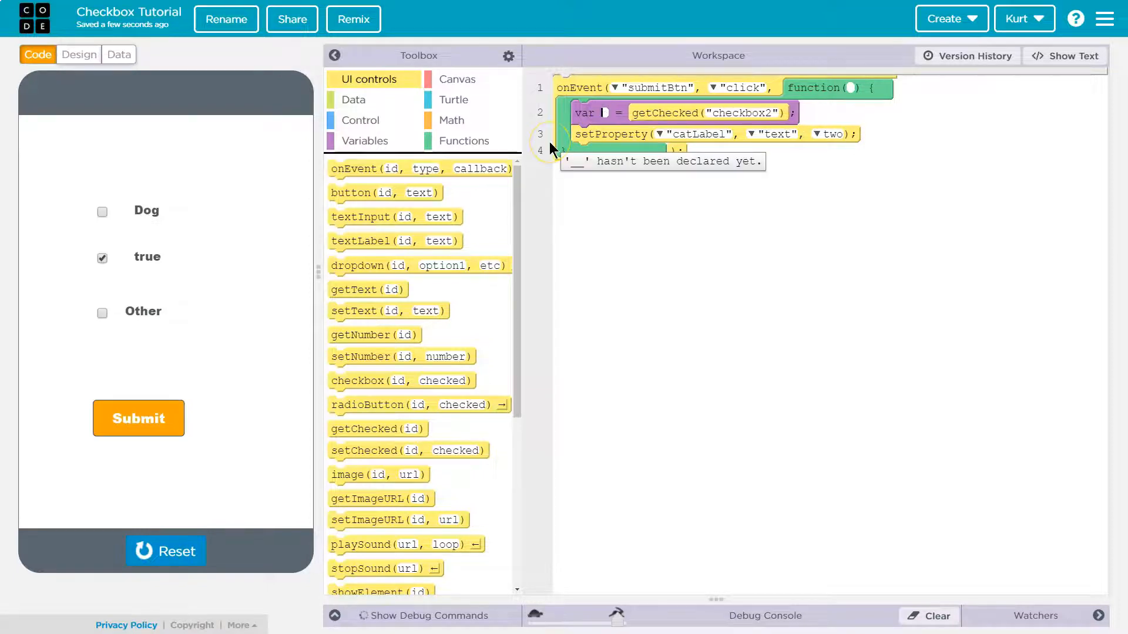
pyautogui.write('cat')
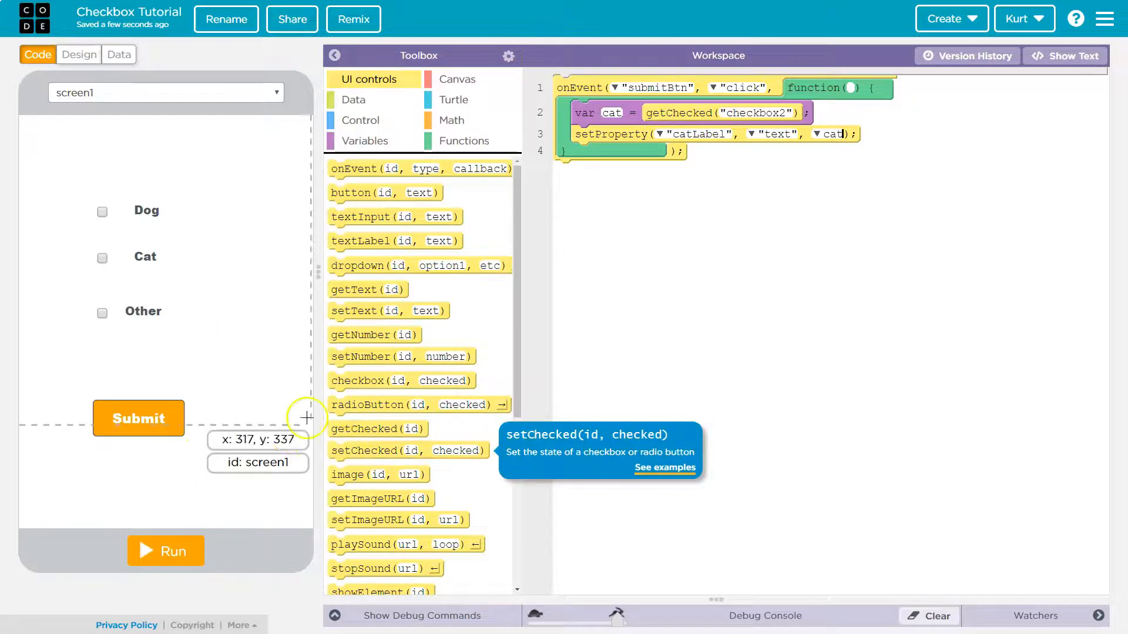
pyautogui.moveTo(624, 307)
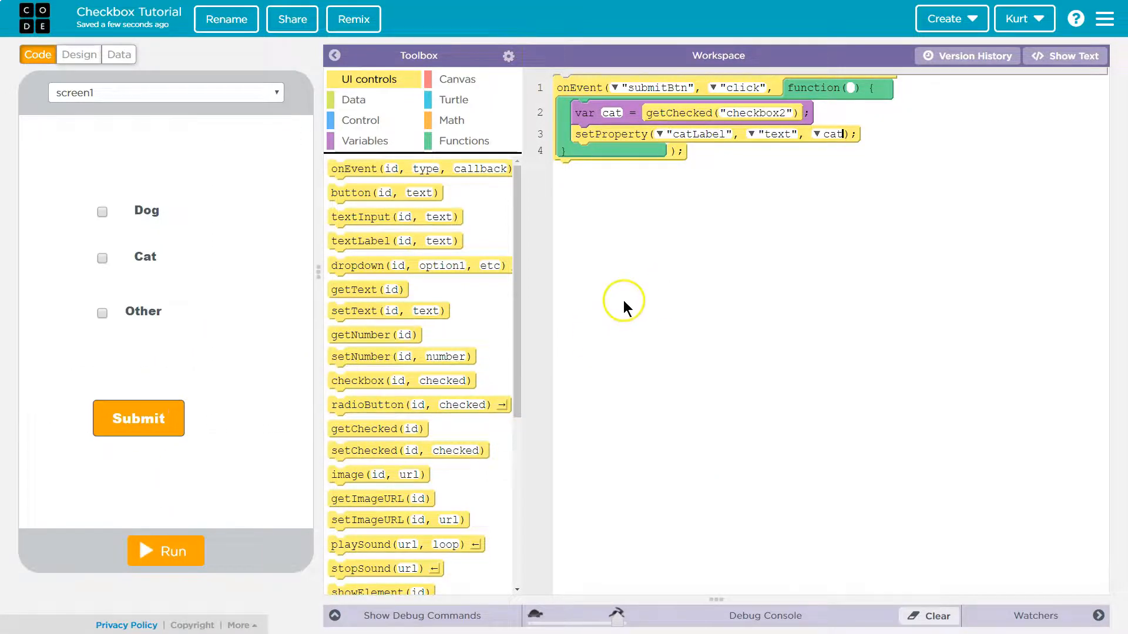
pyautogui.moveTo(668, 109)
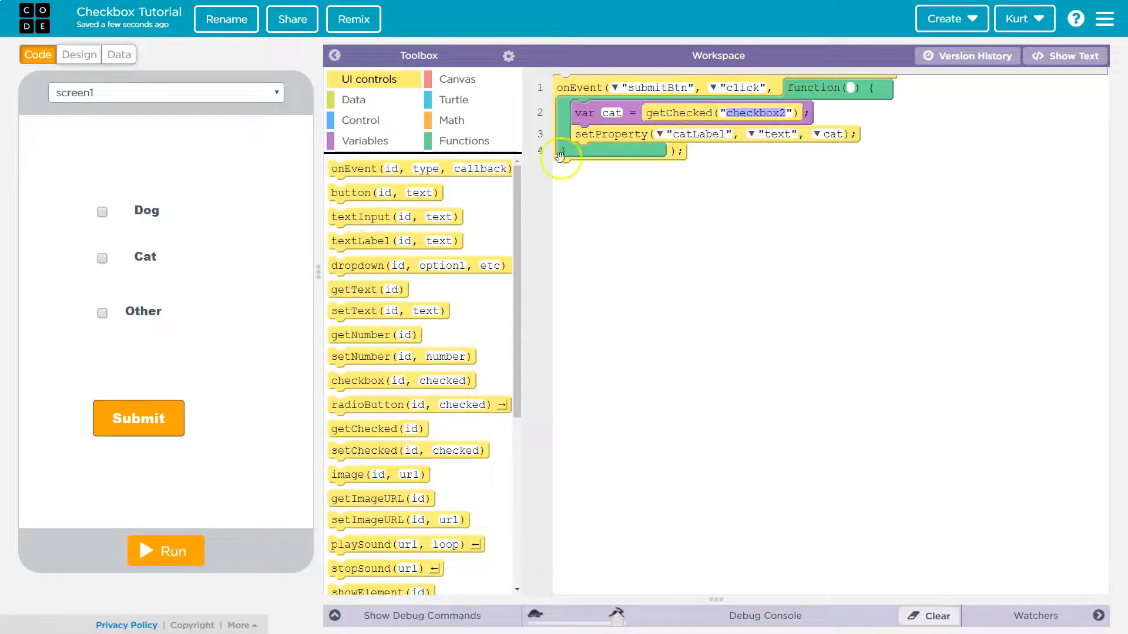
pyautogui.click(360, 121)
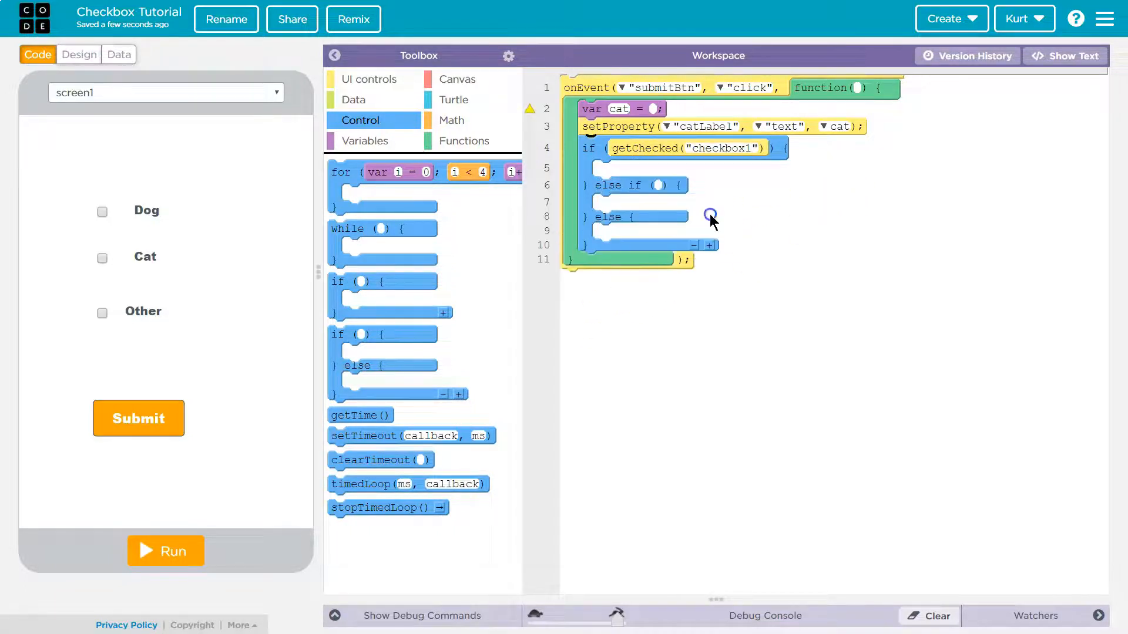
# - In text mode, enter getChecked("checkbox1") as the first if condition
pyautogui.click(1065, 56)
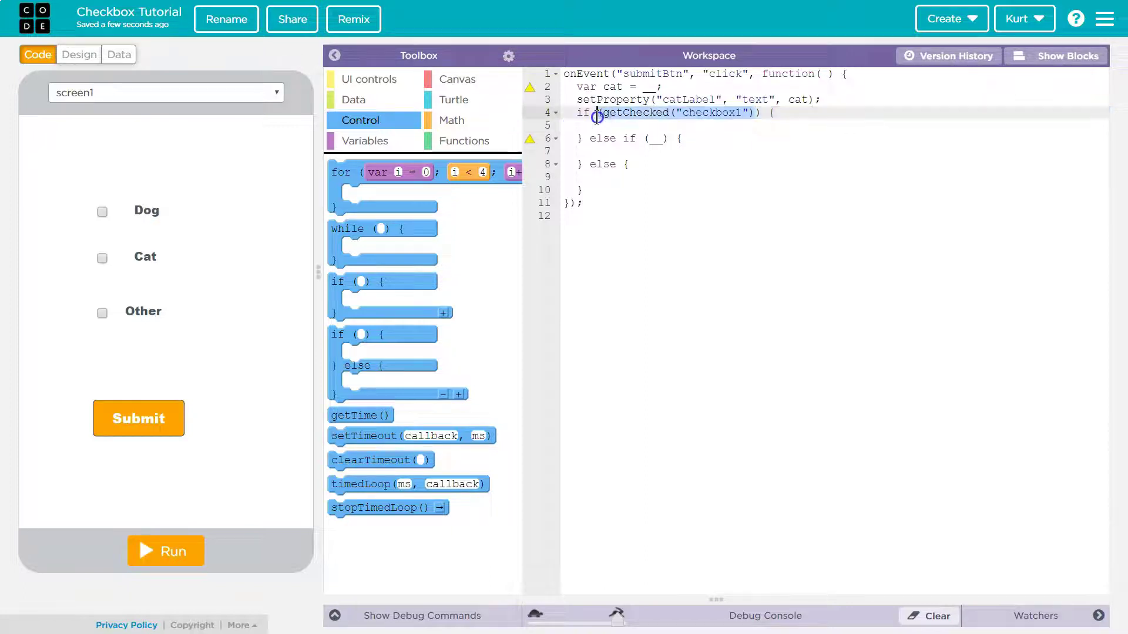
pyautogui.write('getChecked("checkbox1")')
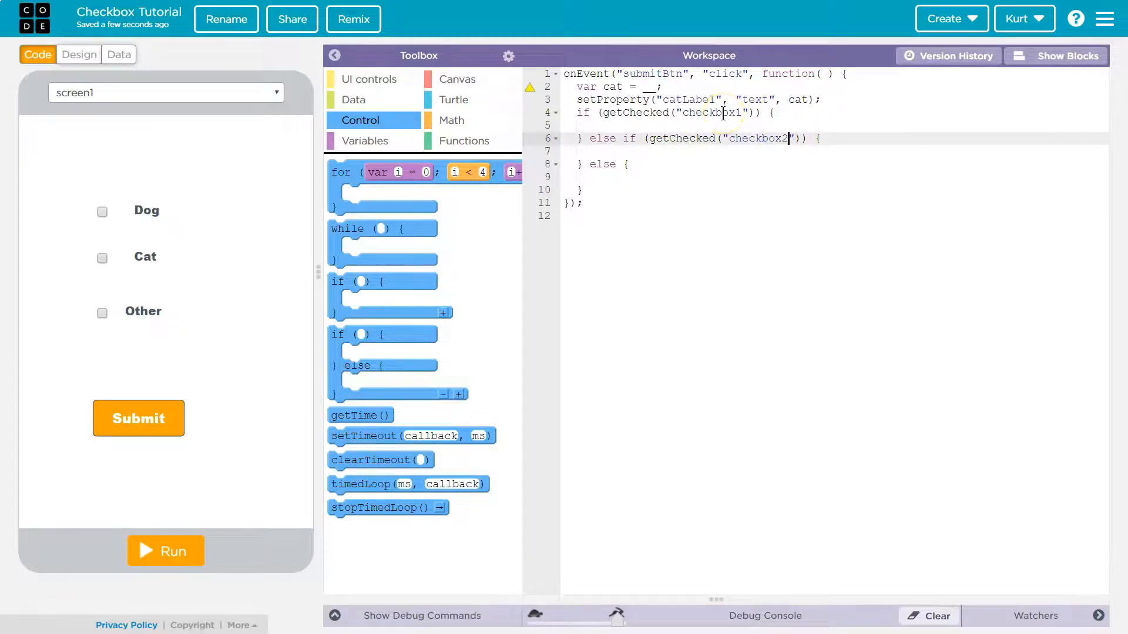
pyautogui.click(369, 79)
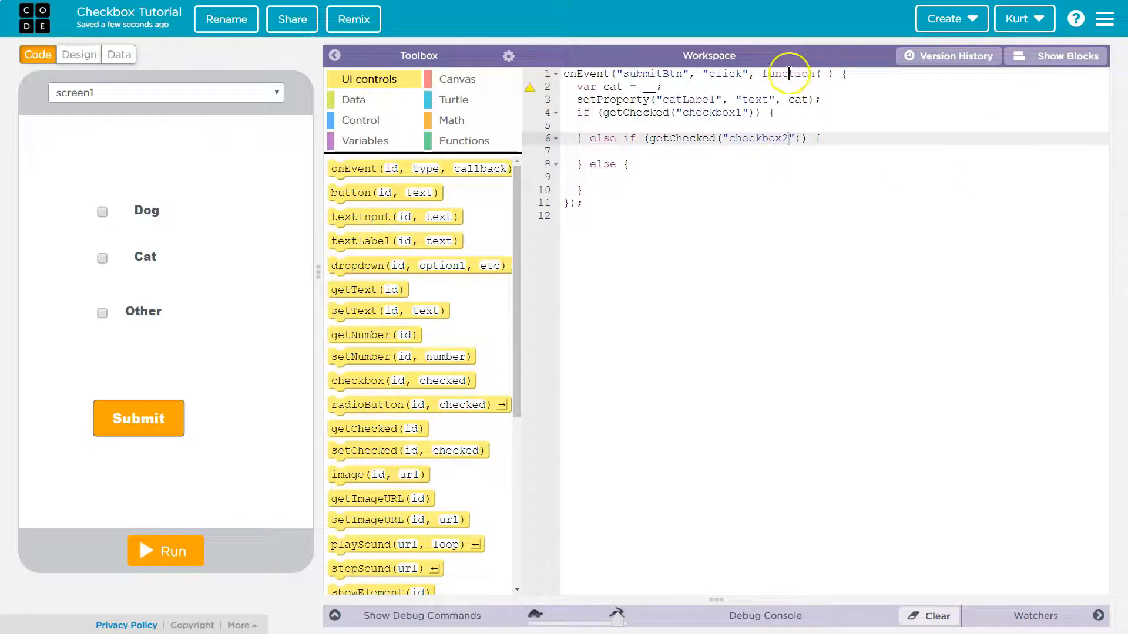
pyautogui.moveTo(386, 262)
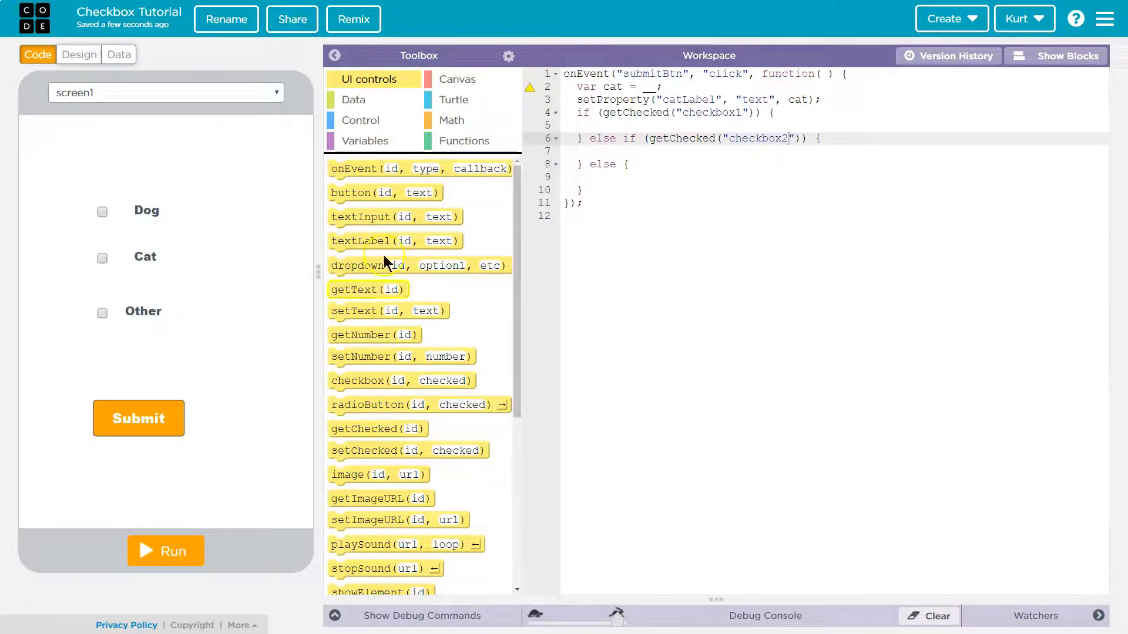
# - Delete the cat variable line, send checkbox1's branch to dogScreen, and add setScreen for checkbox2
pyautogui.click(1066, 56)
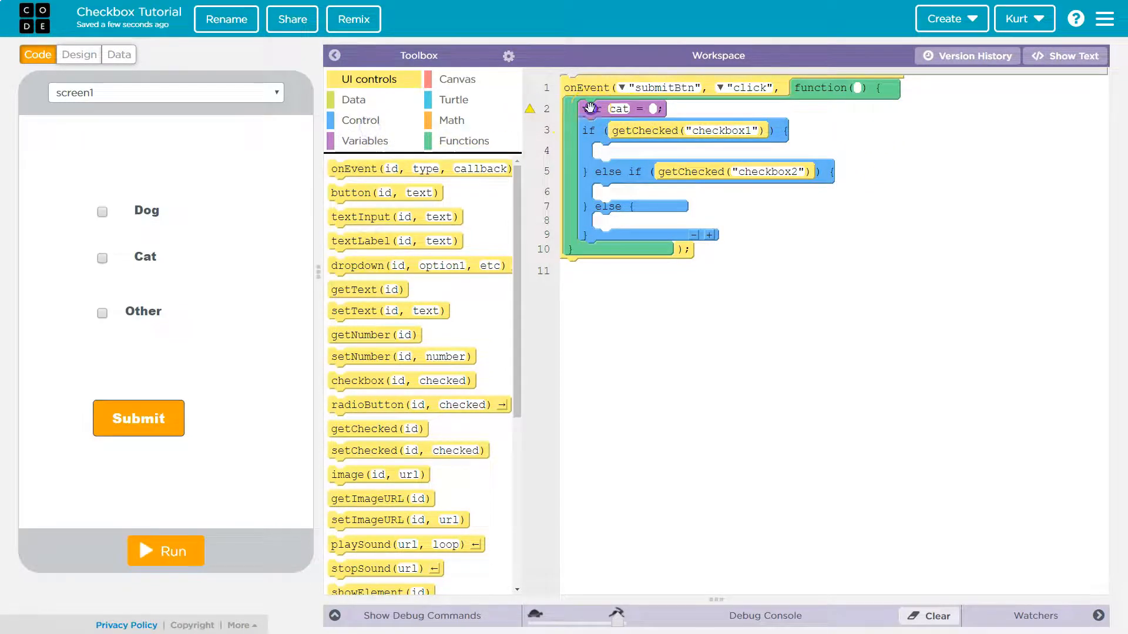
pyautogui.click(593, 109)
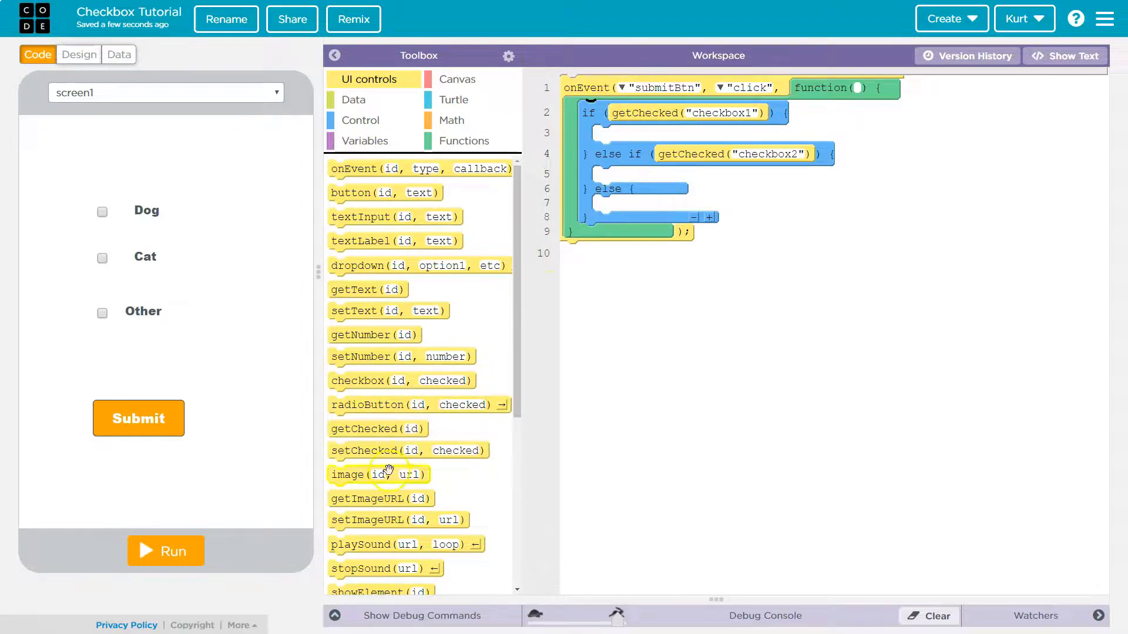
pyautogui.scroll(-3)
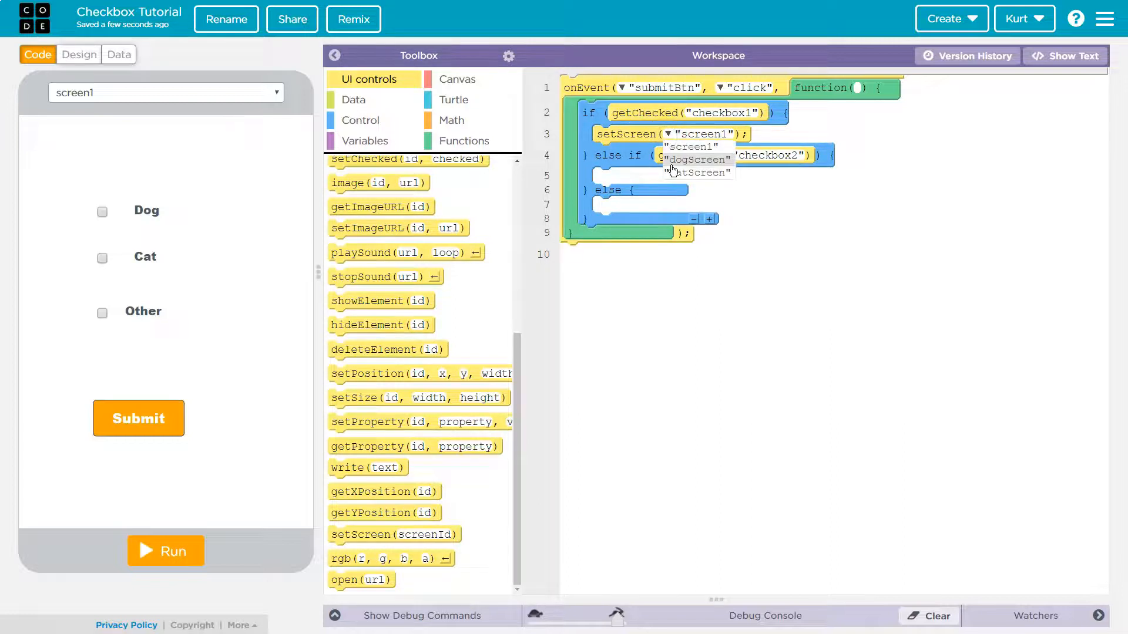
pyautogui.click(697, 159)
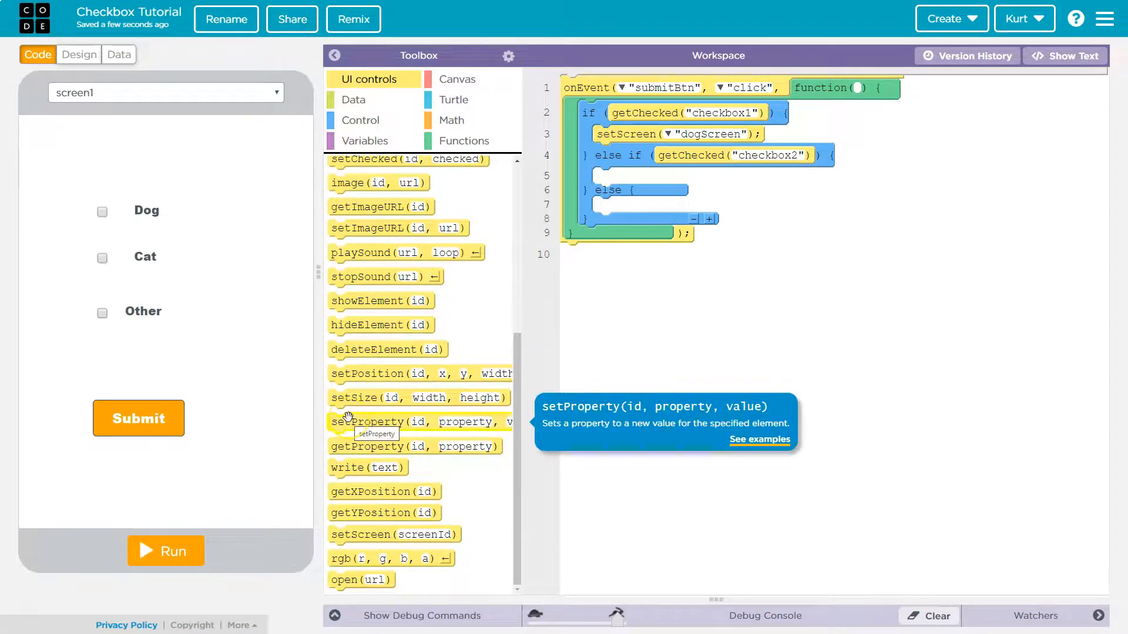
pyautogui.moveTo(394, 534); pyautogui.dragTo(640, 198)
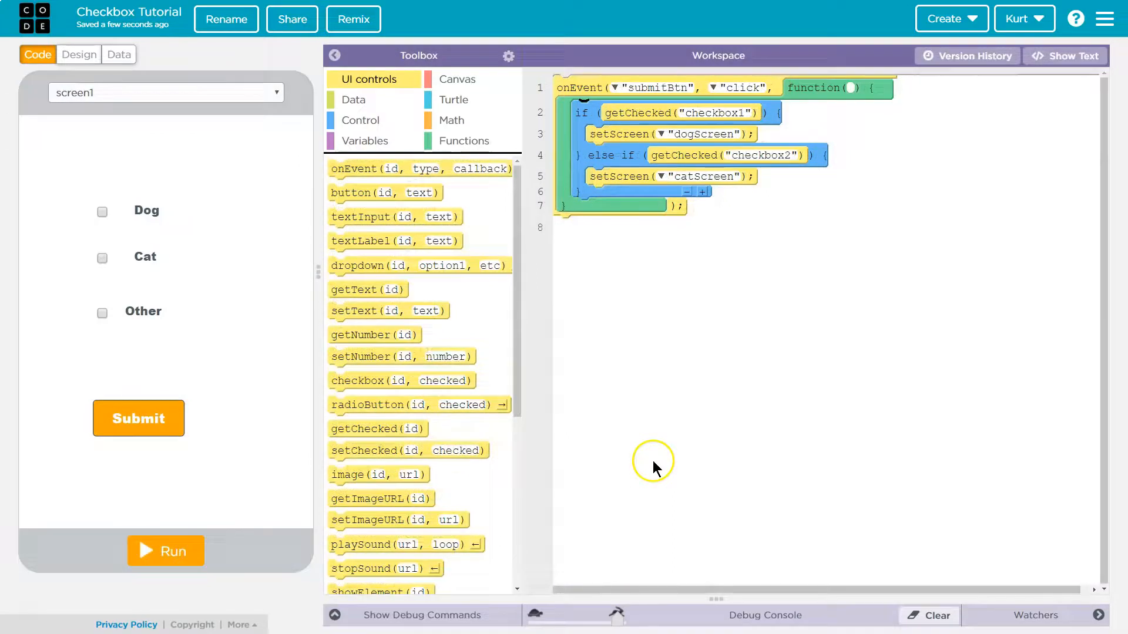
pyautogui.moveTo(672, 451)
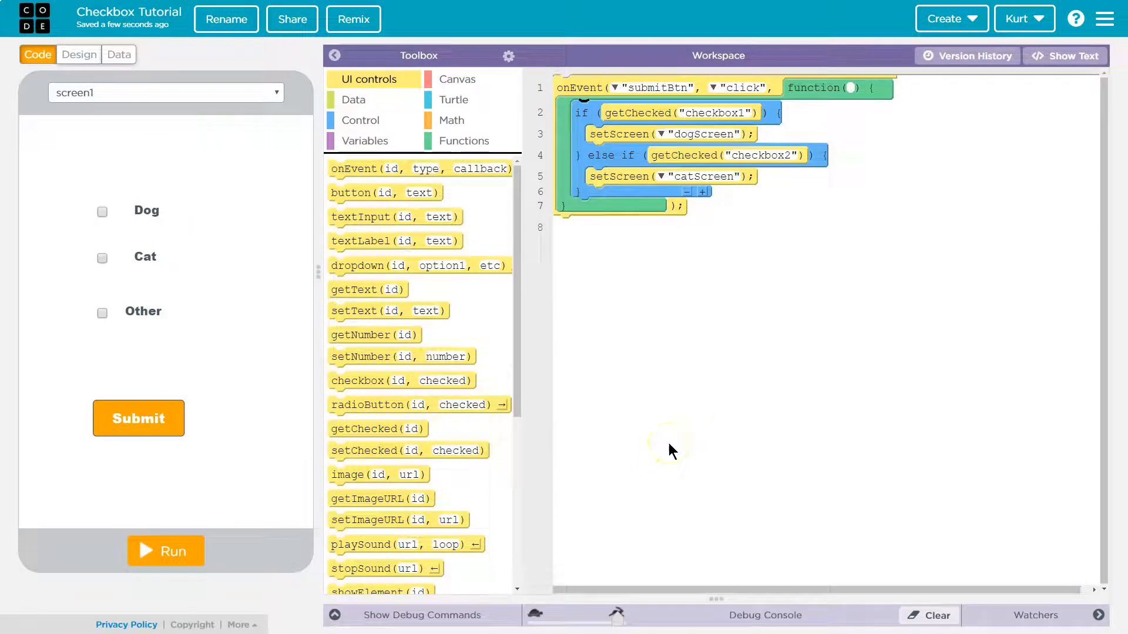
pyautogui.moveTo(688, 423)
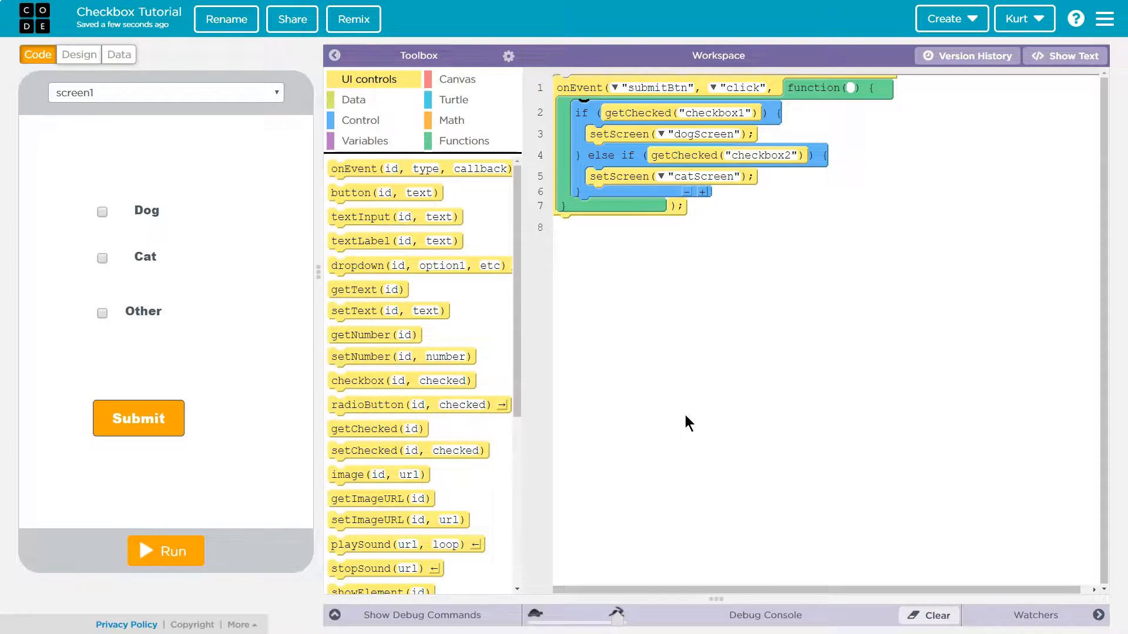
# - Point the checkbox2 branch to catScreen and remove the empty else
pyautogui.click(630, 362)
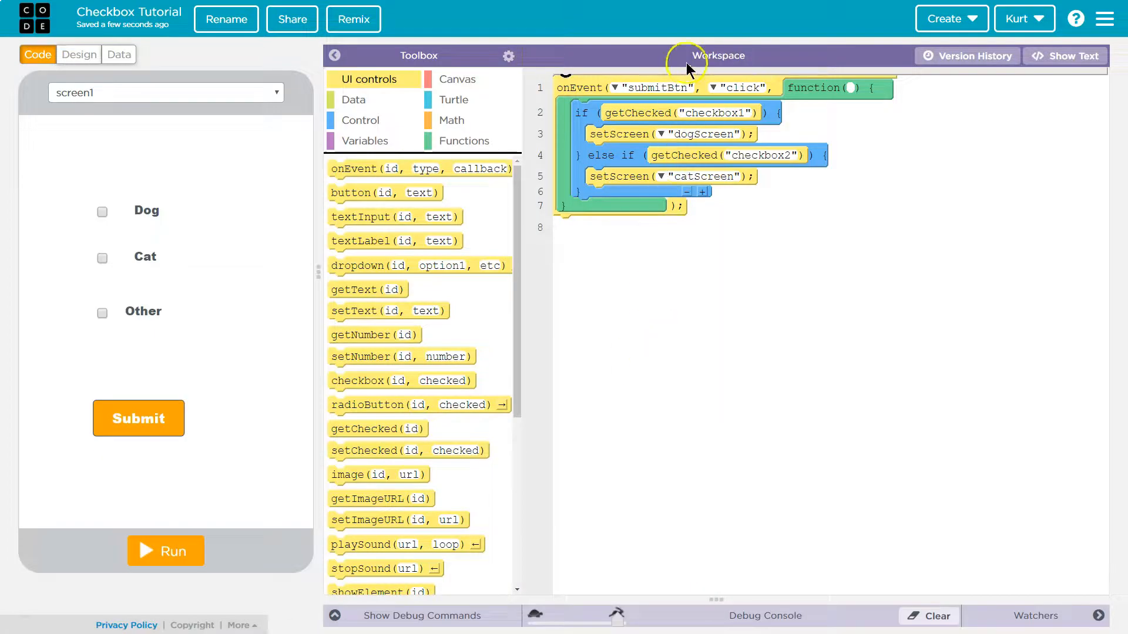
pyautogui.click(1065, 55)
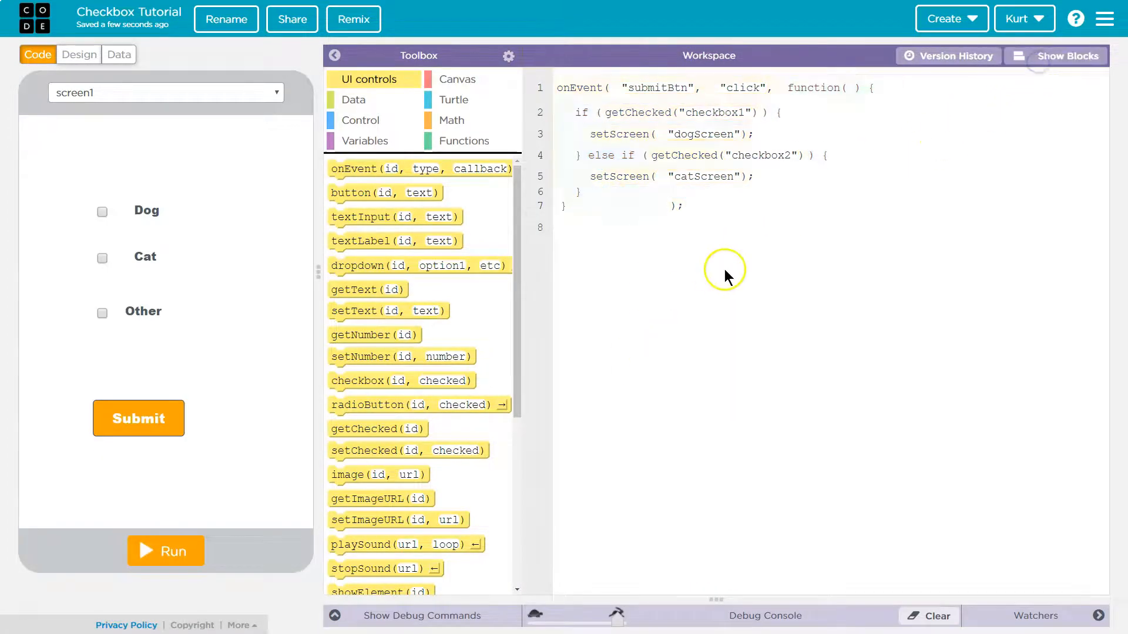
pyautogui.click(1067, 56)
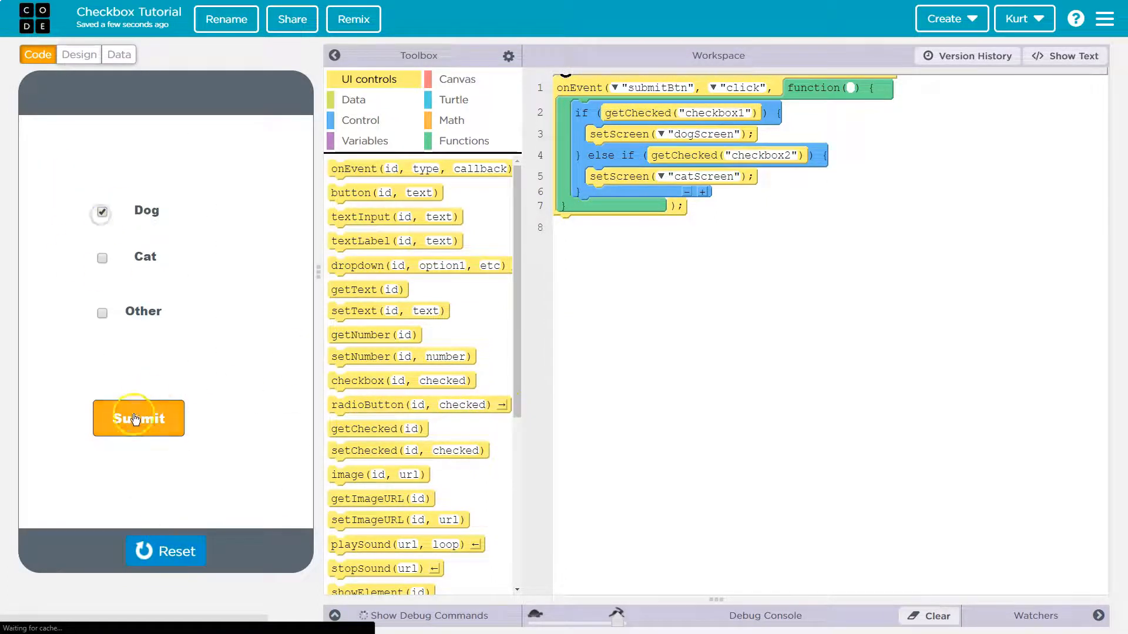
# - Submit the running app with Dog checked, then stop and rerun it
pyautogui.click(138, 418)
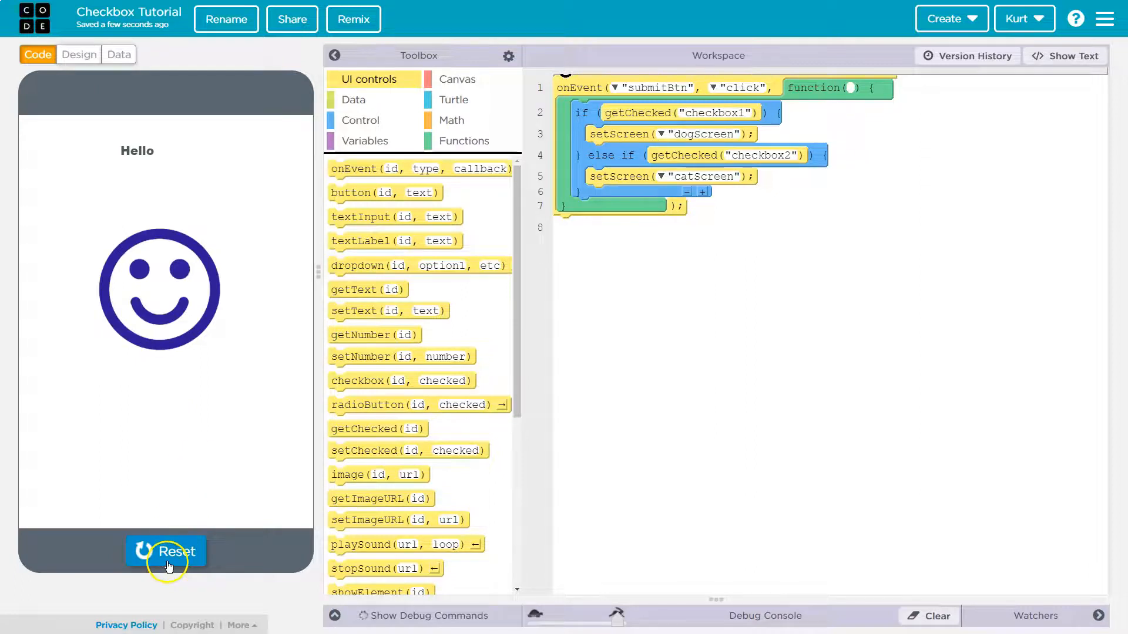
pyautogui.click(169, 552)
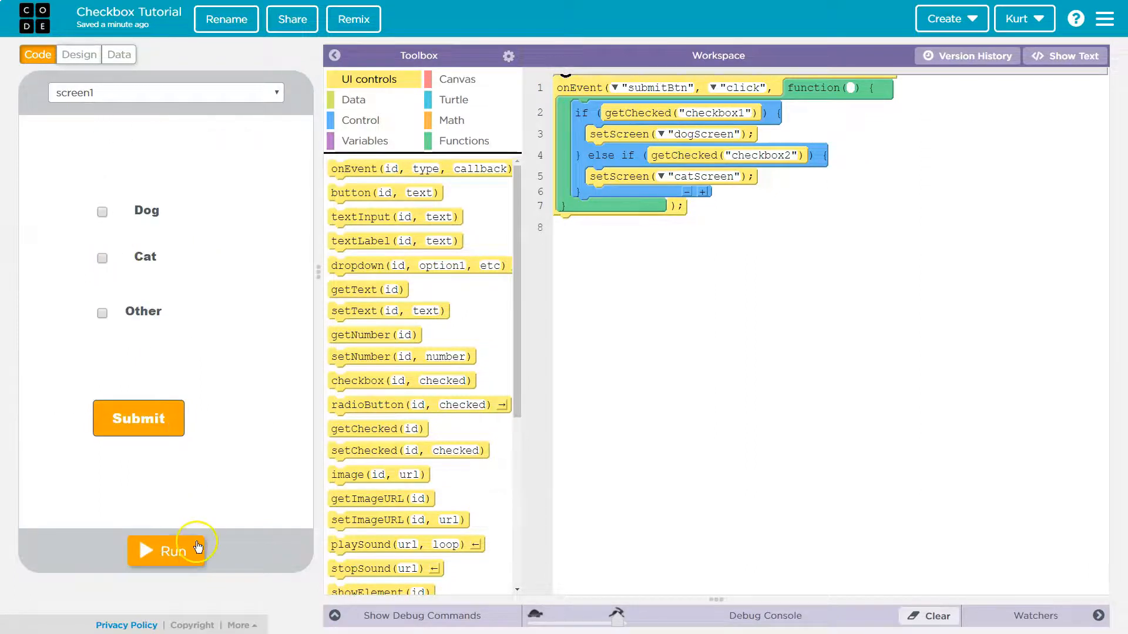
pyautogui.click(166, 551)
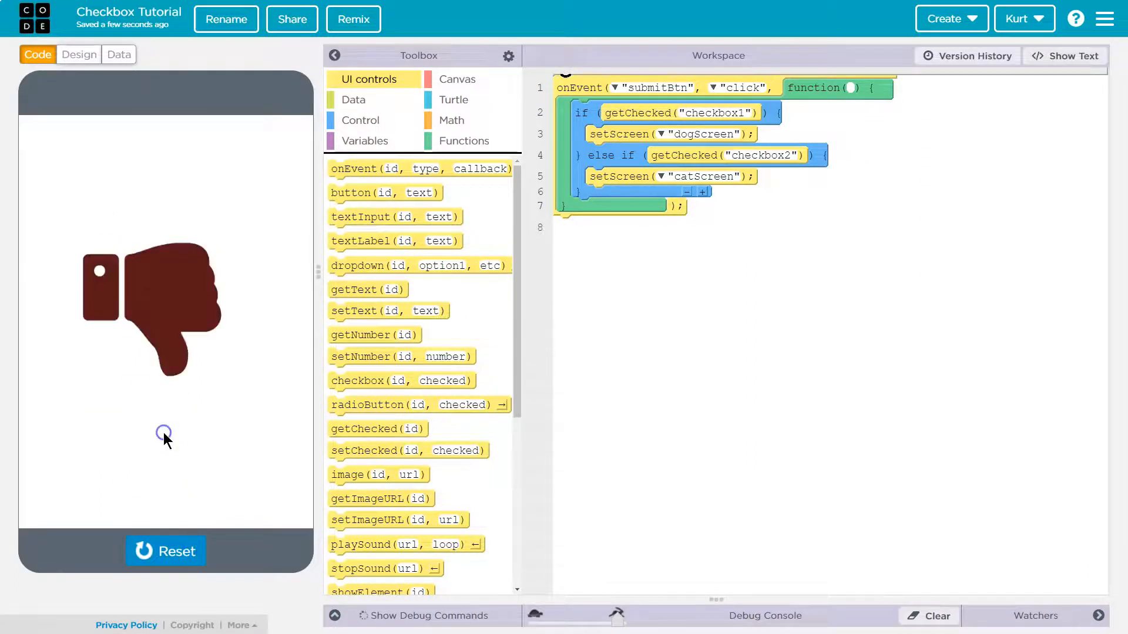
pyautogui.click(79, 54)
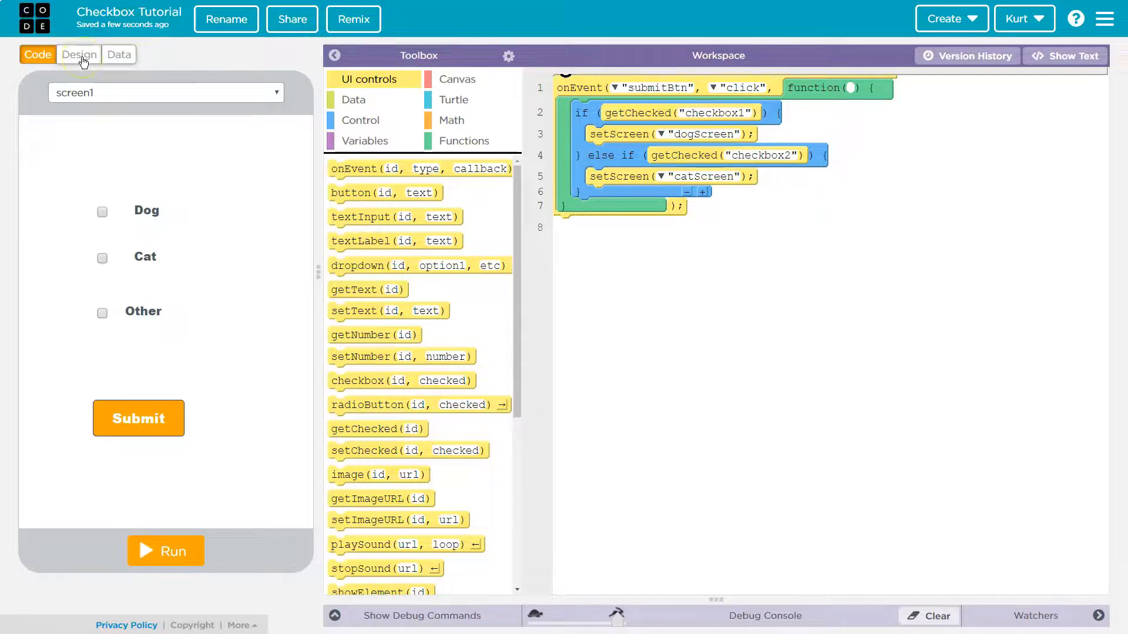
# - Replace screen2's background colour value with #123 in Design mode, then return to Code
pyautogui.click(79, 55)
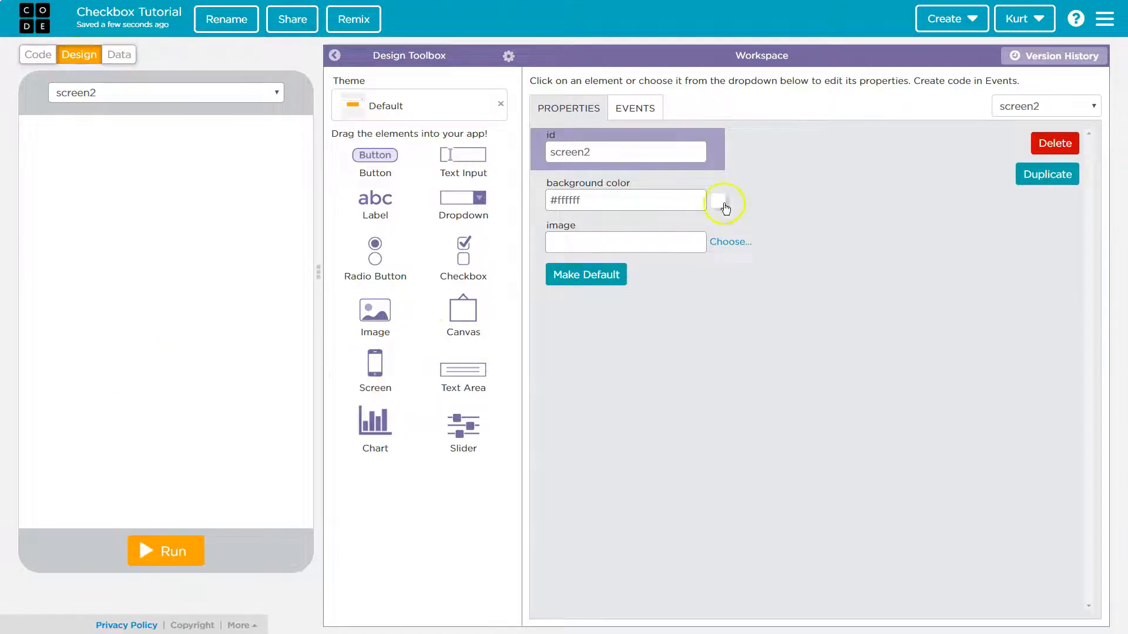
pyautogui.click(625, 200)
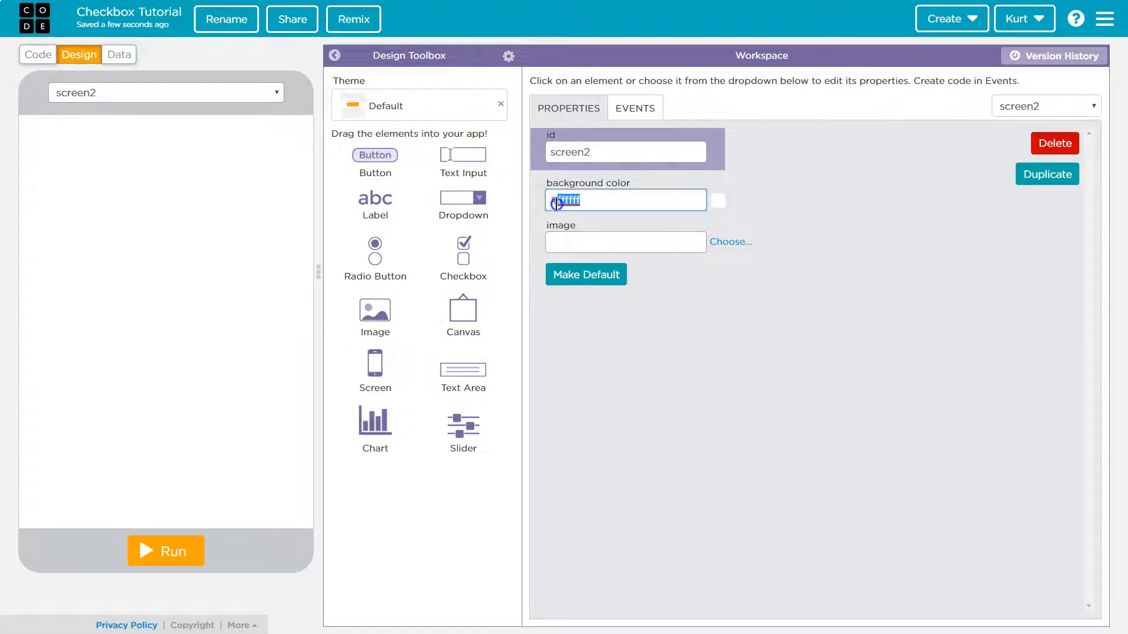
pyautogui.write('#123')
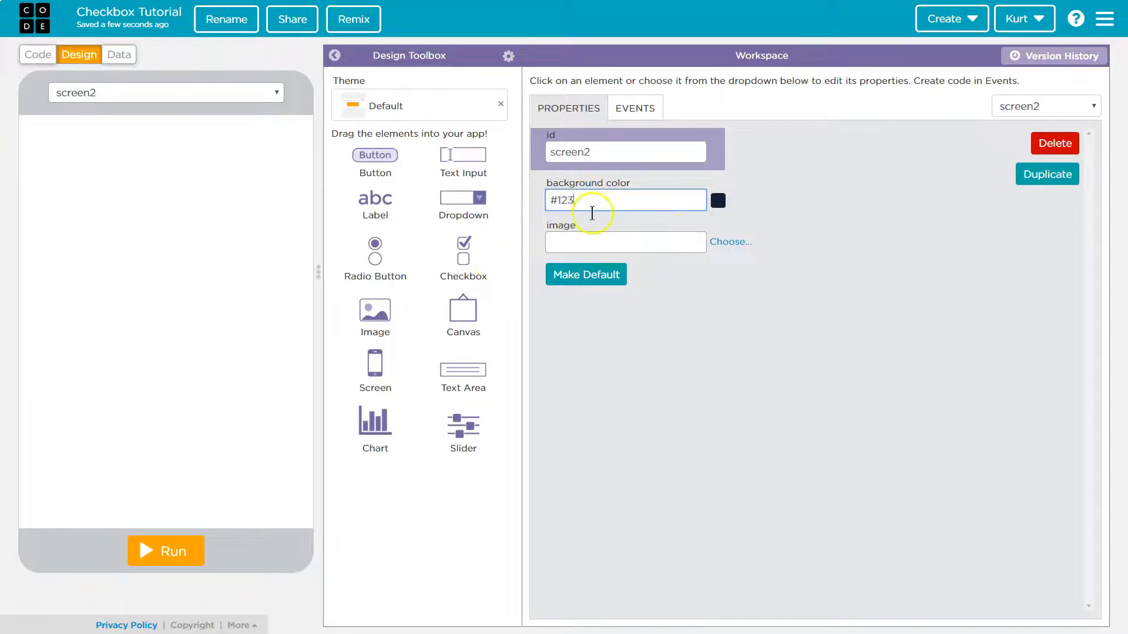
pyautogui.click(36, 54)
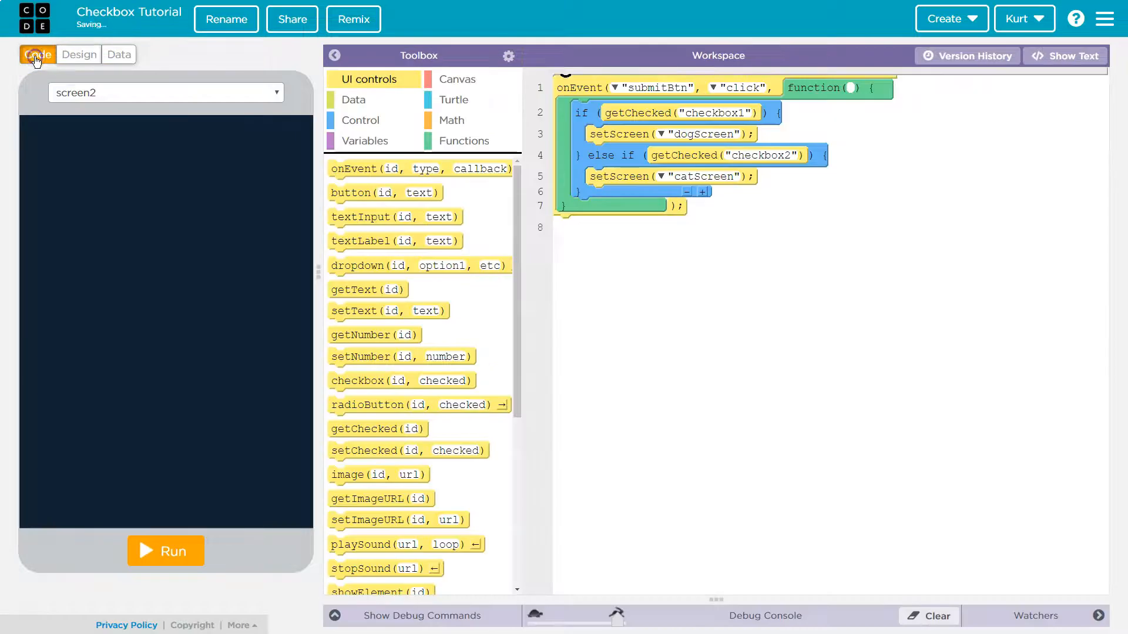
# - Pick screen1 from the preview's screen dropdown after briefly showing catScreen
pyautogui.click(165, 93)
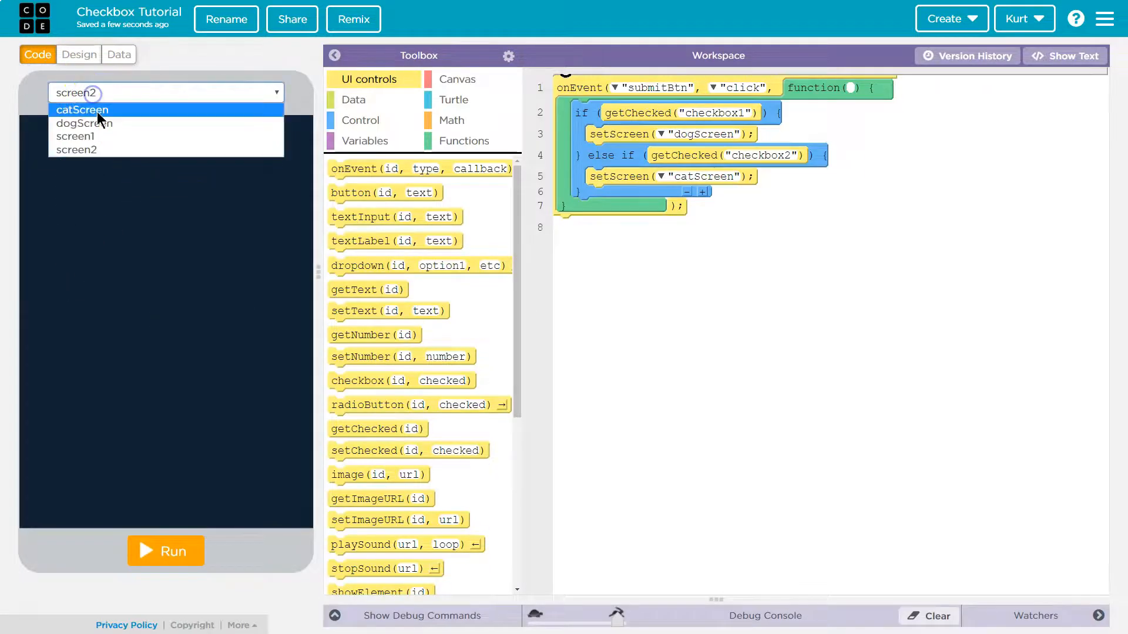
pyautogui.click(82, 110)
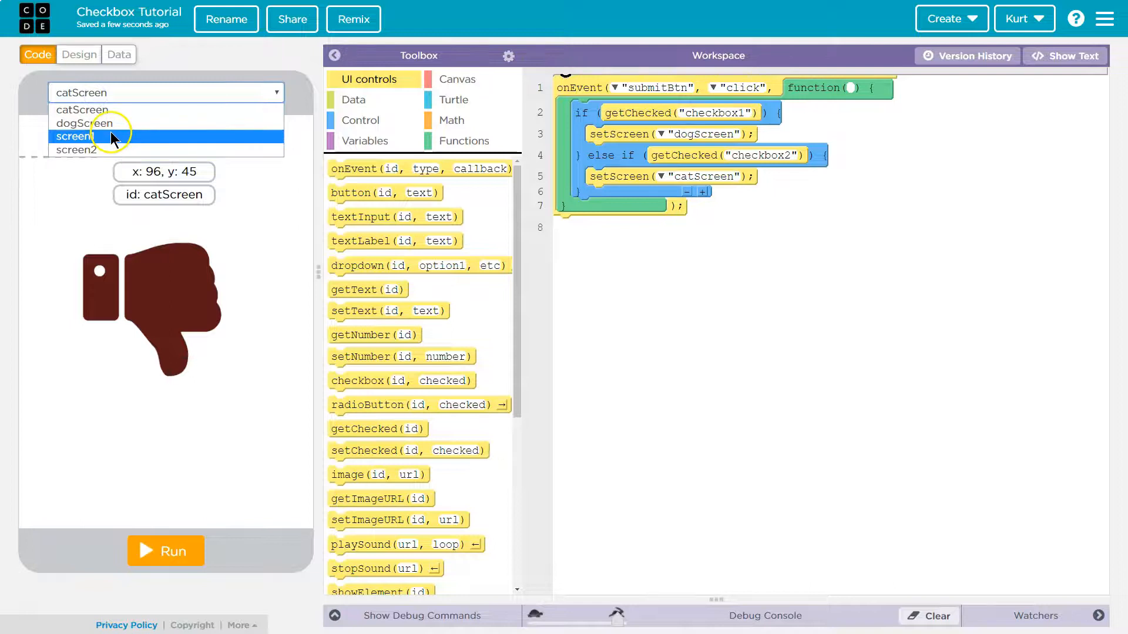
pyautogui.click(89, 134)
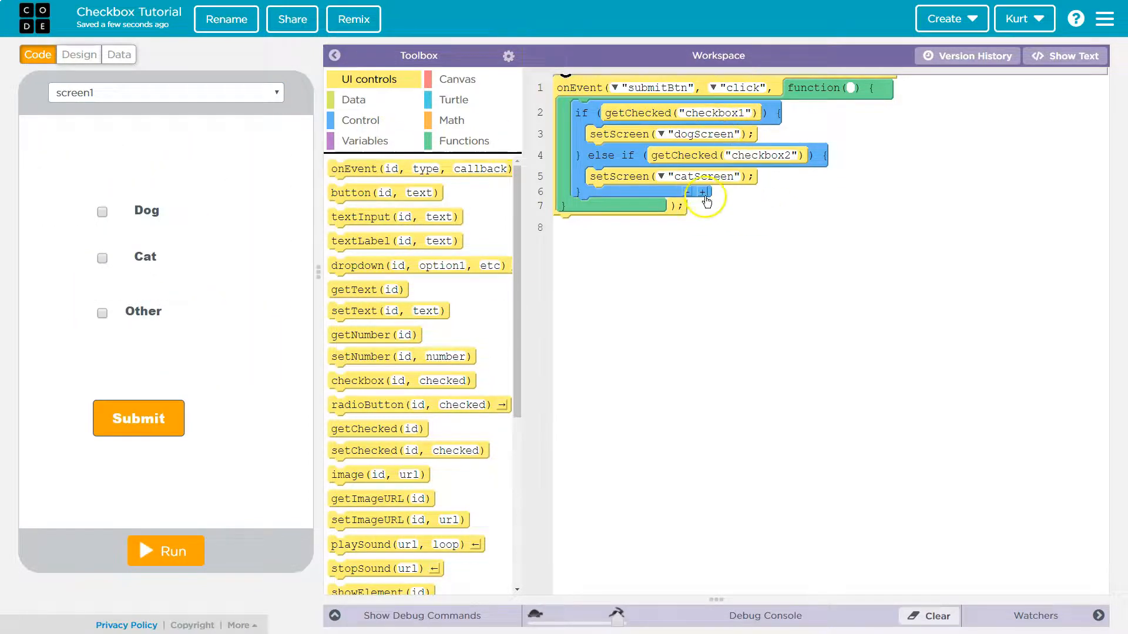
# - Add a branch to the if chain and switch to text to build the checkbox1 && checkbox2 condition
pyautogui.click(703, 192)
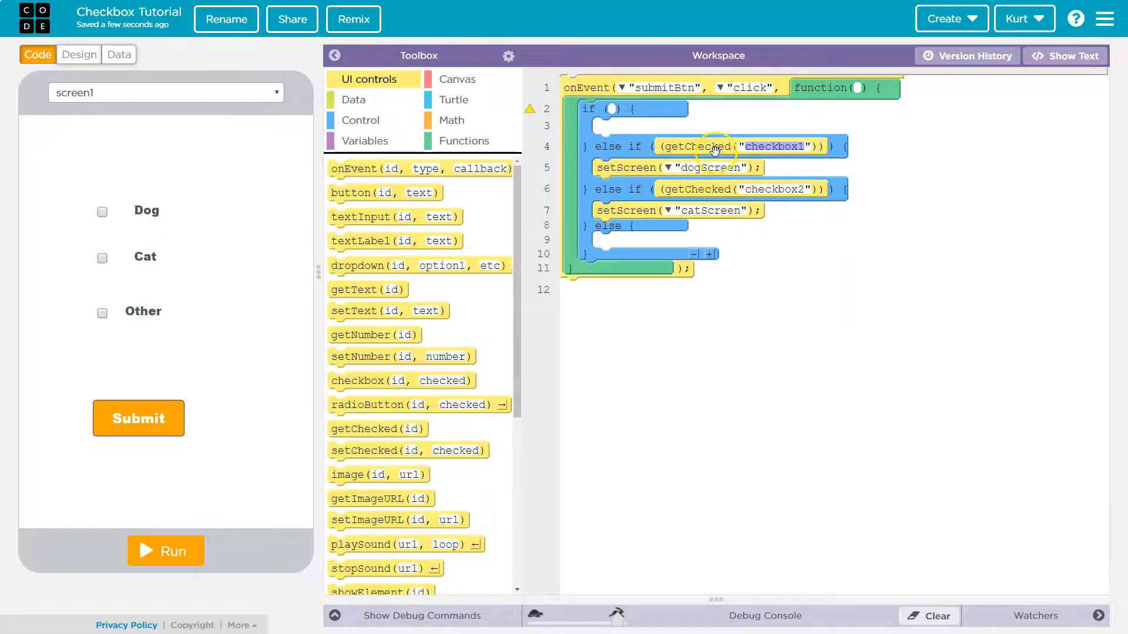
pyautogui.moveTo(611, 302)
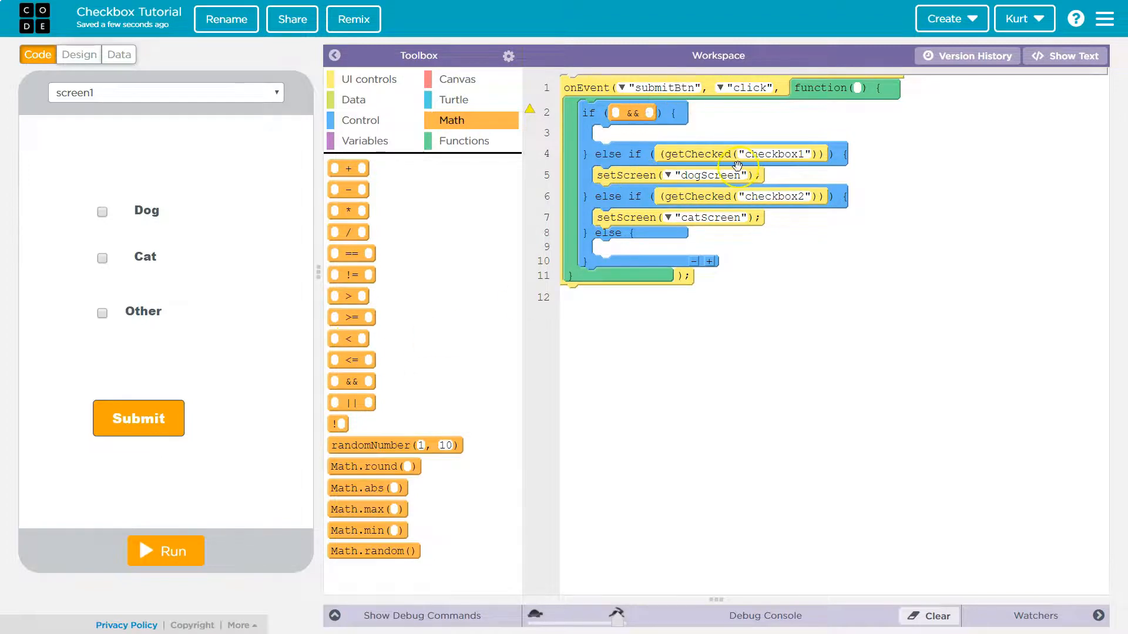
pyautogui.click(1065, 56)
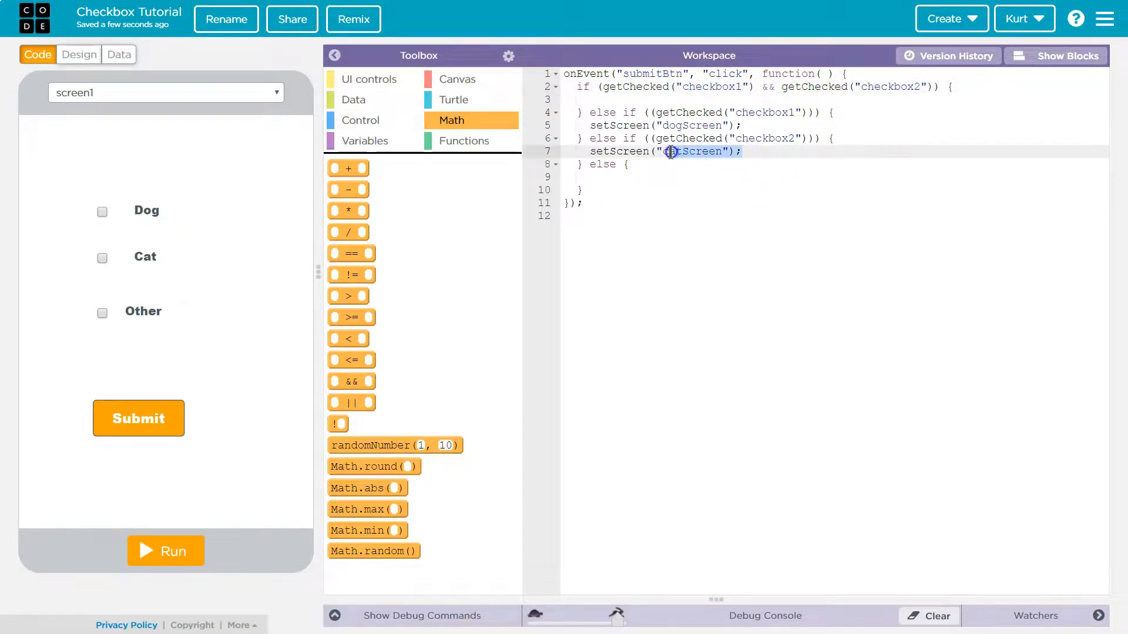
# - Back in blocks, drag setScreen from UI controls into the both-checked branch
pyautogui.click(1064, 56)
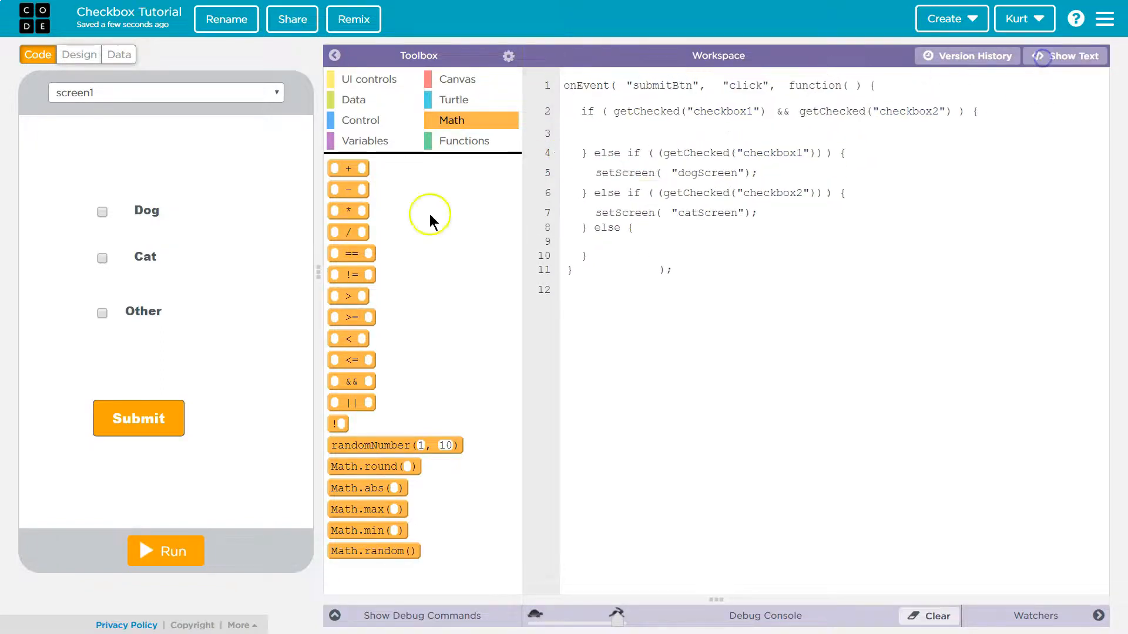
pyautogui.click(369, 79)
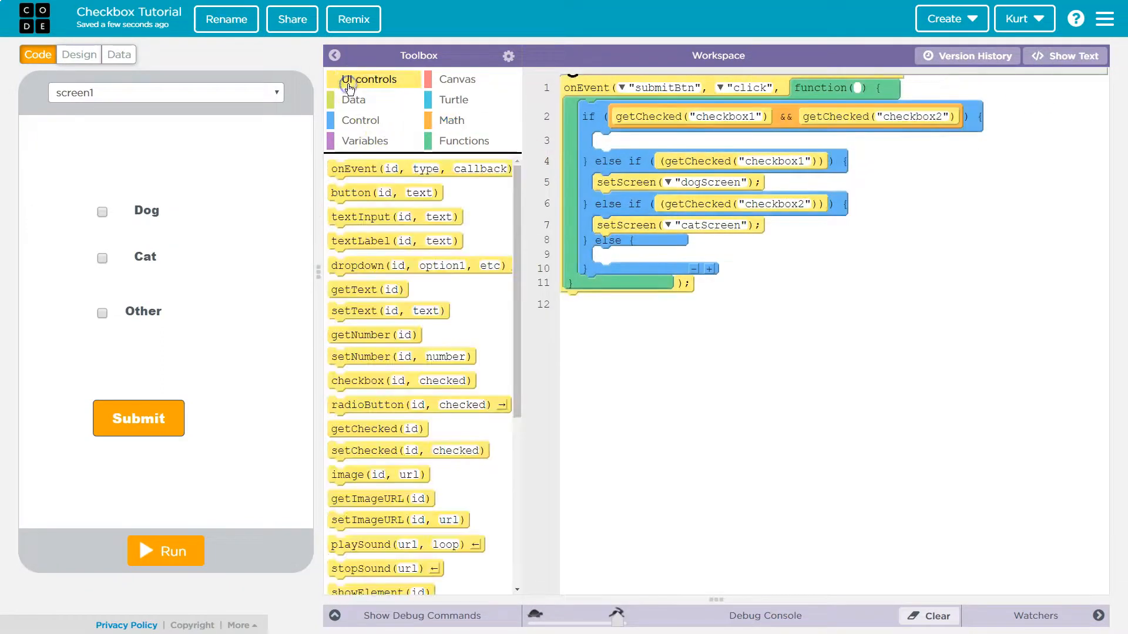
pyautogui.scroll(-3)
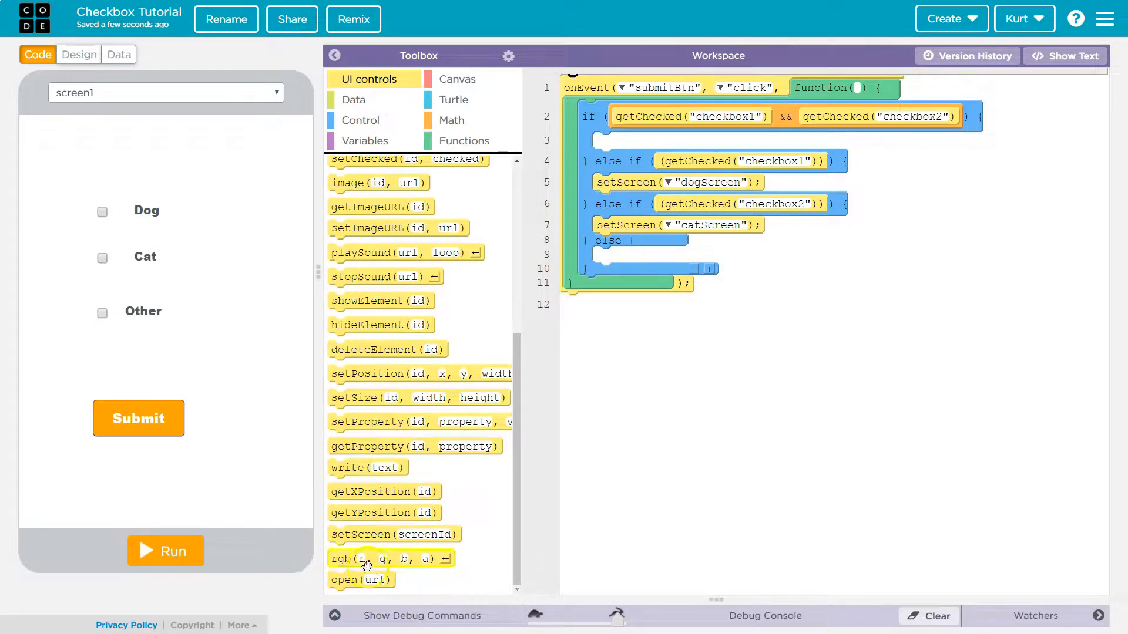
pyautogui.moveTo(394, 457)
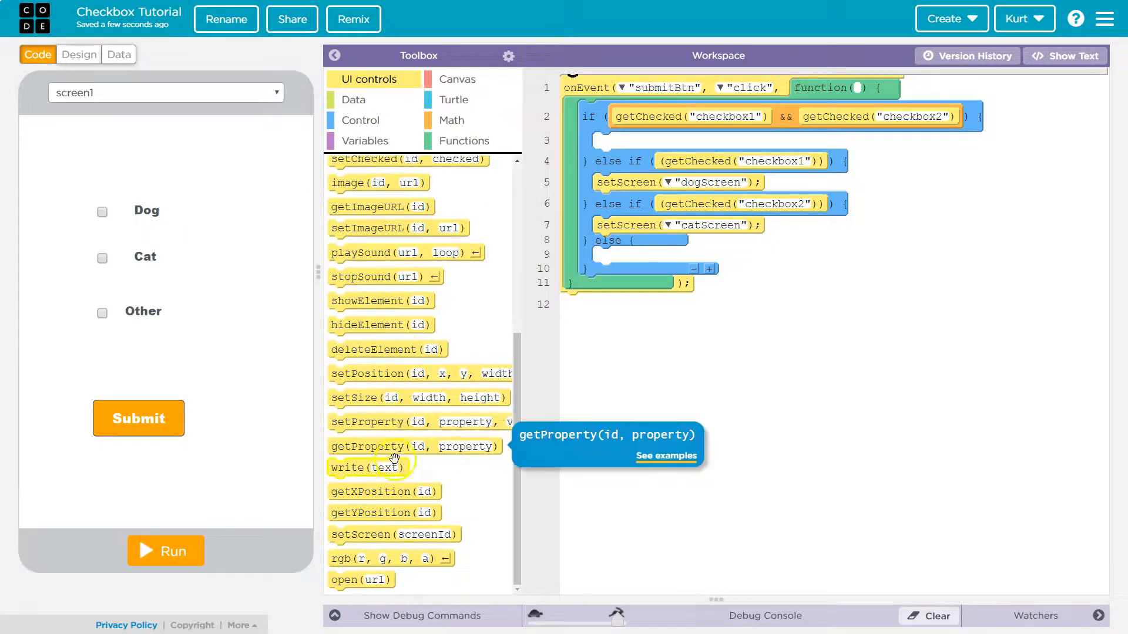
pyautogui.moveTo(421, 278)
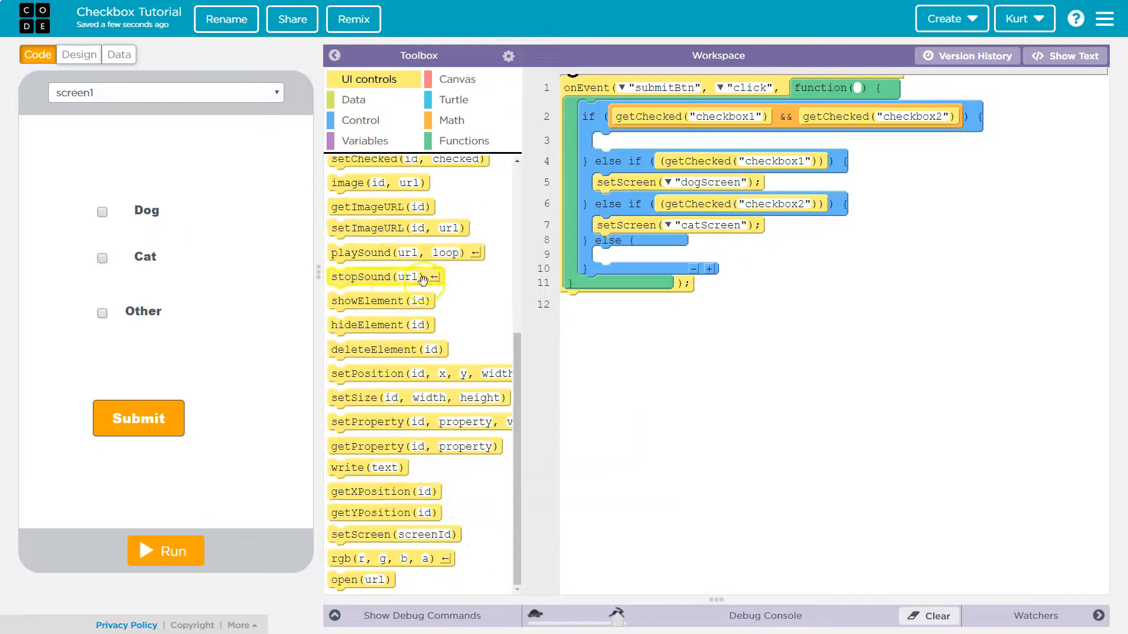
pyautogui.moveTo(367, 538)
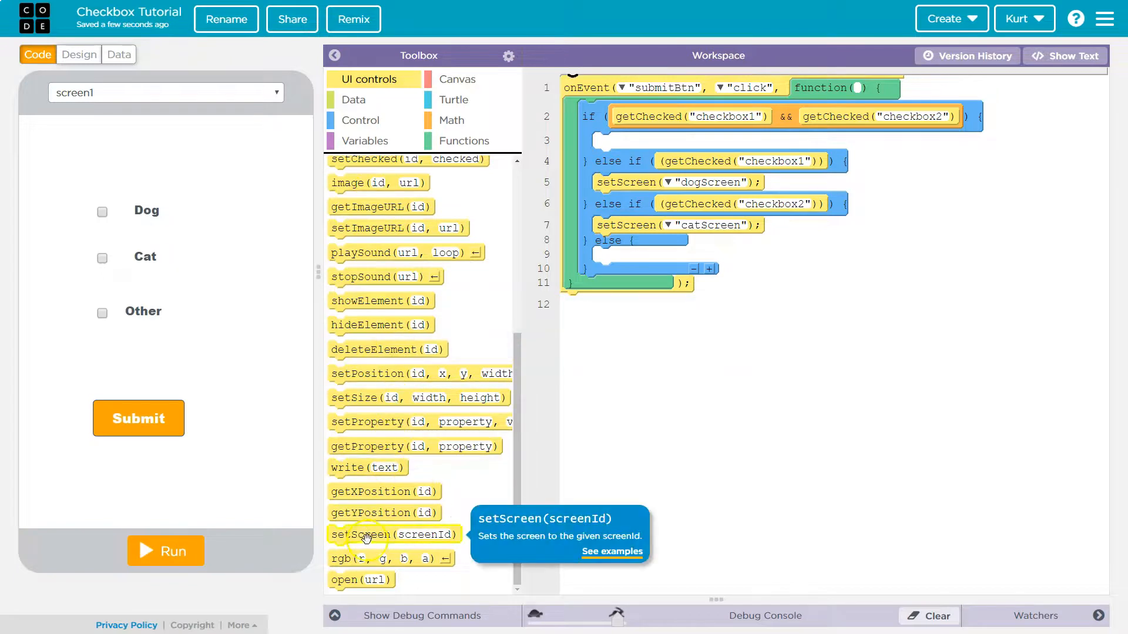
pyautogui.click(668, 141)
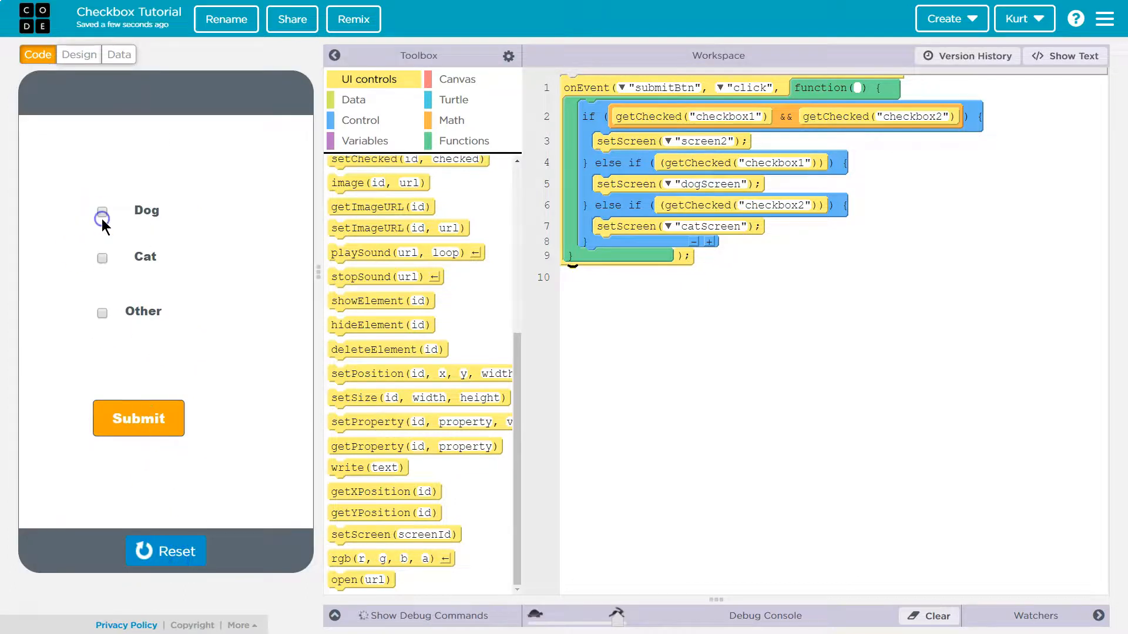
# - Check Dog and Cat and submit, then restart the app and submit again
pyautogui.click(103, 257)
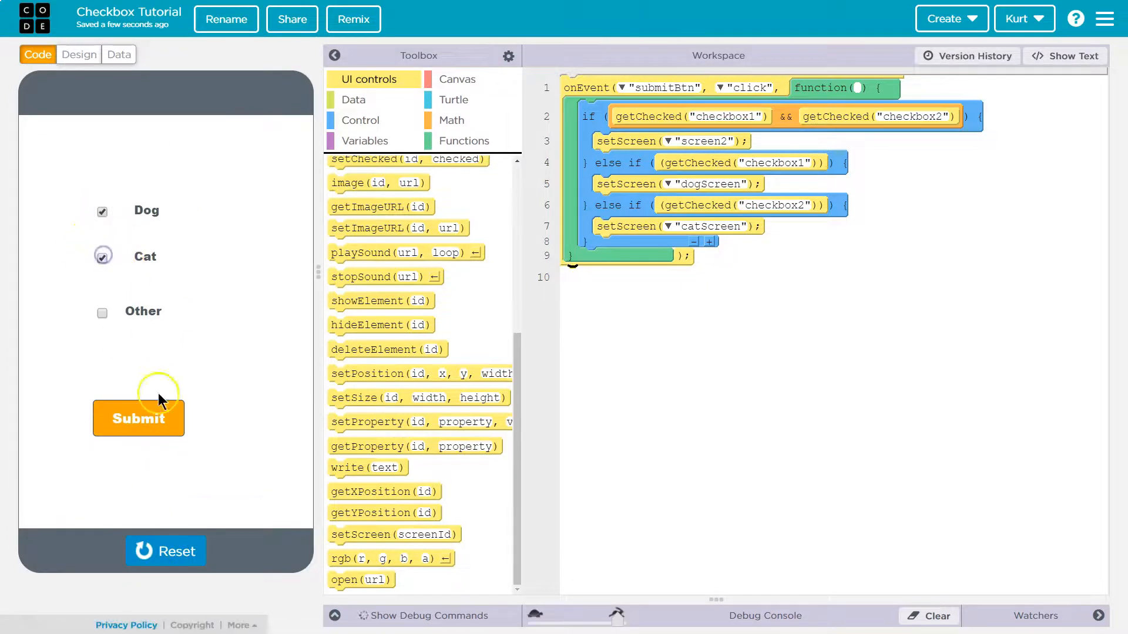
pyautogui.click(167, 552)
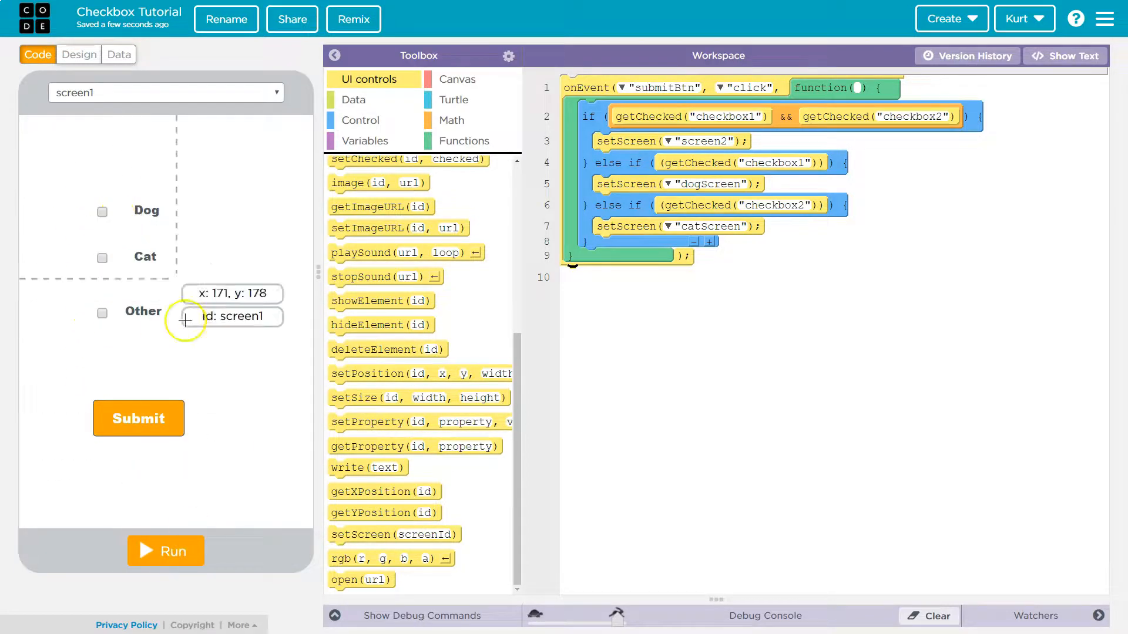
pyautogui.click(166, 551)
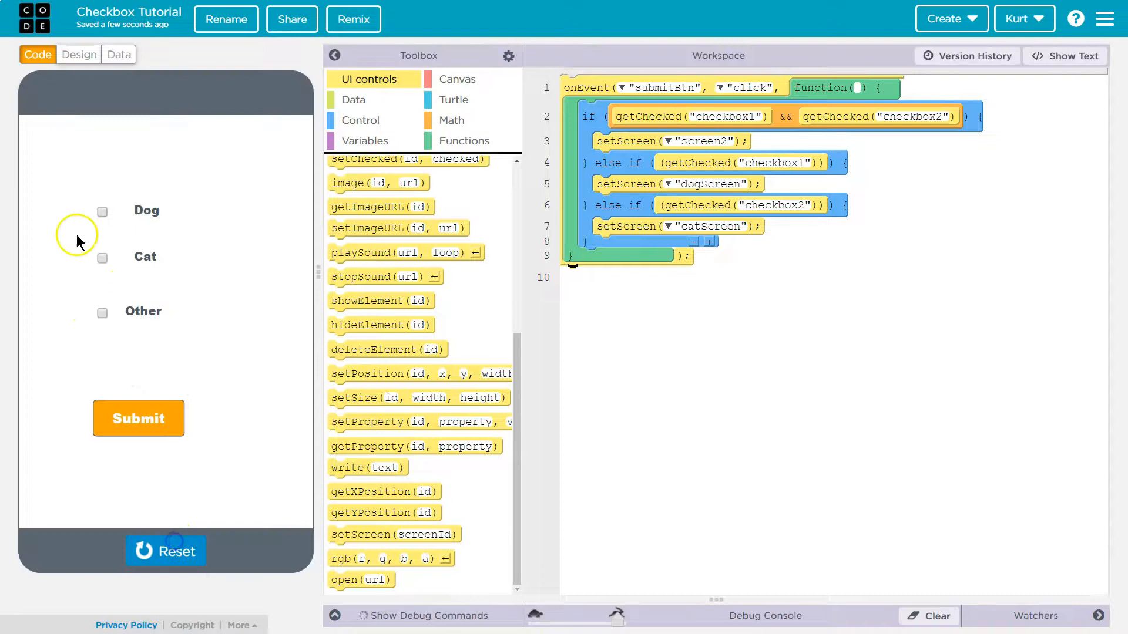
pyautogui.click(139, 418)
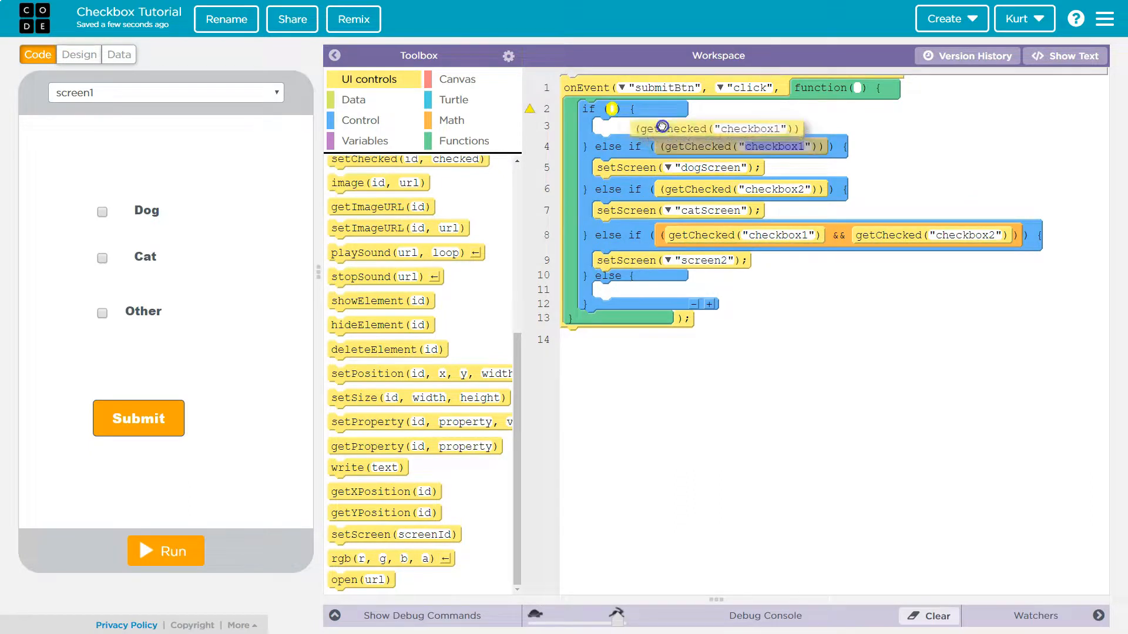
# - Drag getChecked("checkbox1") into the first if condition
pyautogui.moveTo(712, 128); pyautogui.dragTo(686, 113)
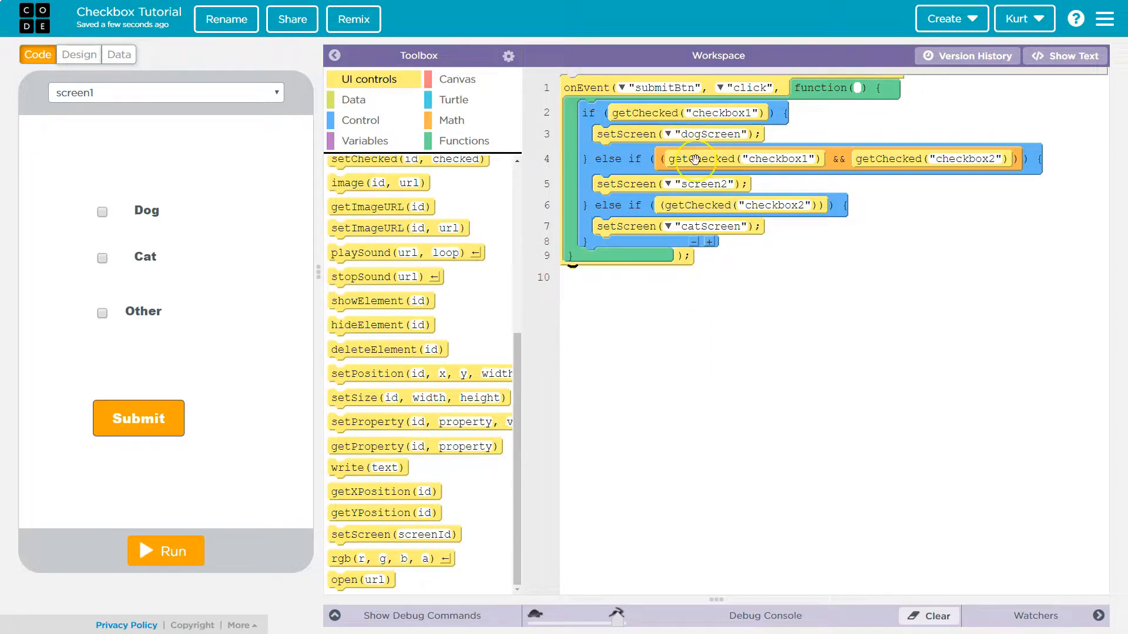
pyautogui.moveTo(697, 118)
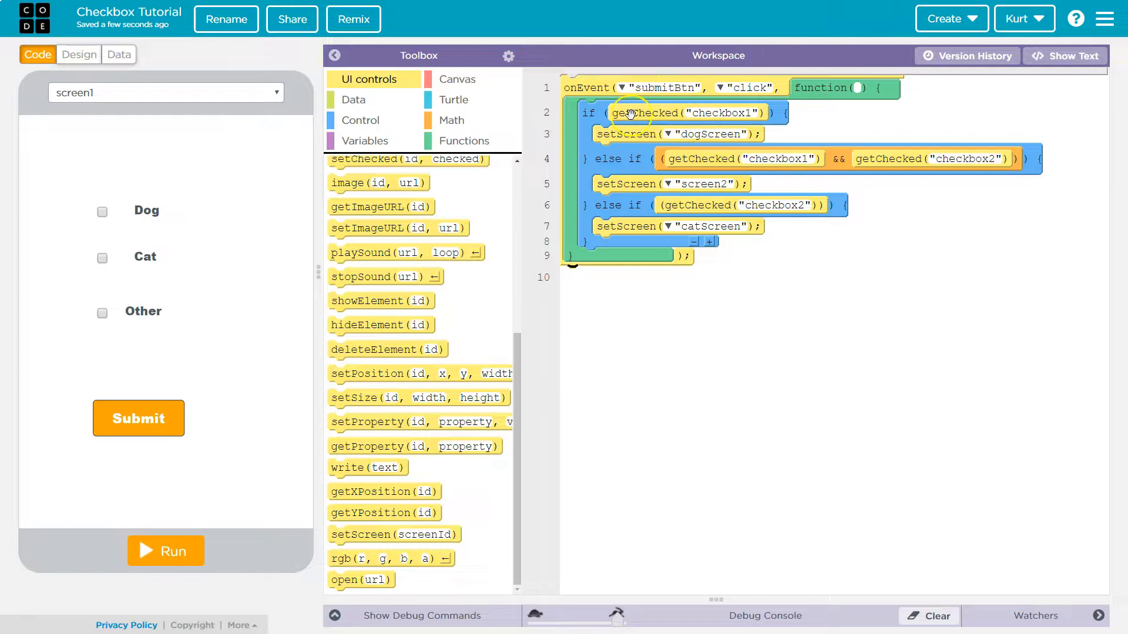
pyautogui.moveTo(168, 545)
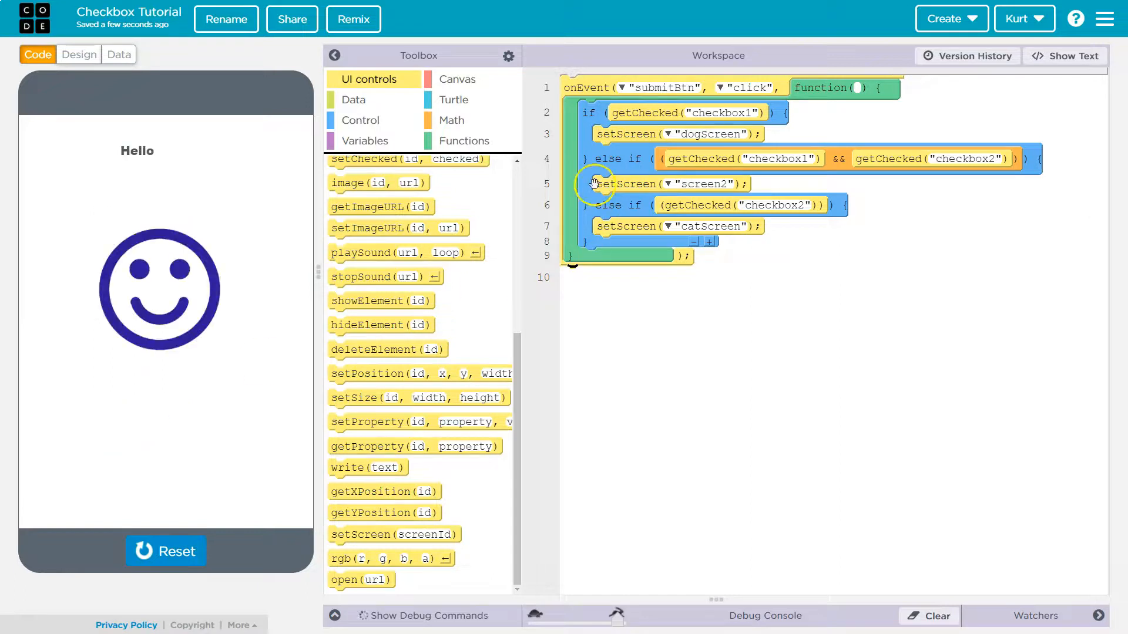
pyautogui.click(164, 541)
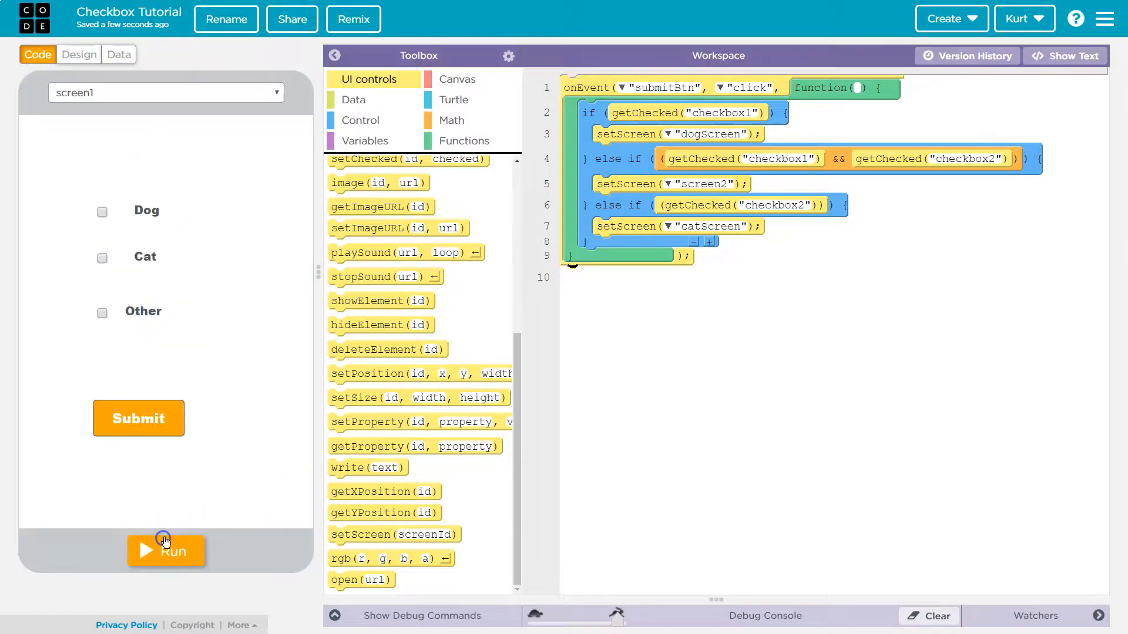
pyautogui.click(166, 551)
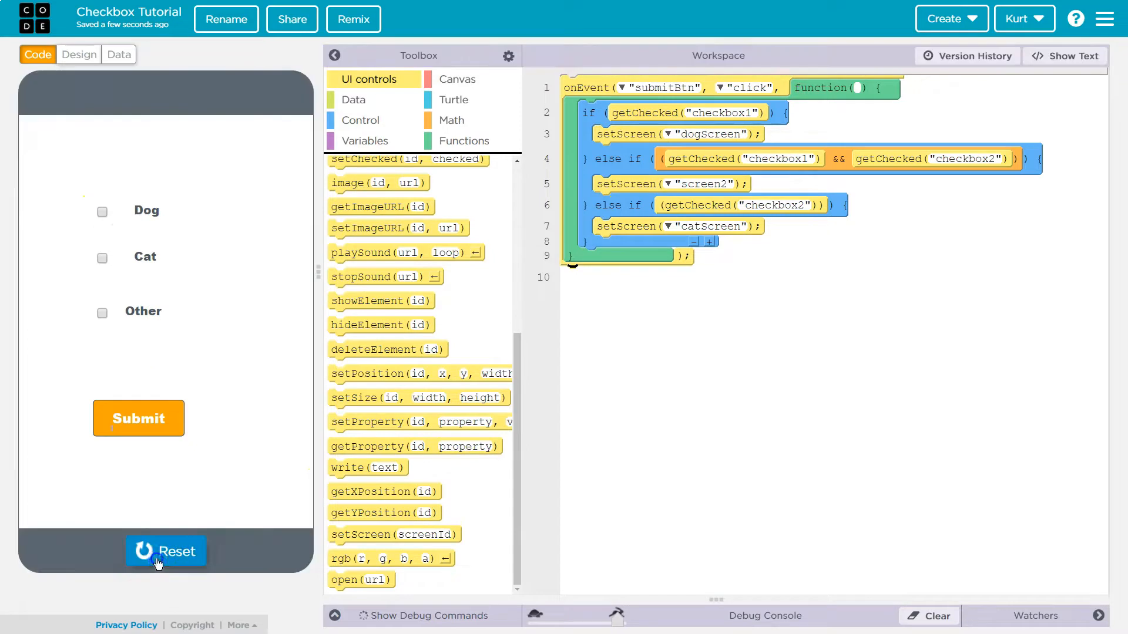
pyautogui.click(101, 259)
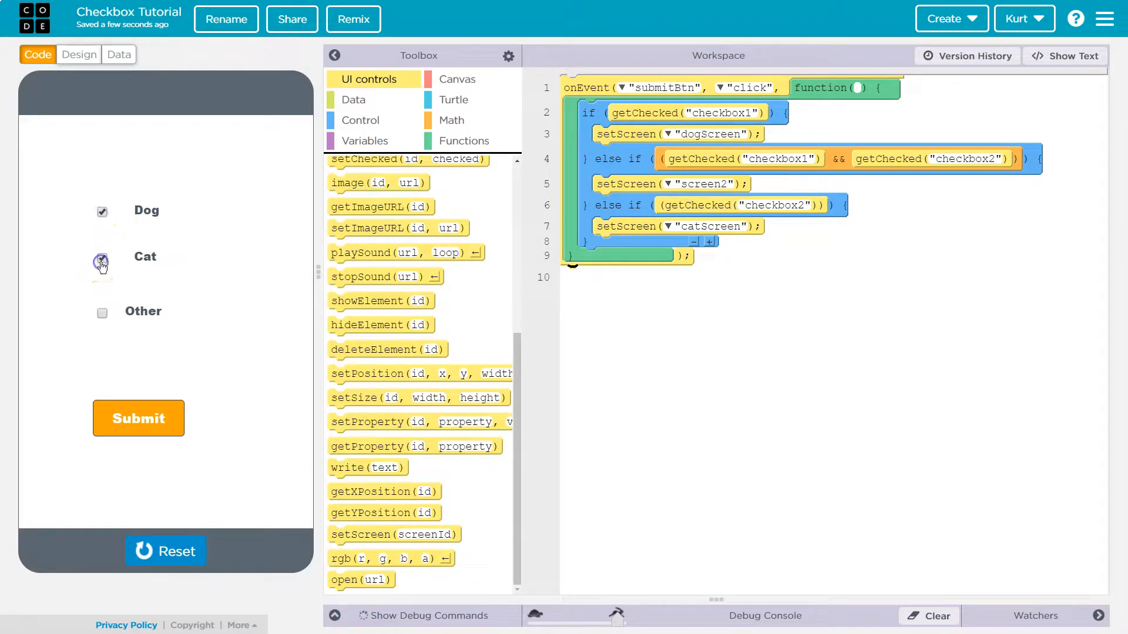
pyautogui.click(102, 261)
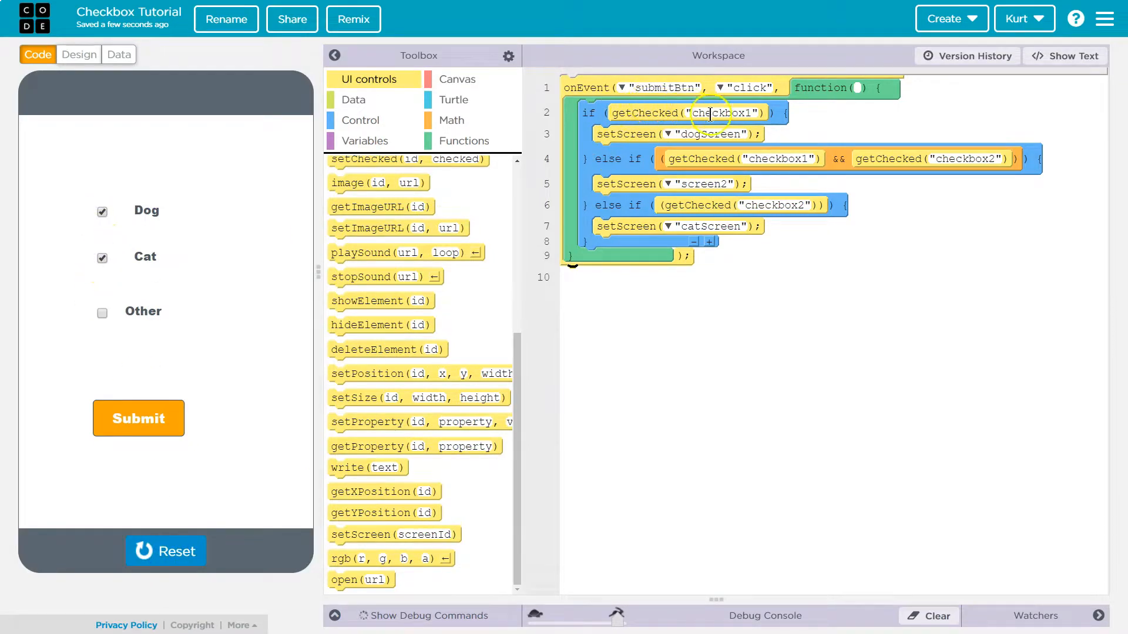
pyautogui.click(139, 419)
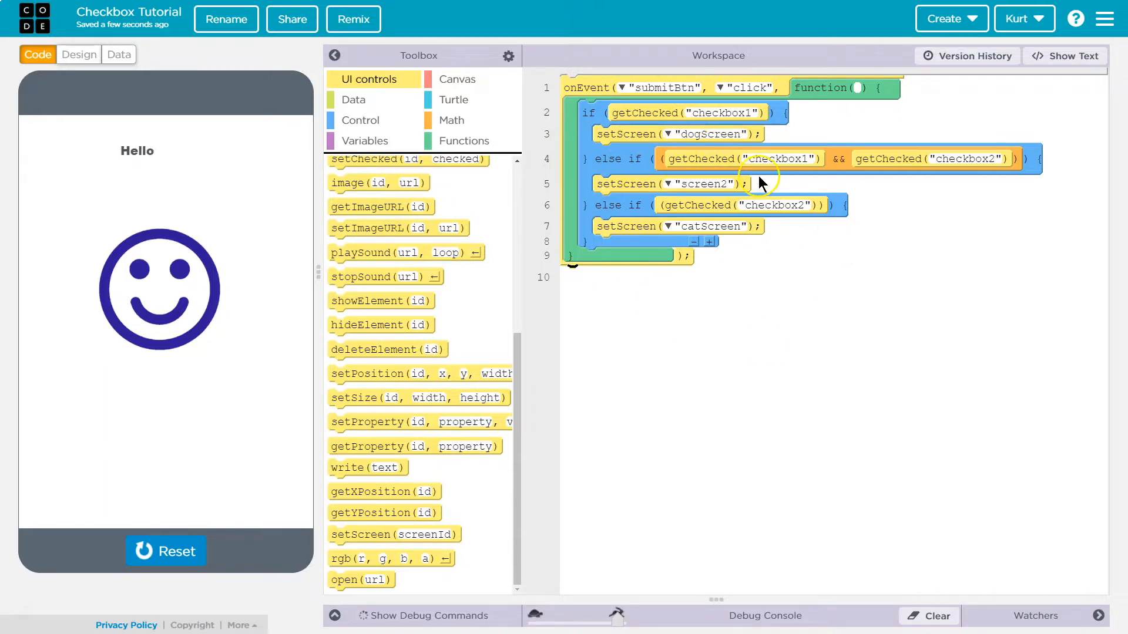
pyautogui.moveTo(722, 304)
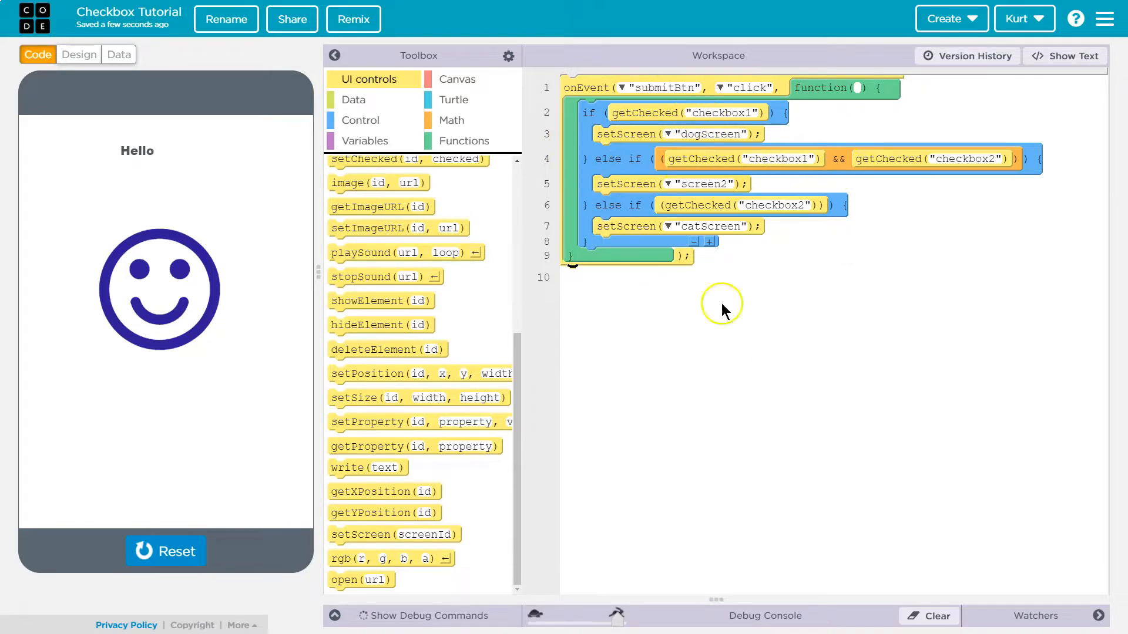
pyautogui.moveTo(263, 548)
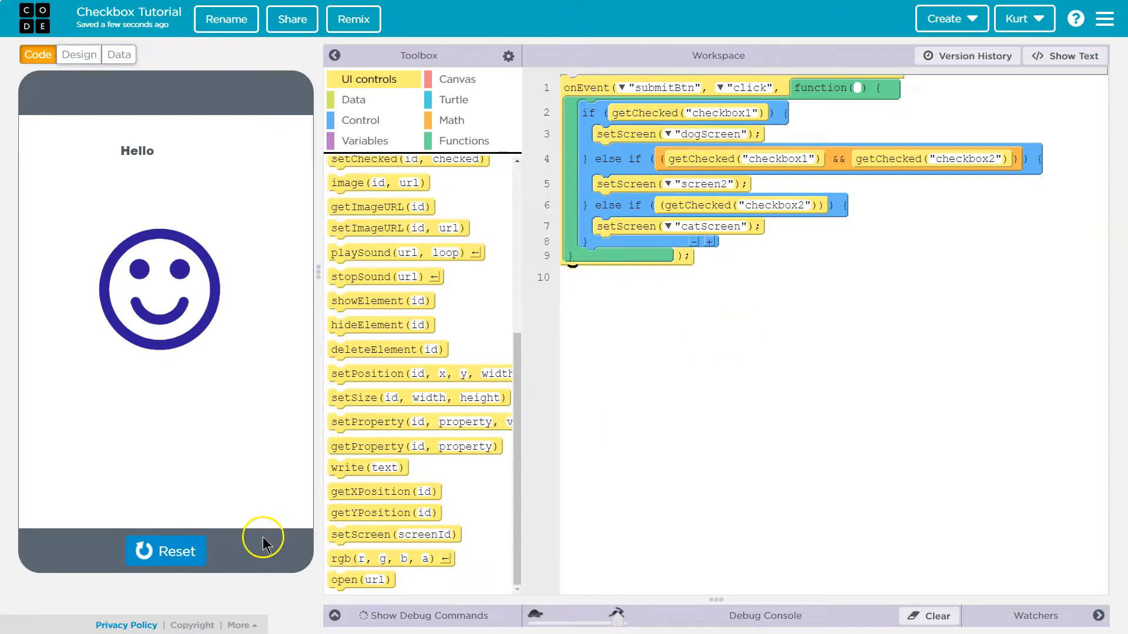